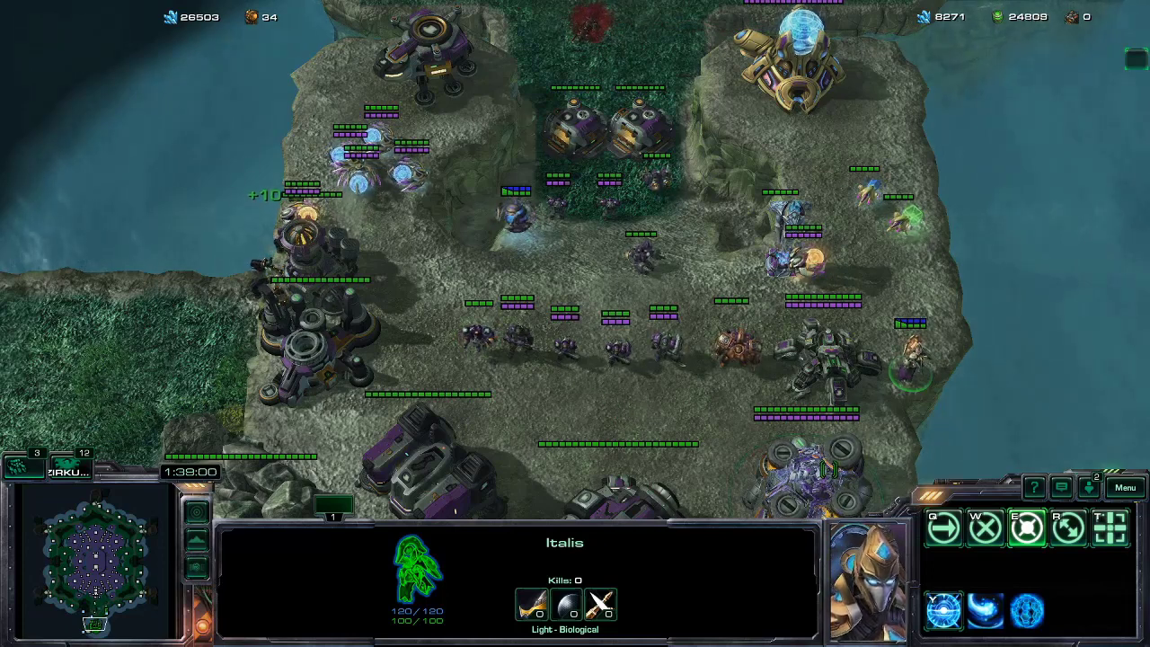
Step: Select a Veteran Marine in the unit line-up so its stats replace the Italis panel
click(557, 355)
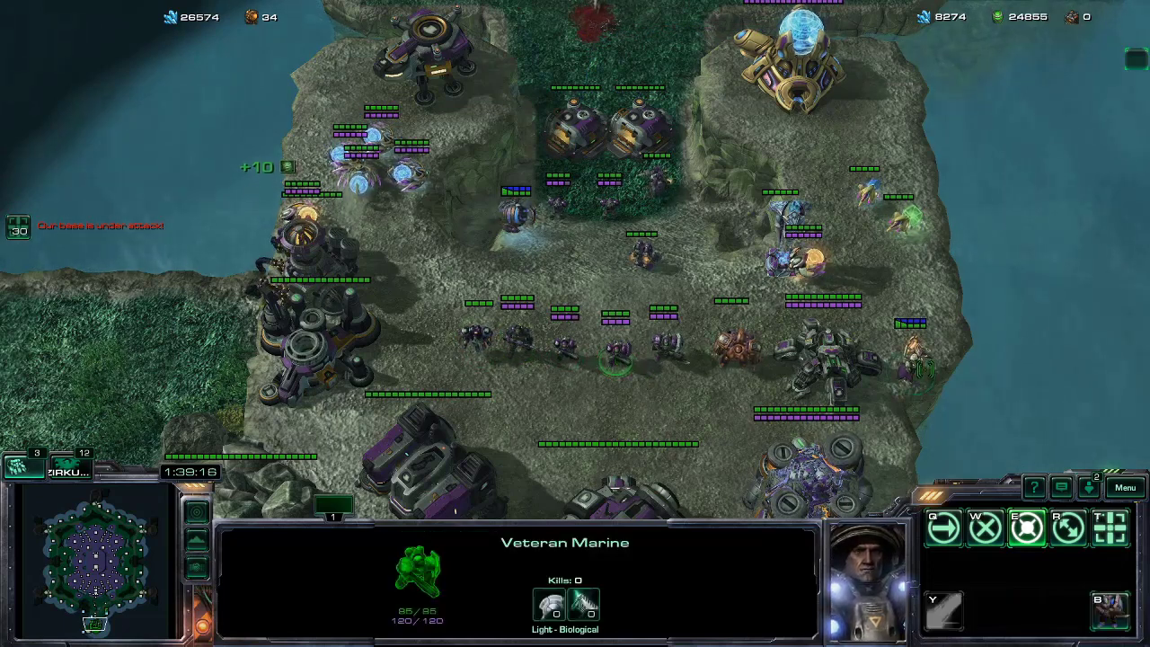
click(912, 359)
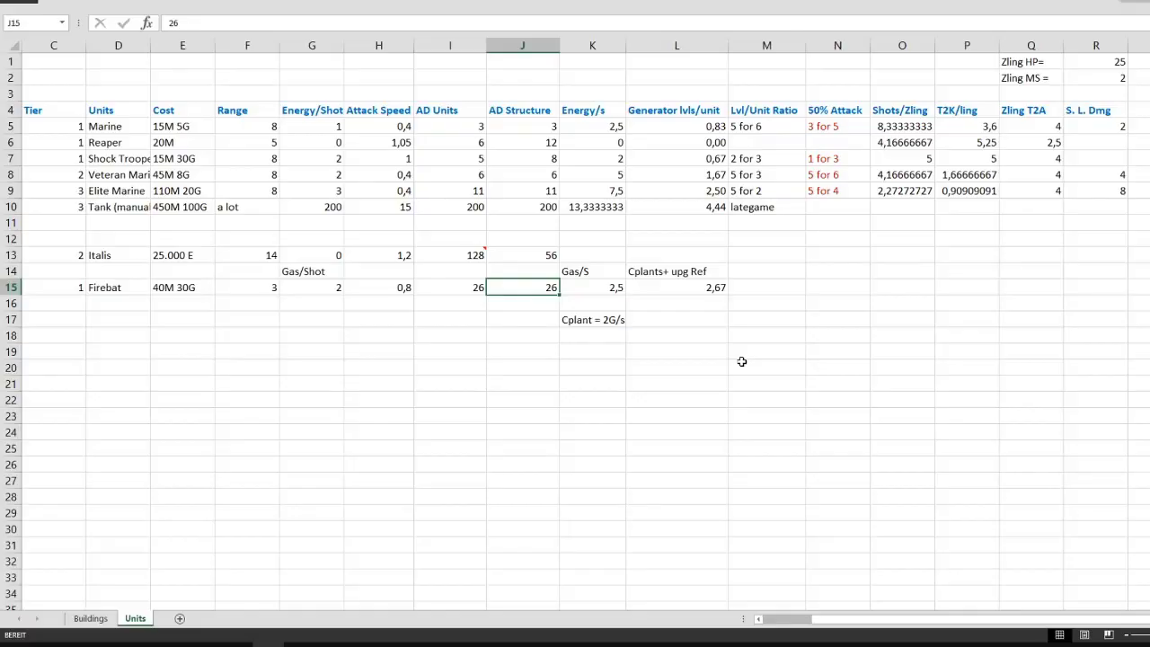
mouse_move(535, 369)
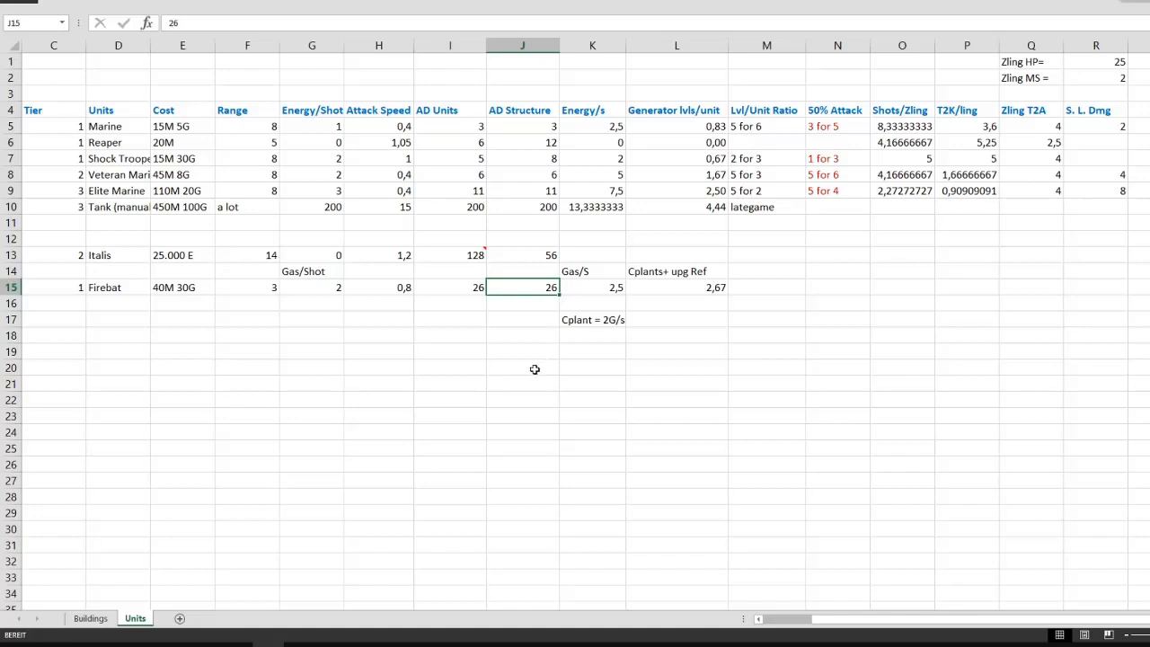
click(53, 125)
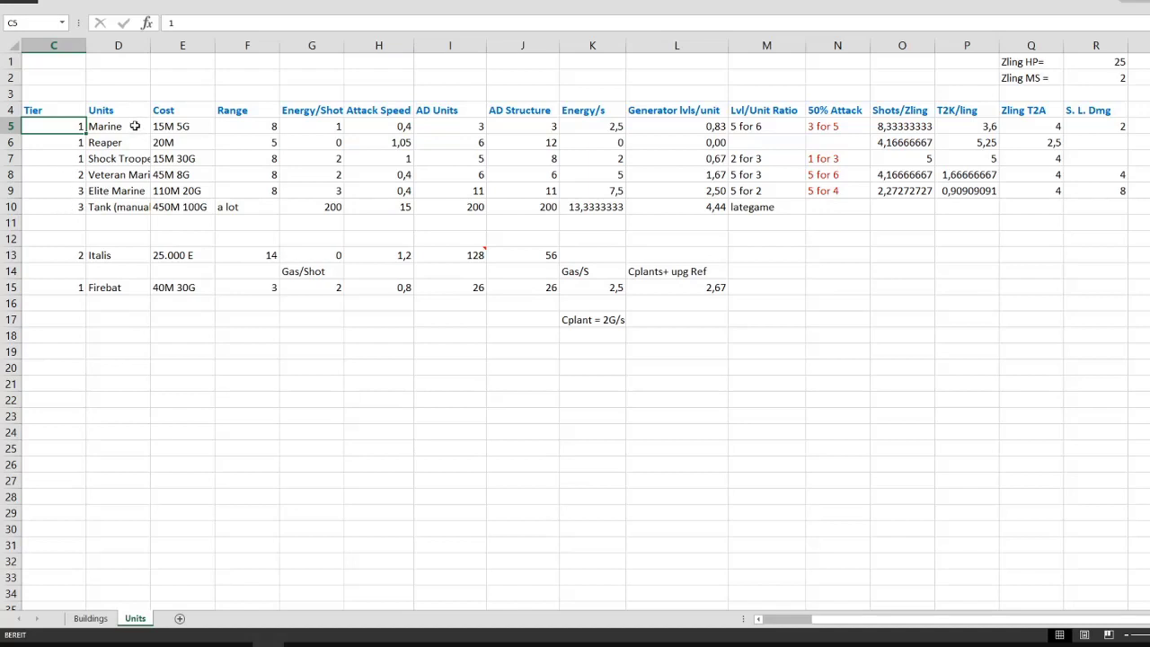
click(182, 125)
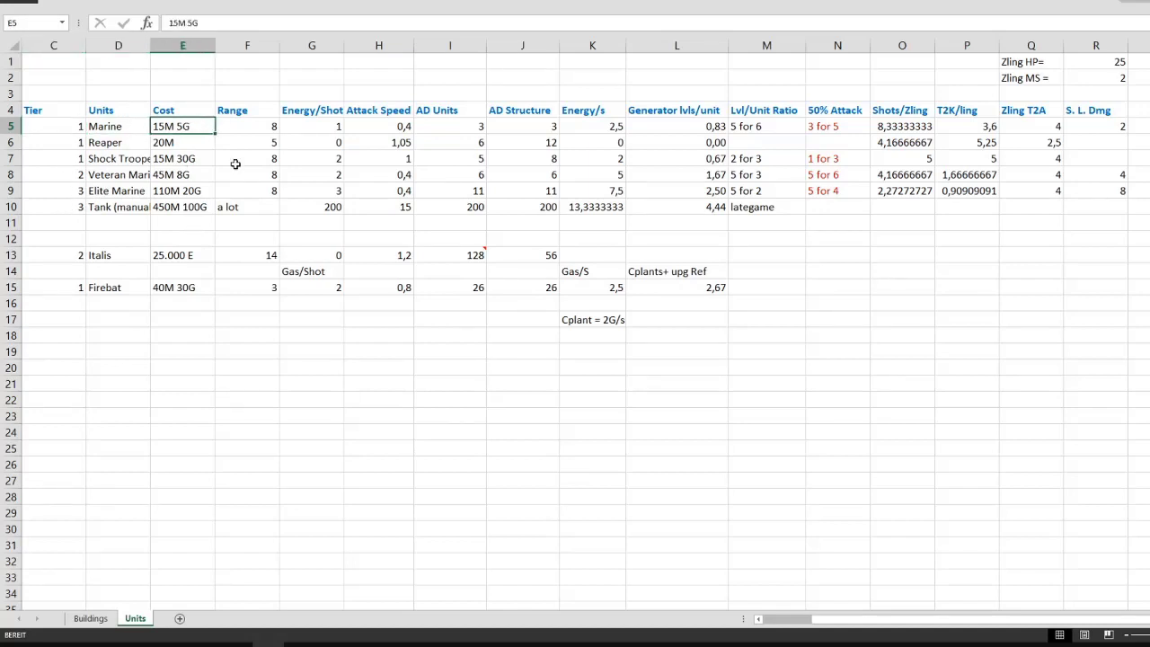
mouse_move(305, 203)
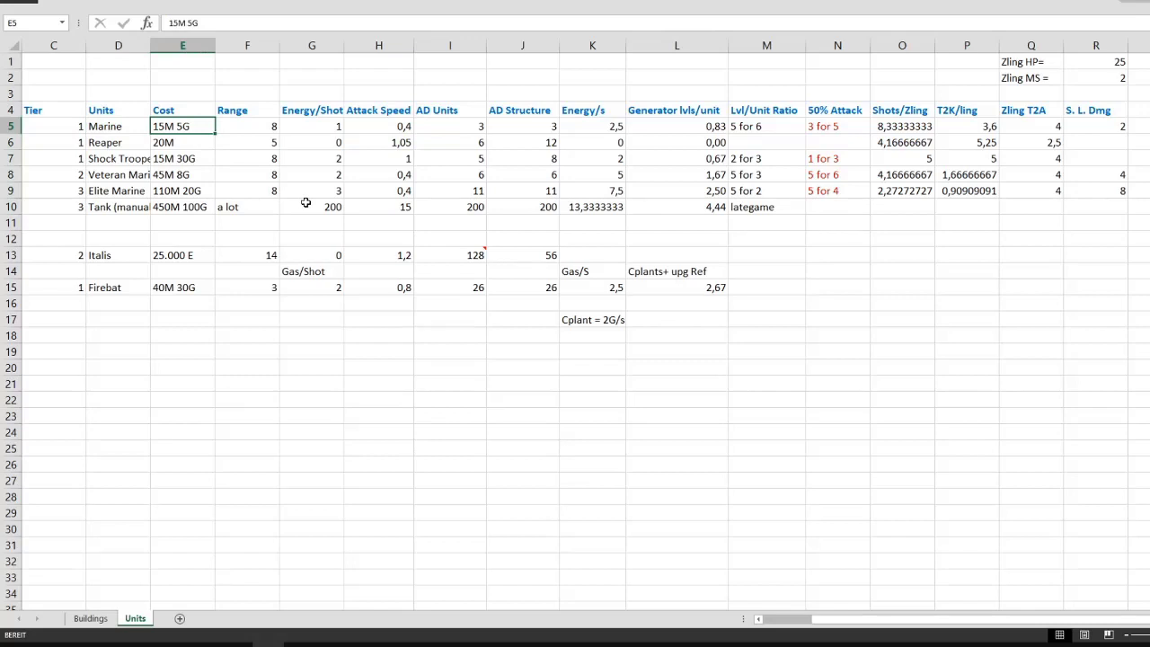
click(182, 175)
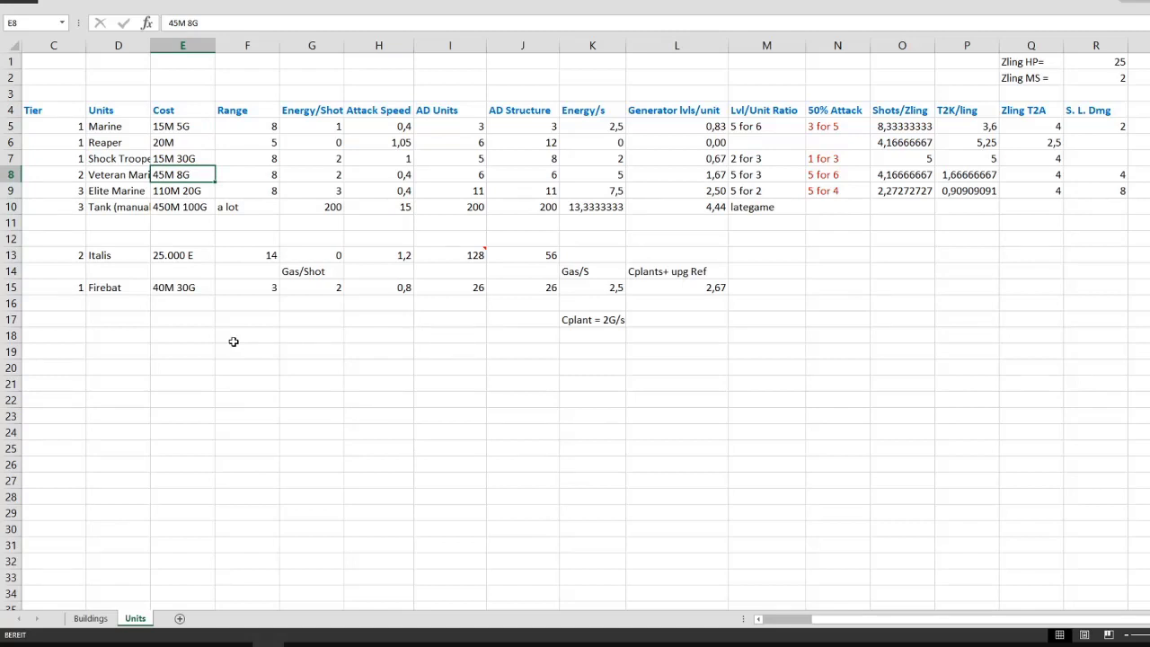
mouse_move(200, 193)
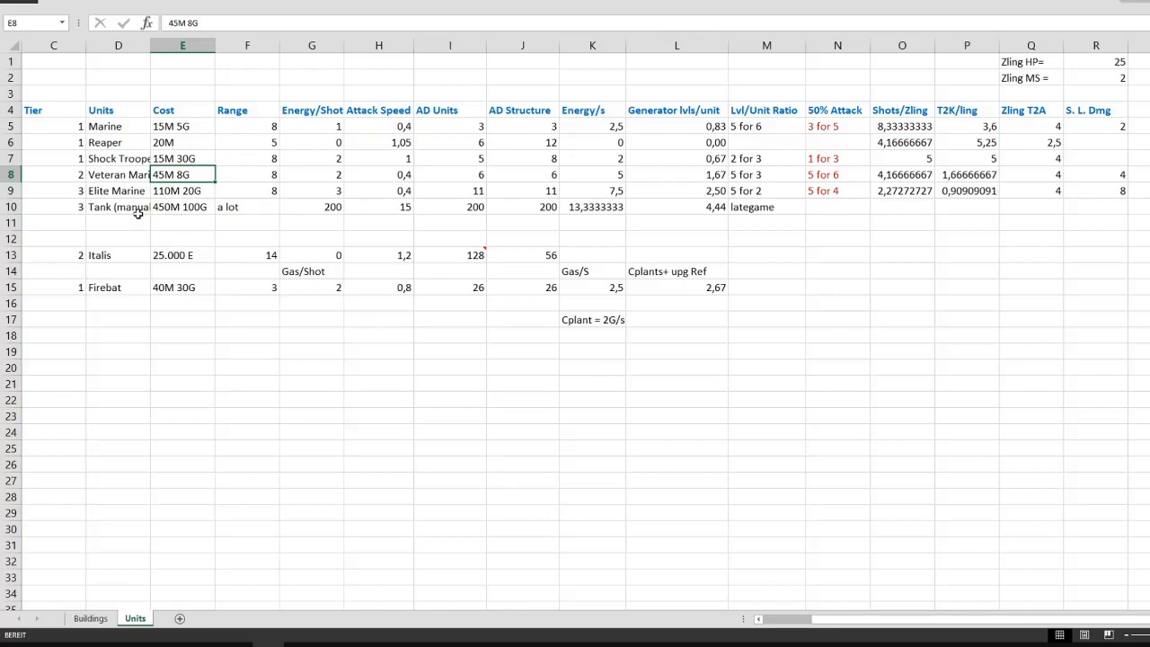
click(117, 207)
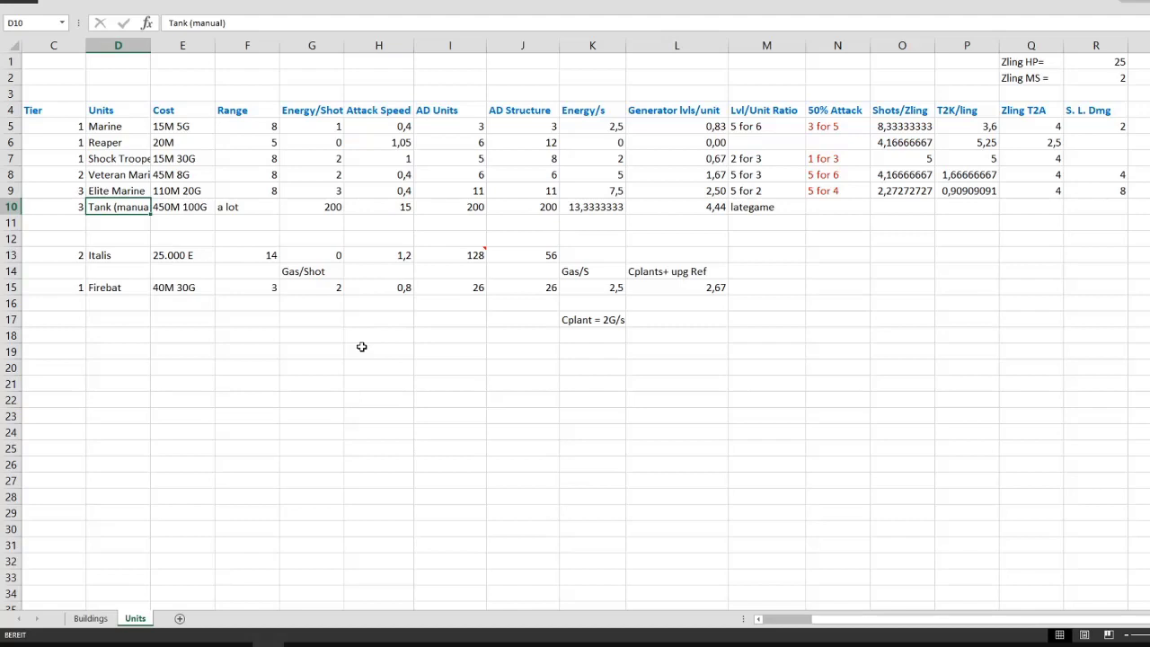
mouse_move(244, 246)
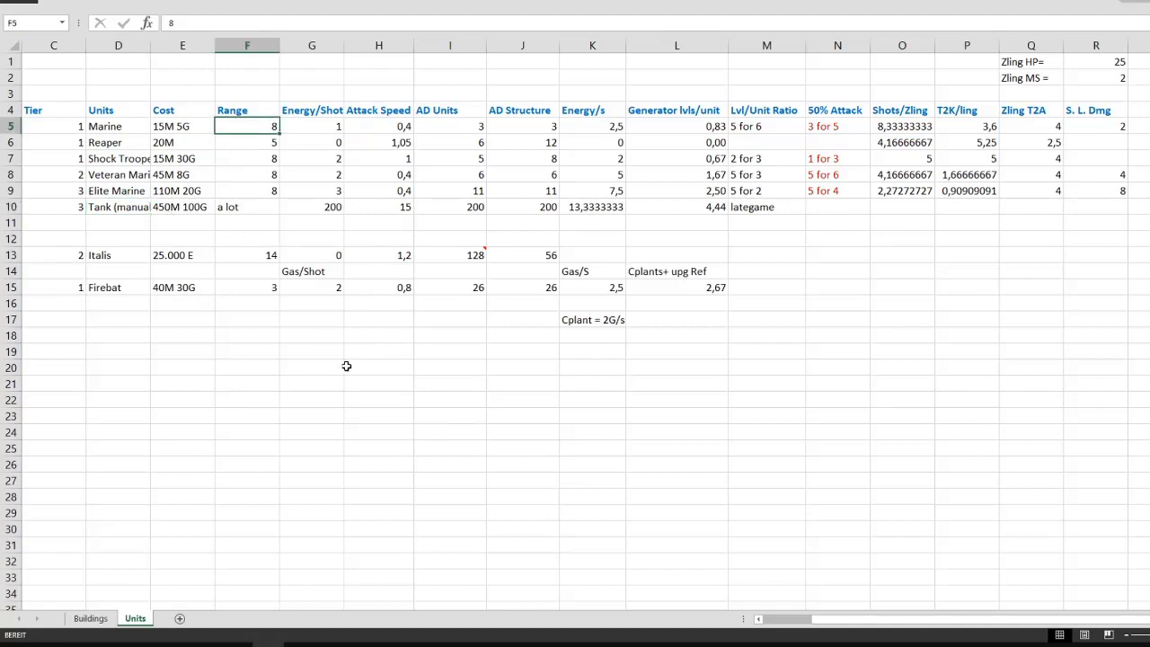
mouse_move(77, 144)
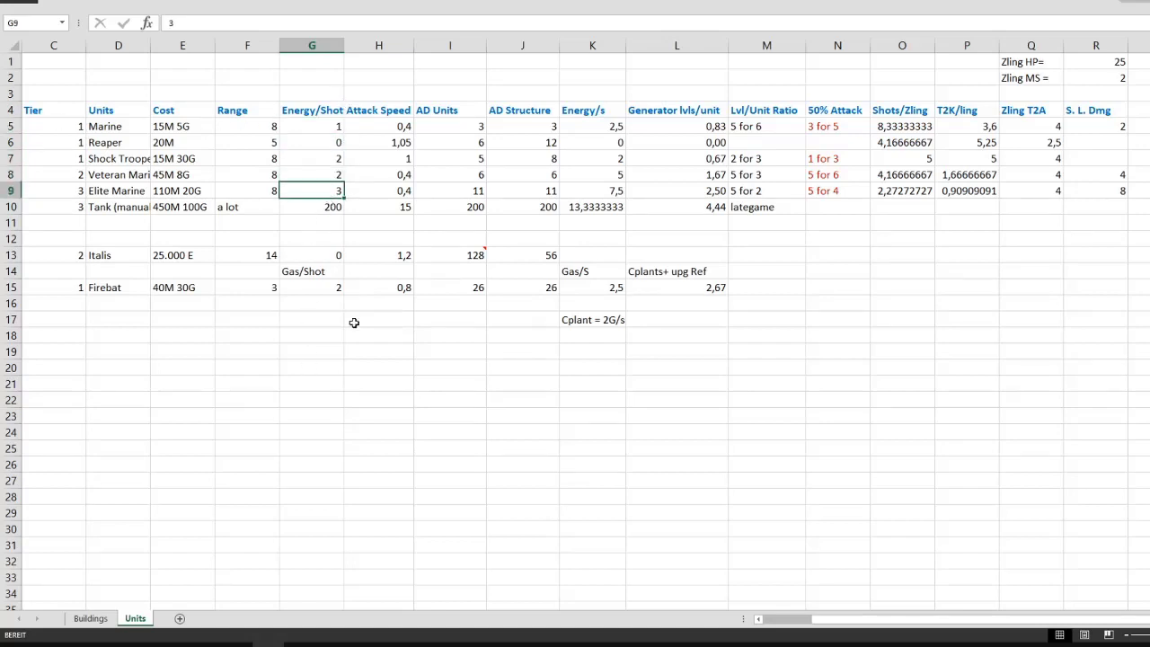
mouse_move(404, 126)
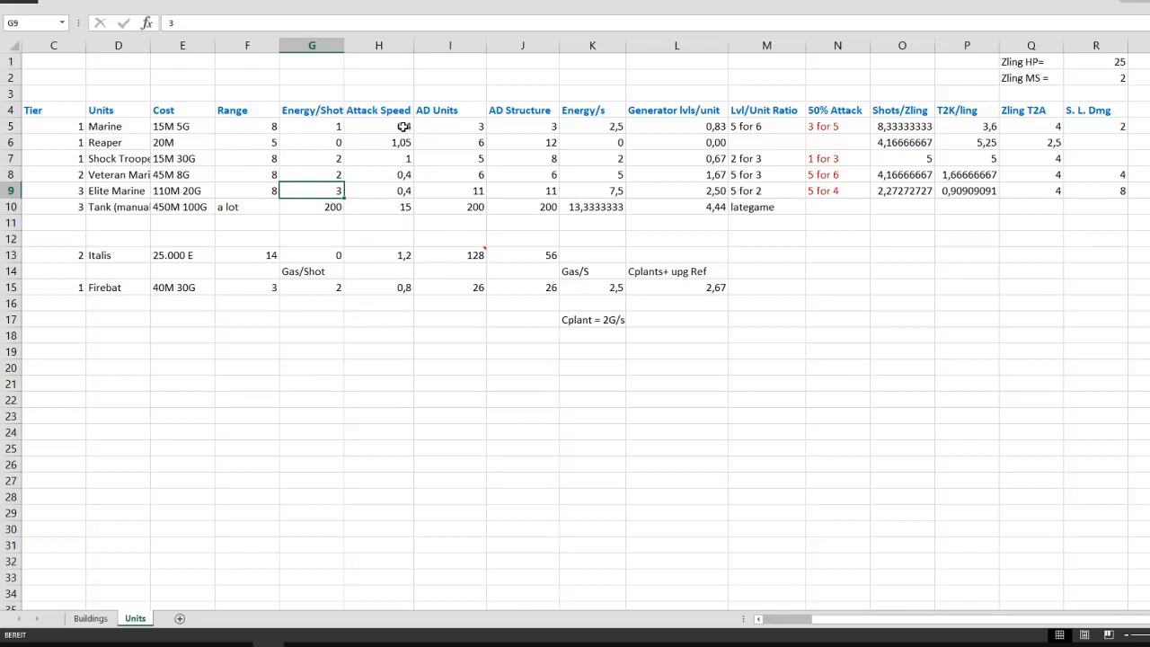
click(378, 126)
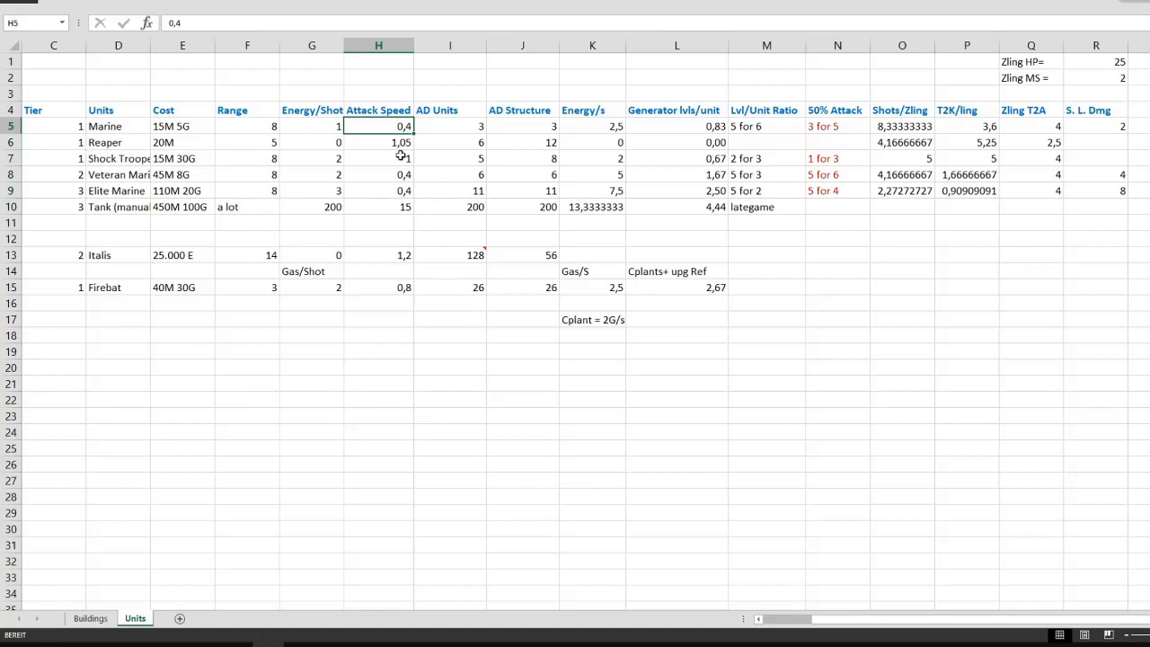
click(377, 142)
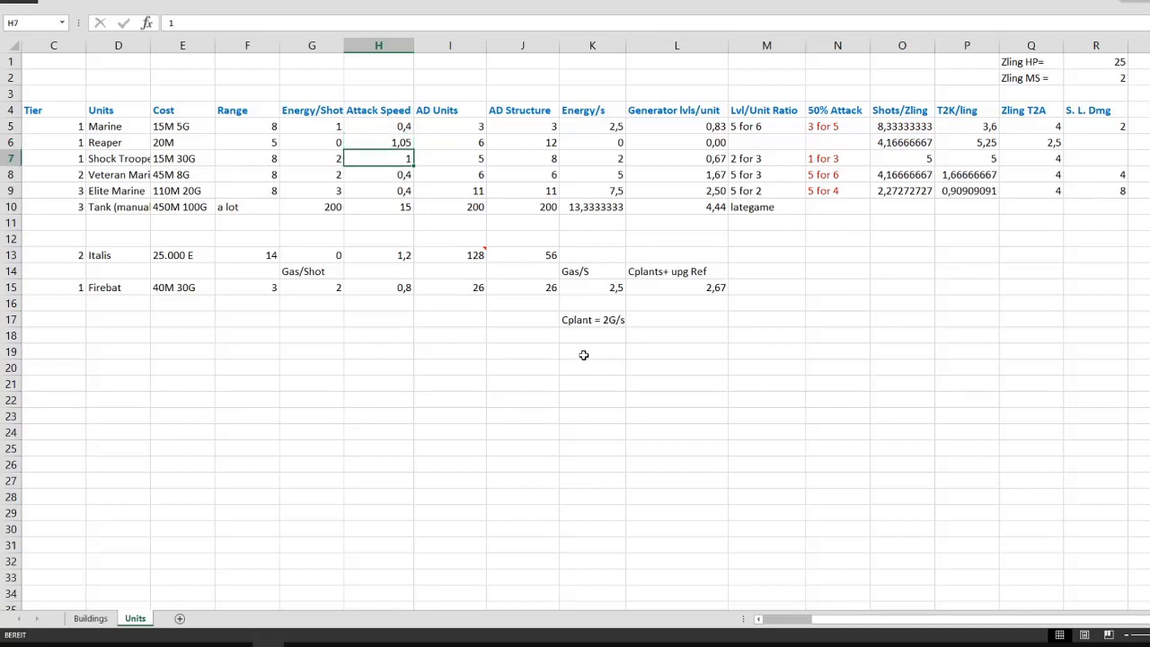
mouse_move(514, 291)
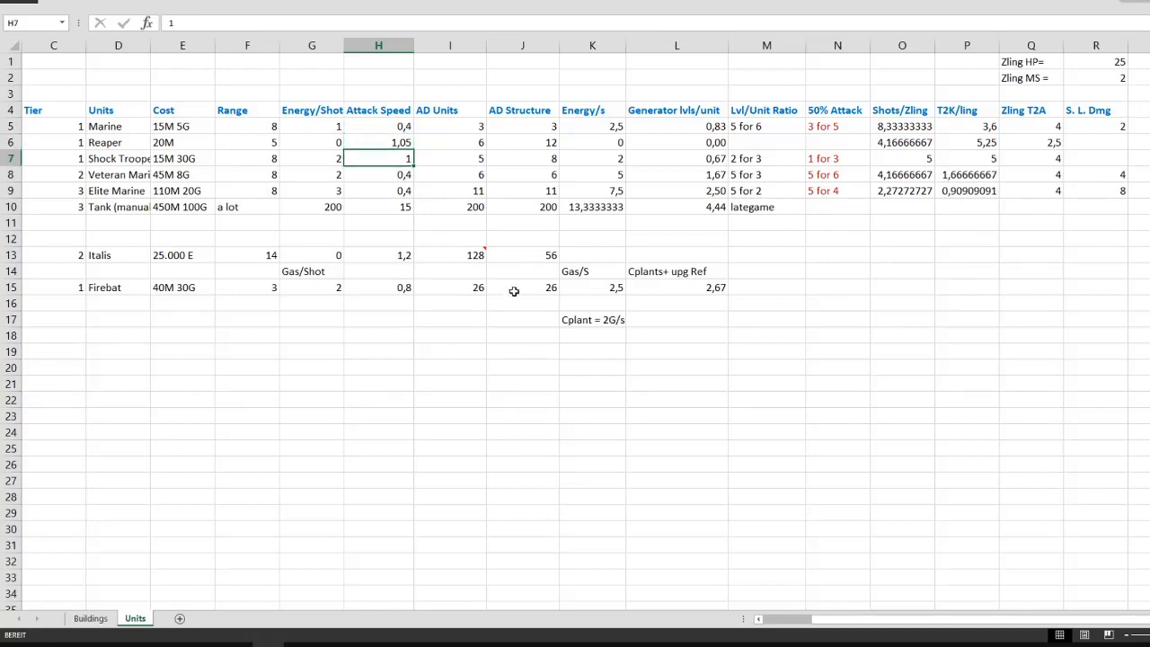
click(449, 126)
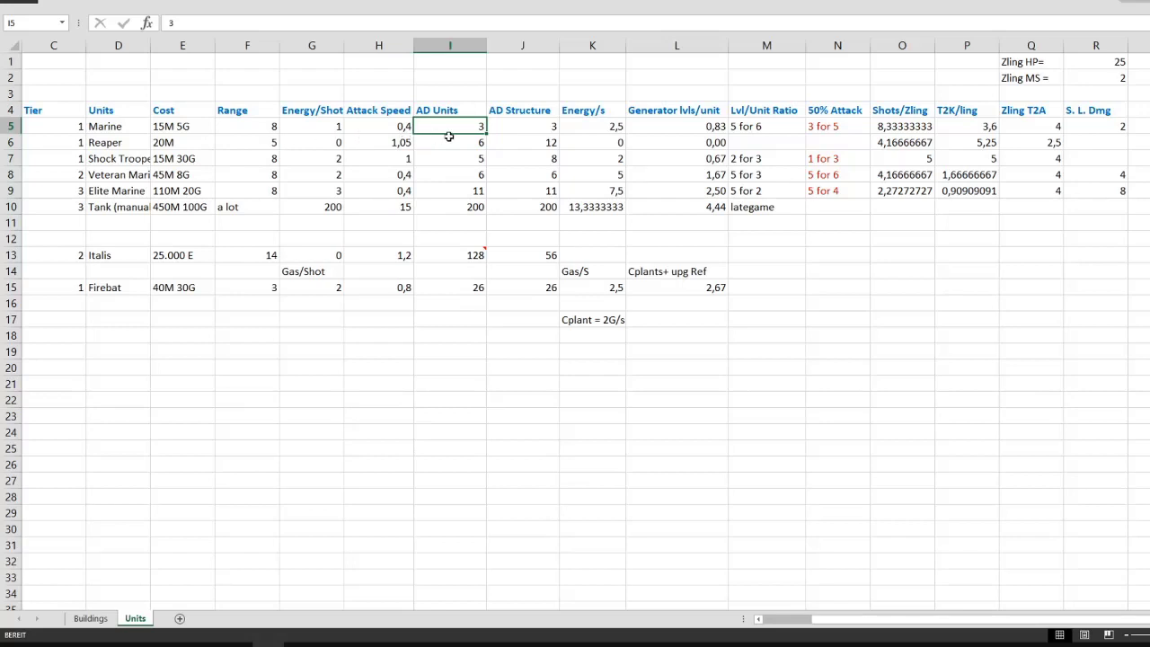
mouse_move(469, 142)
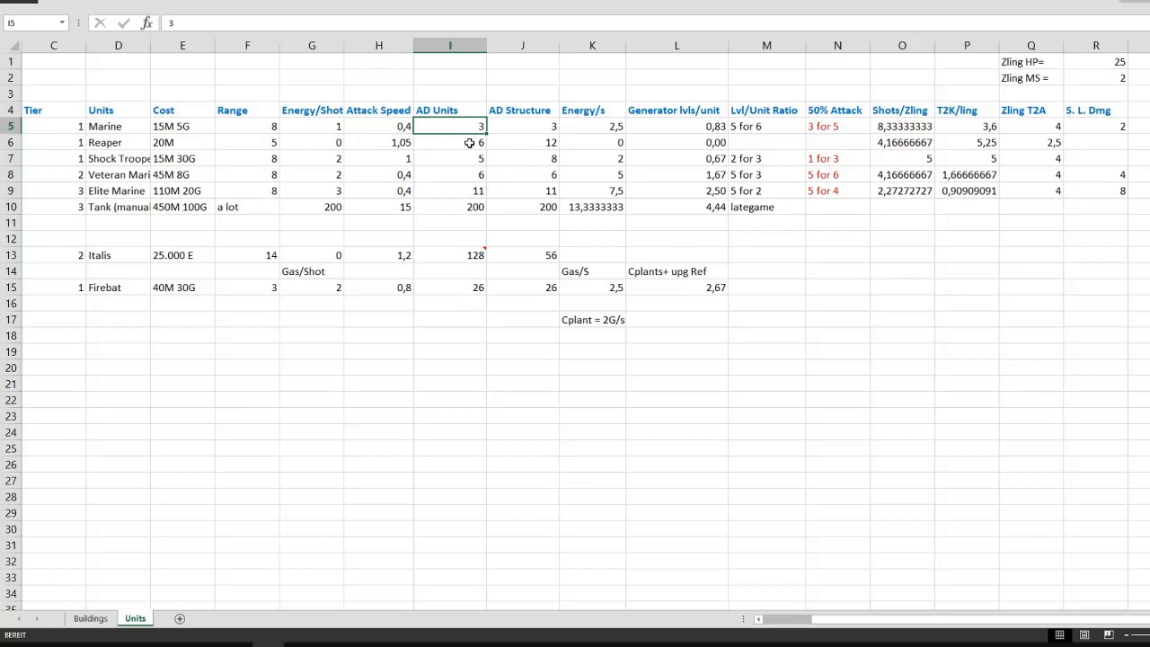
click(450, 142)
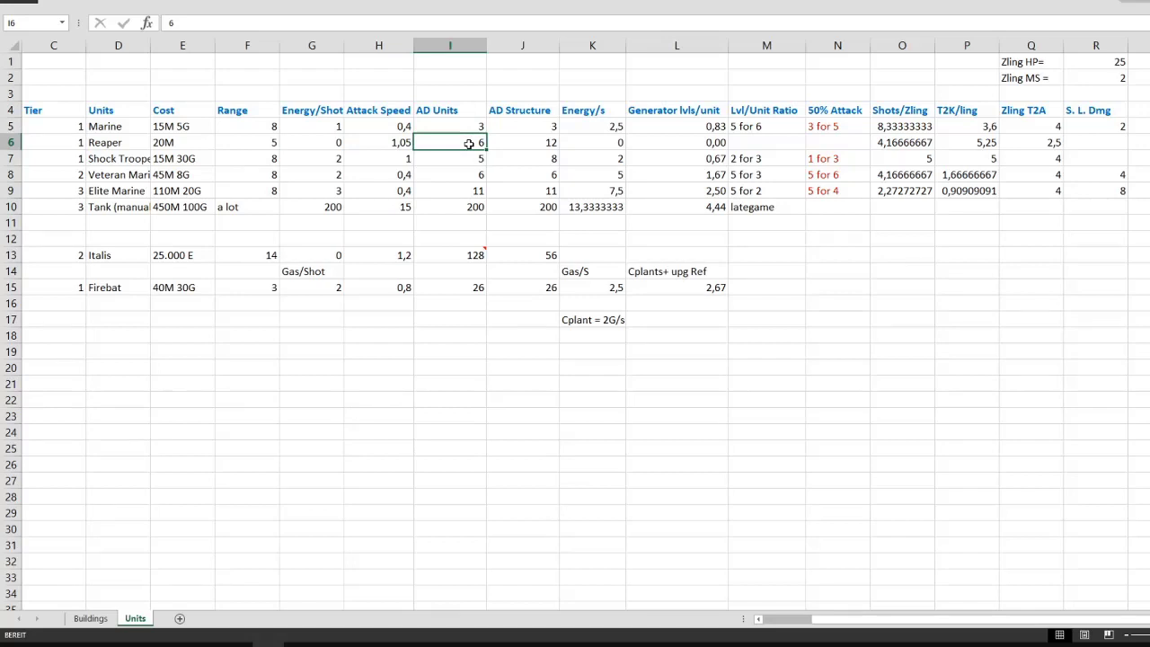
click(449, 158)
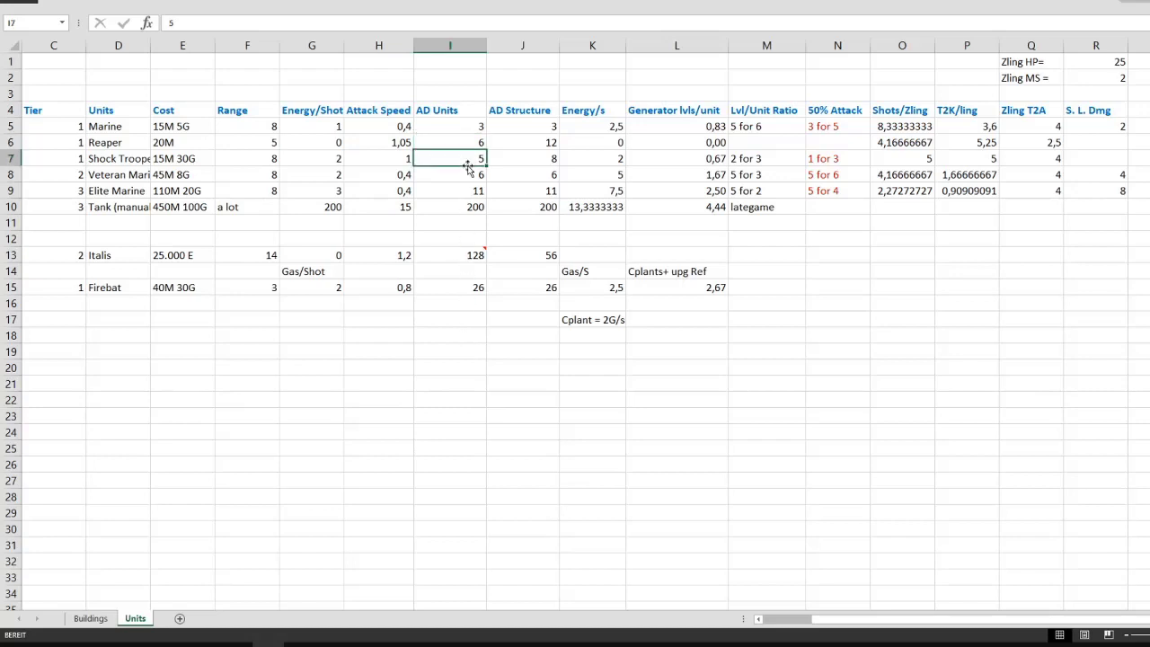
click(467, 207)
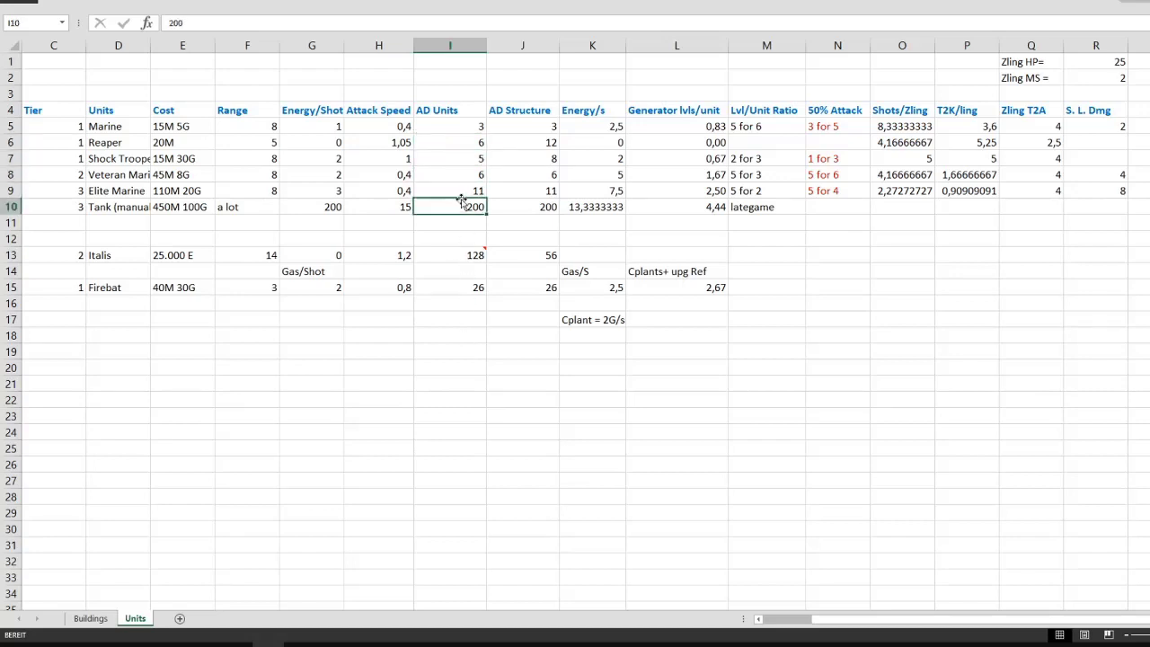
click(449, 174)
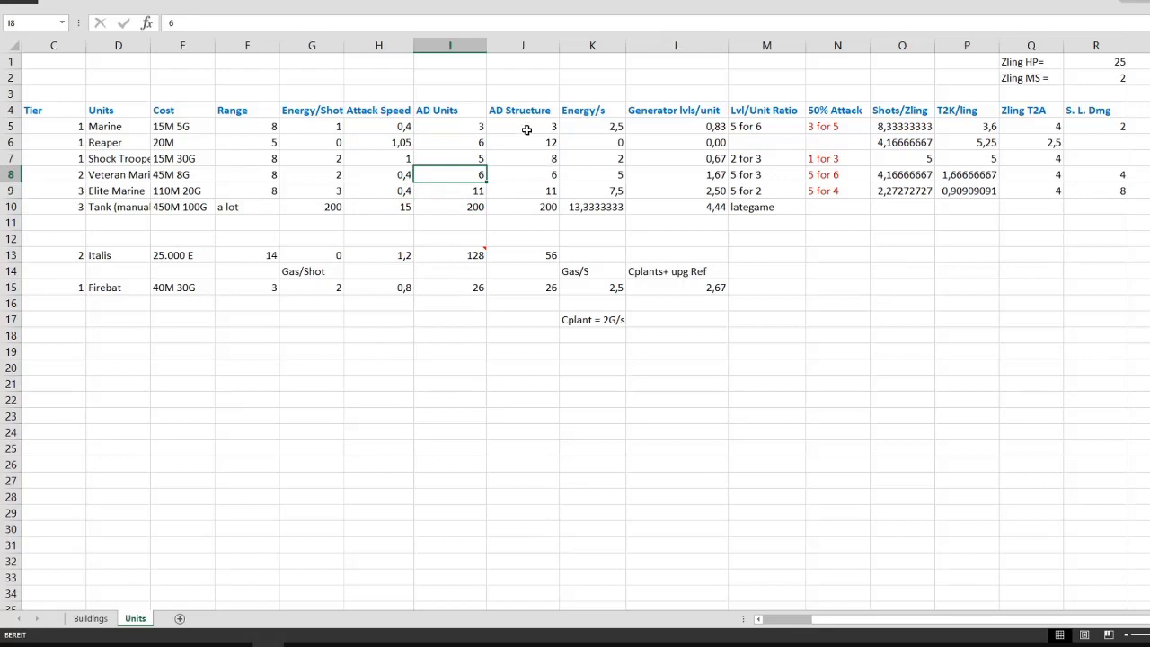
click(522, 125)
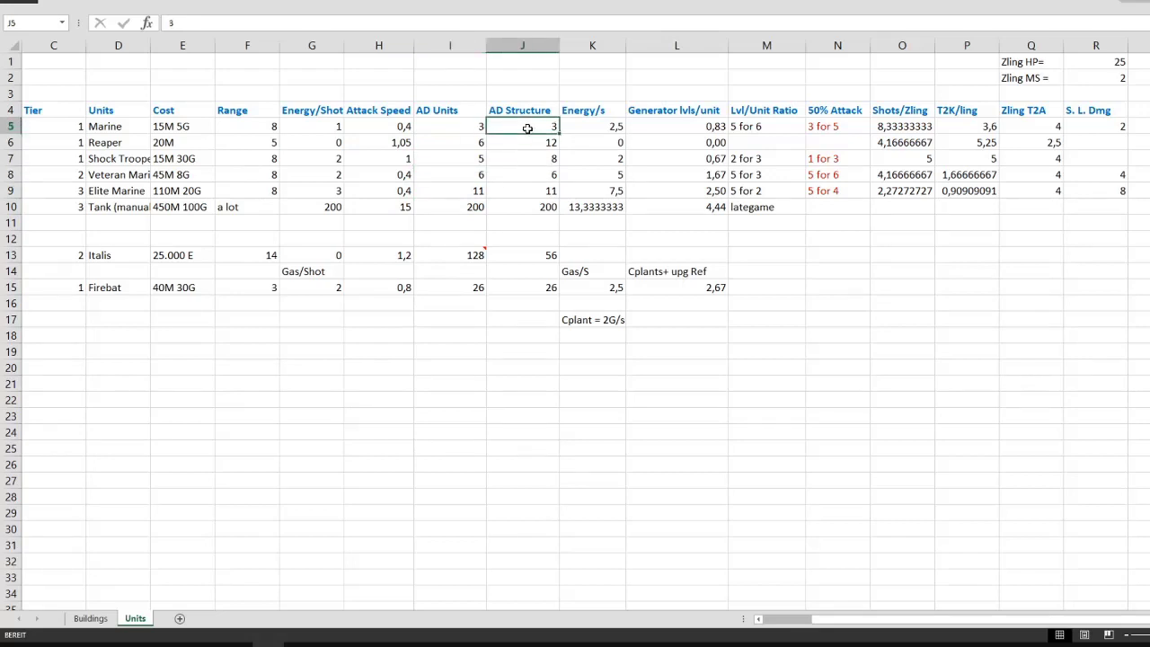
mouse_move(544, 144)
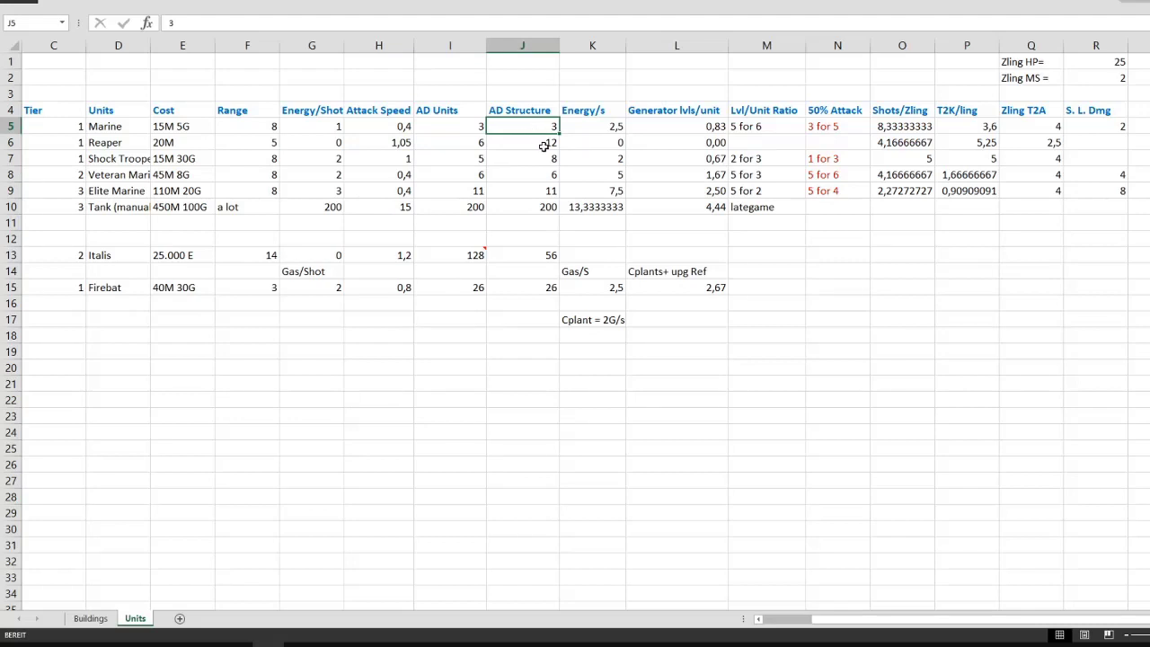
click(522, 142)
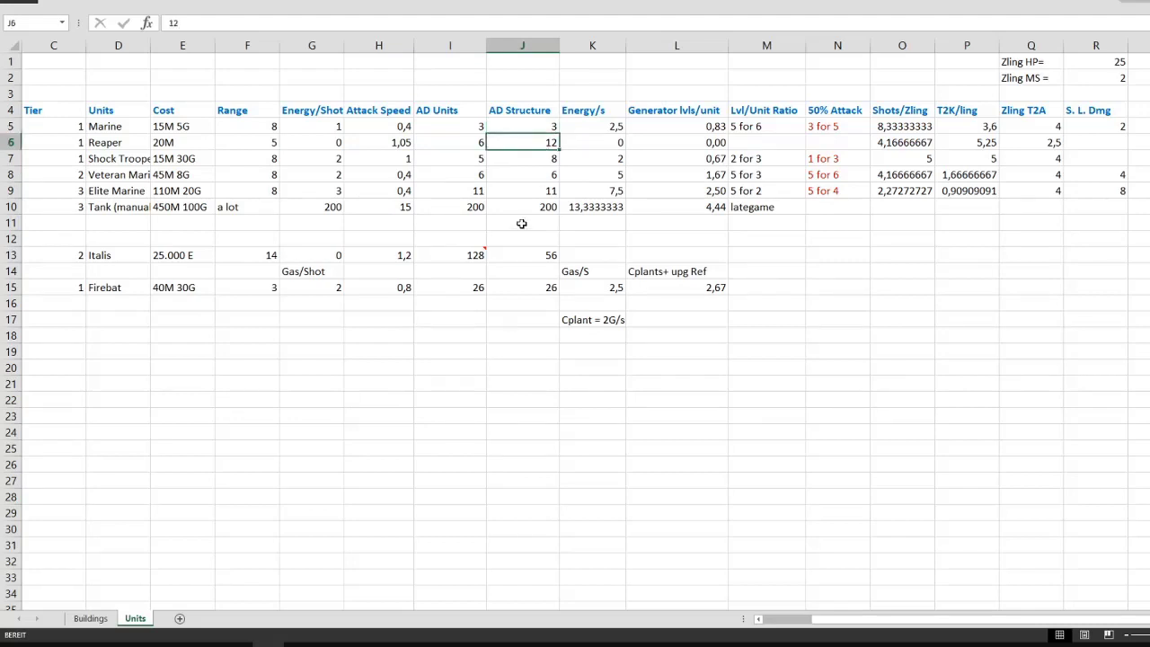
mouse_move(626, 240)
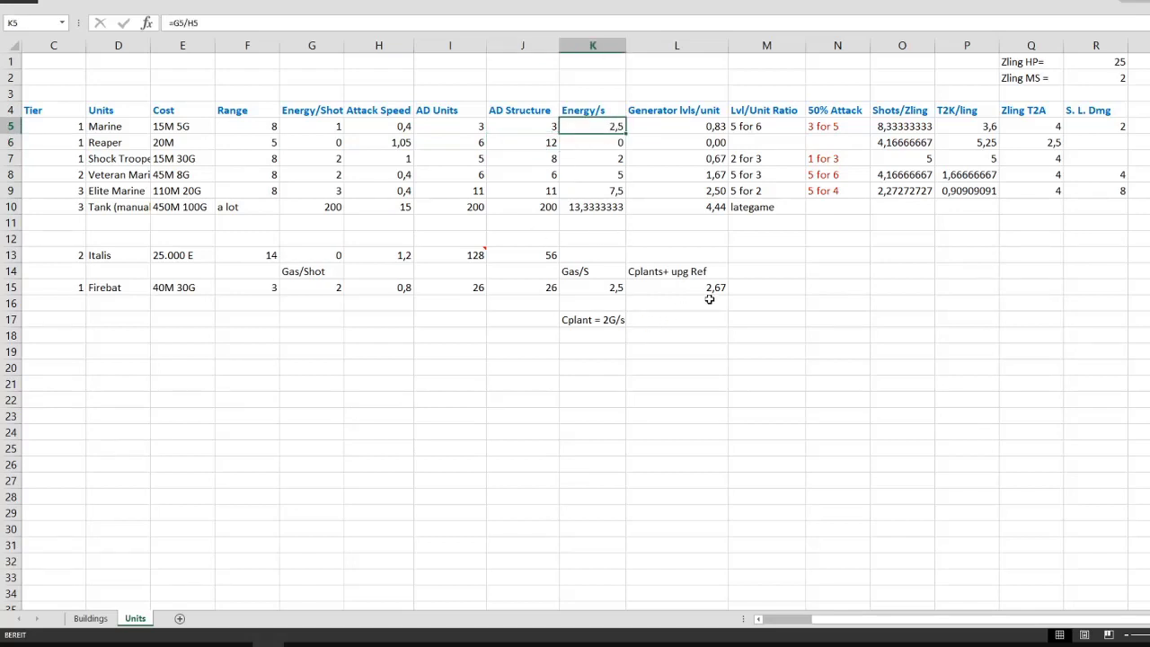
mouse_move(704, 297)
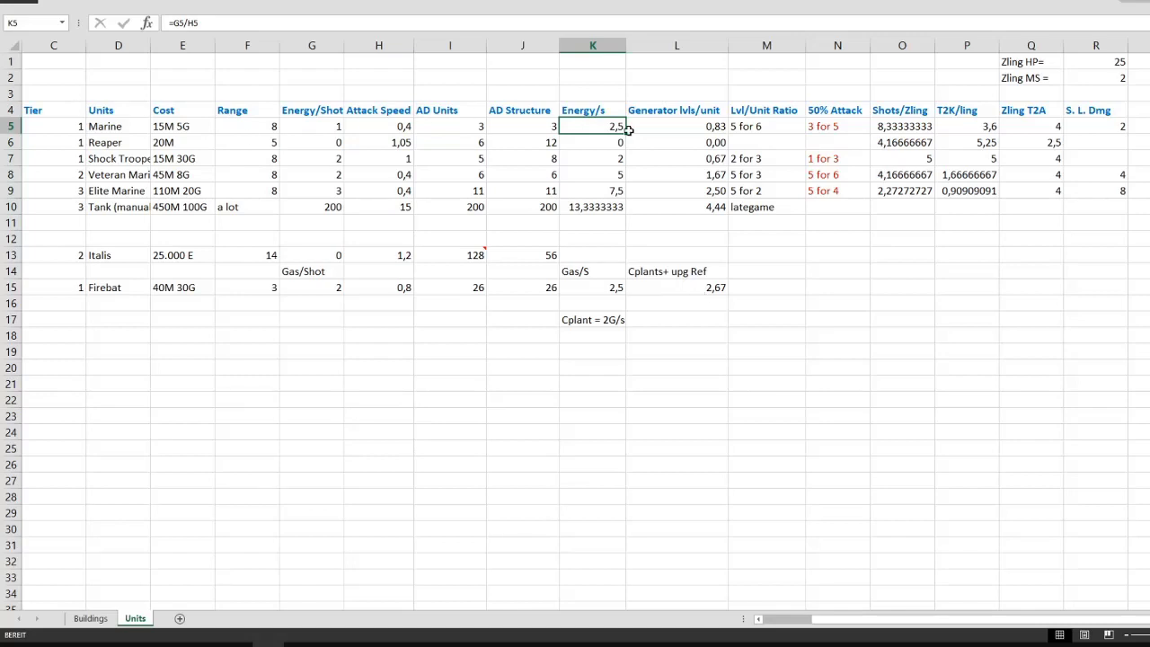
mouse_move(711, 240)
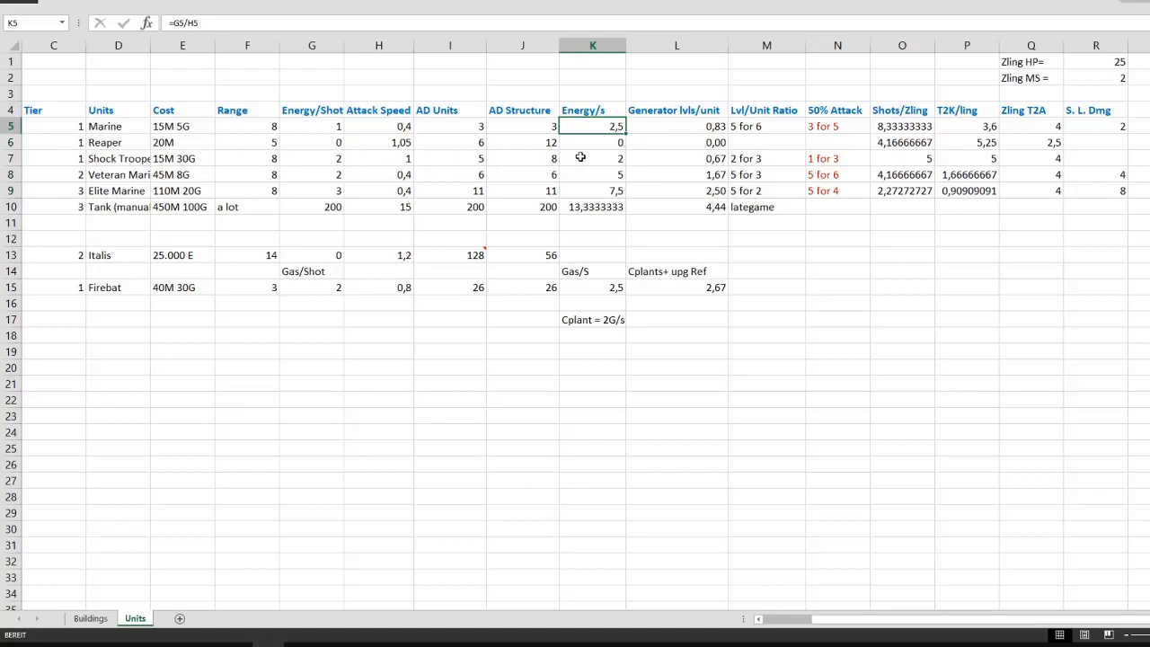
click(592, 190)
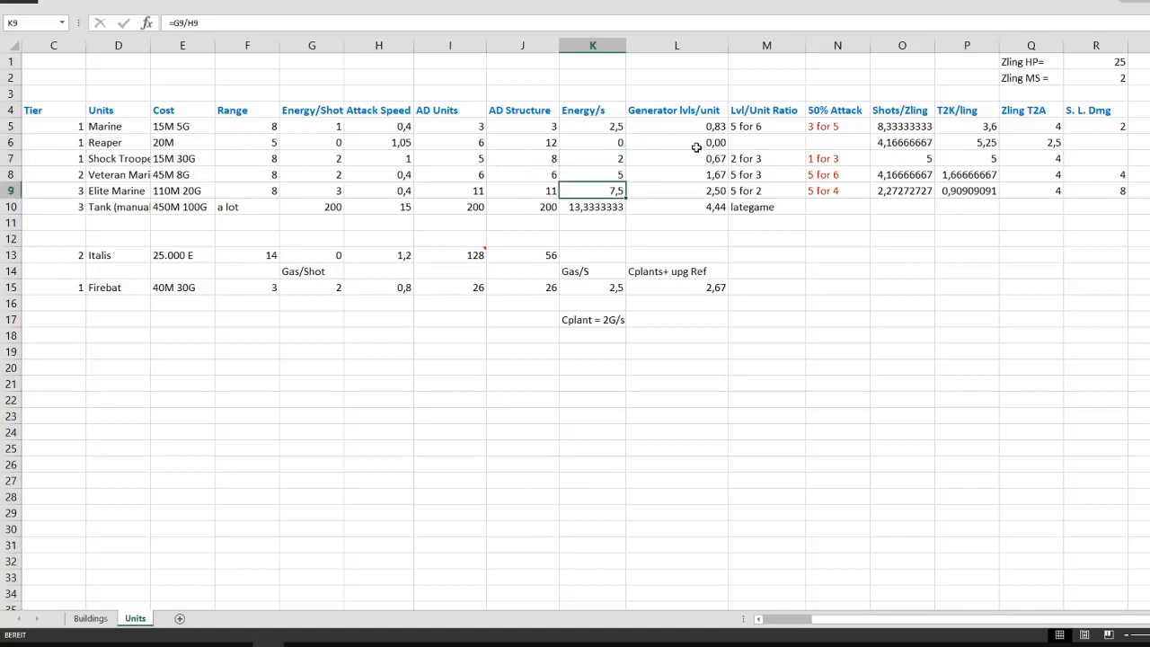
mouse_move(780, 185)
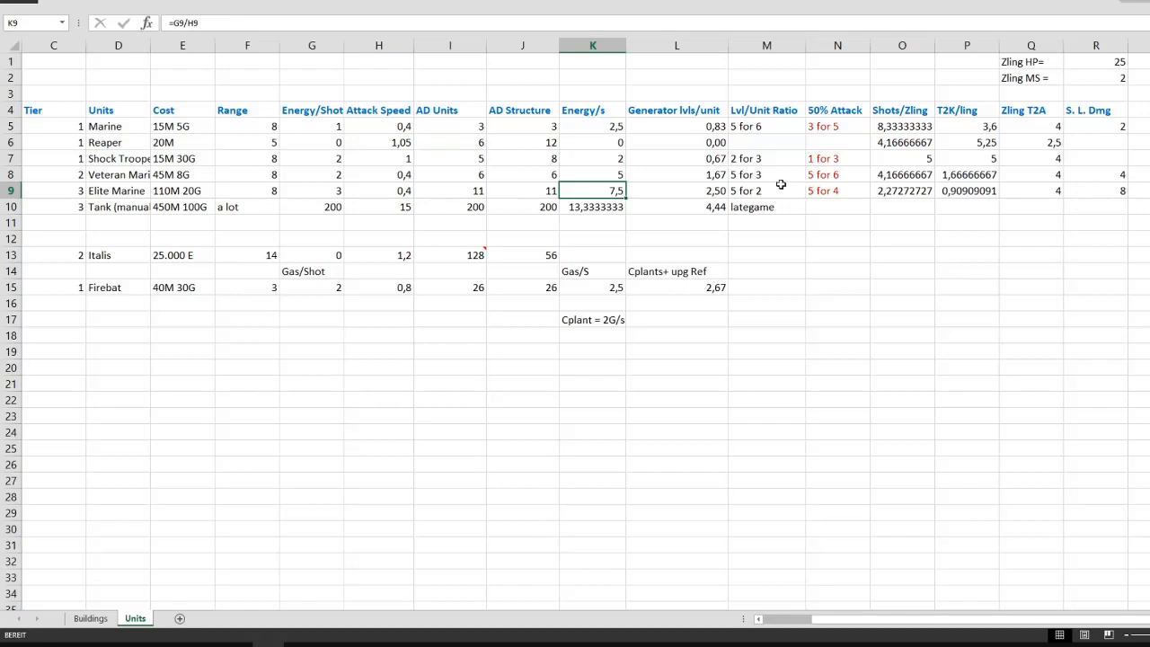
mouse_move(714, 126)
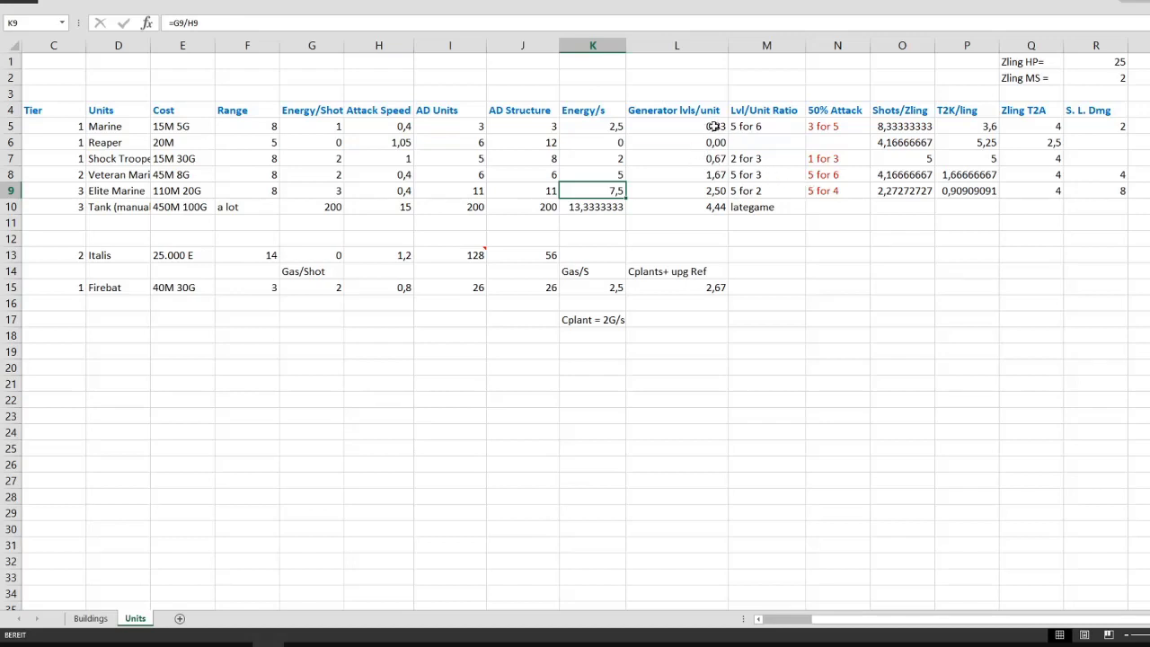
click(677, 126)
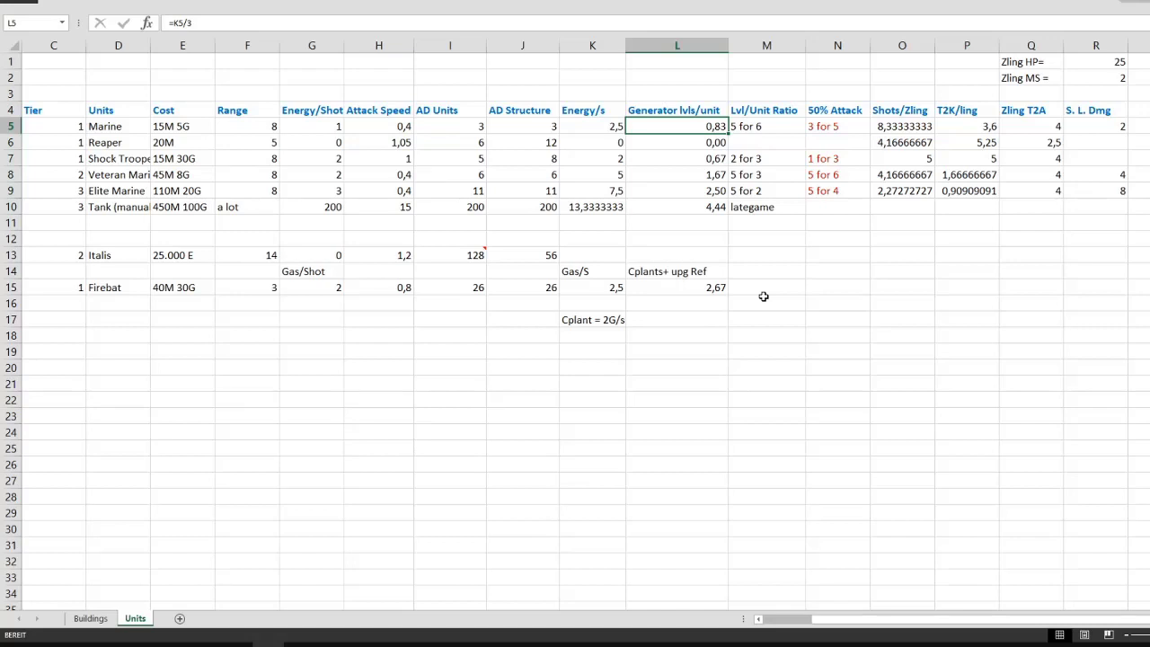
mouse_move(604, 124)
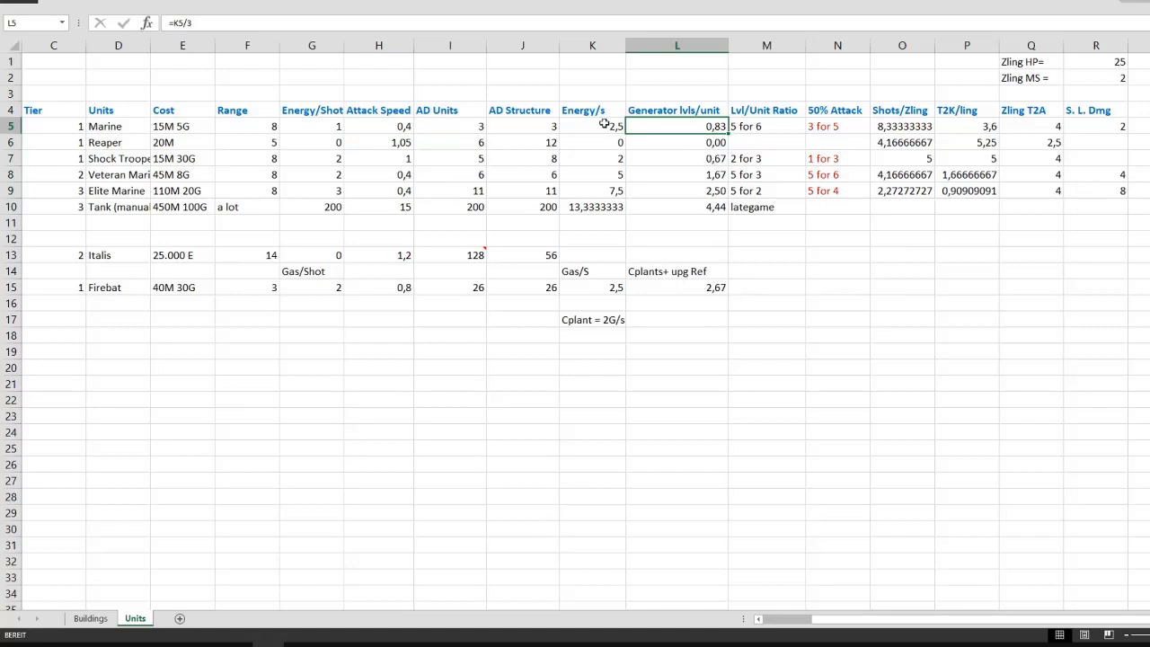
mouse_move(759, 123)
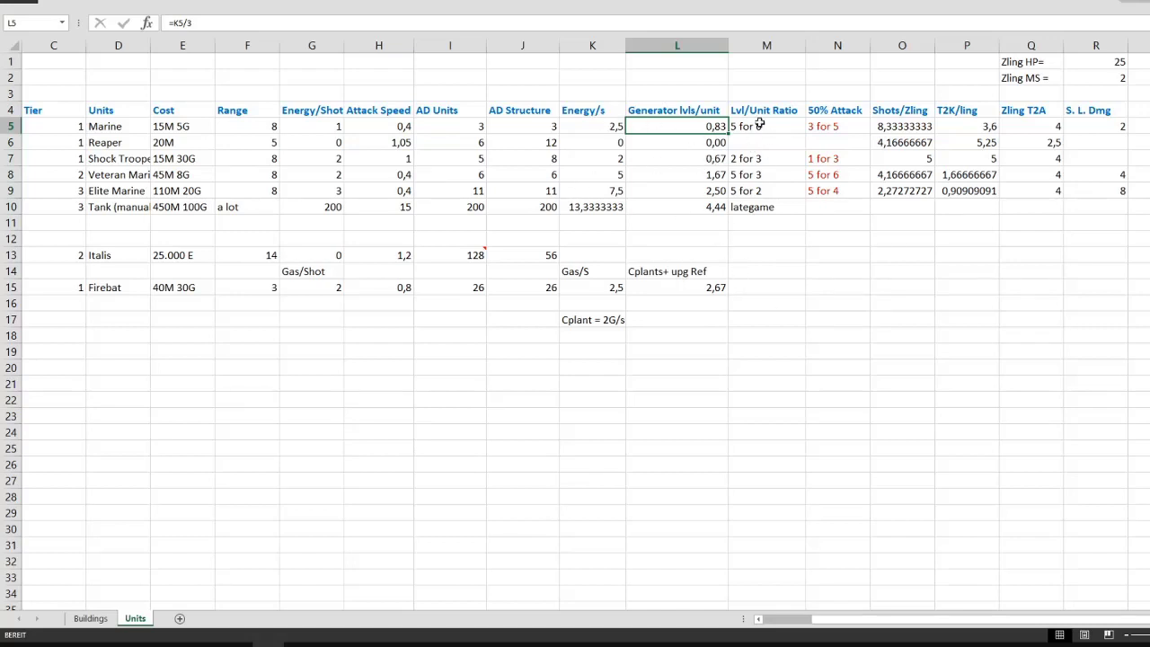
click(677, 158)
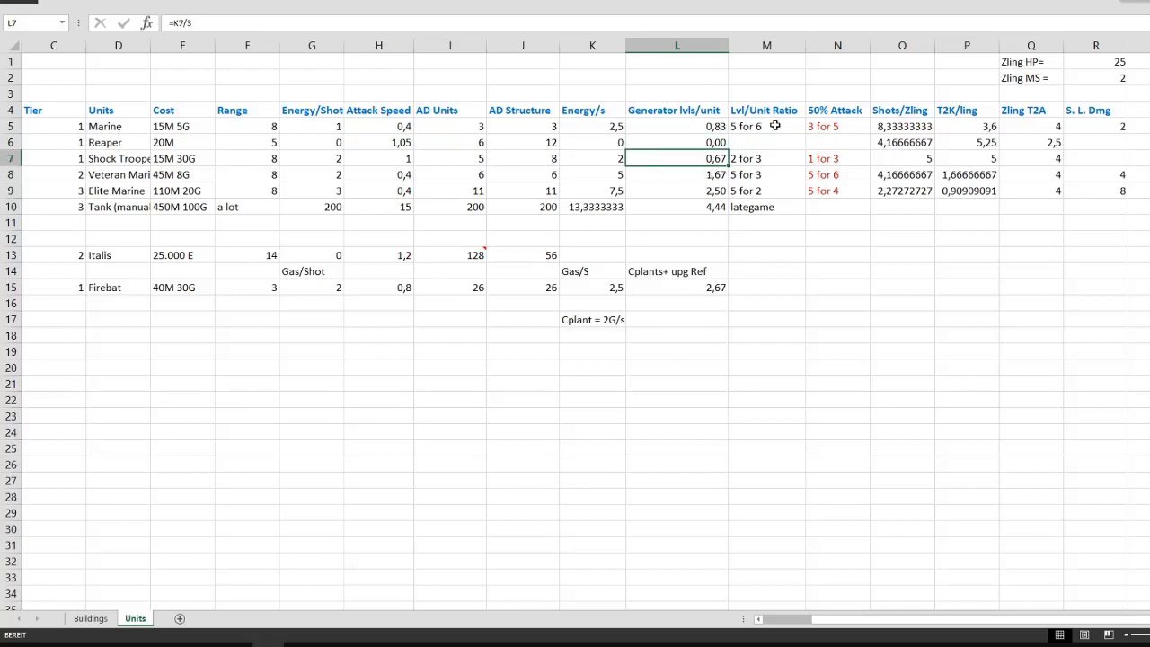
click(767, 126)
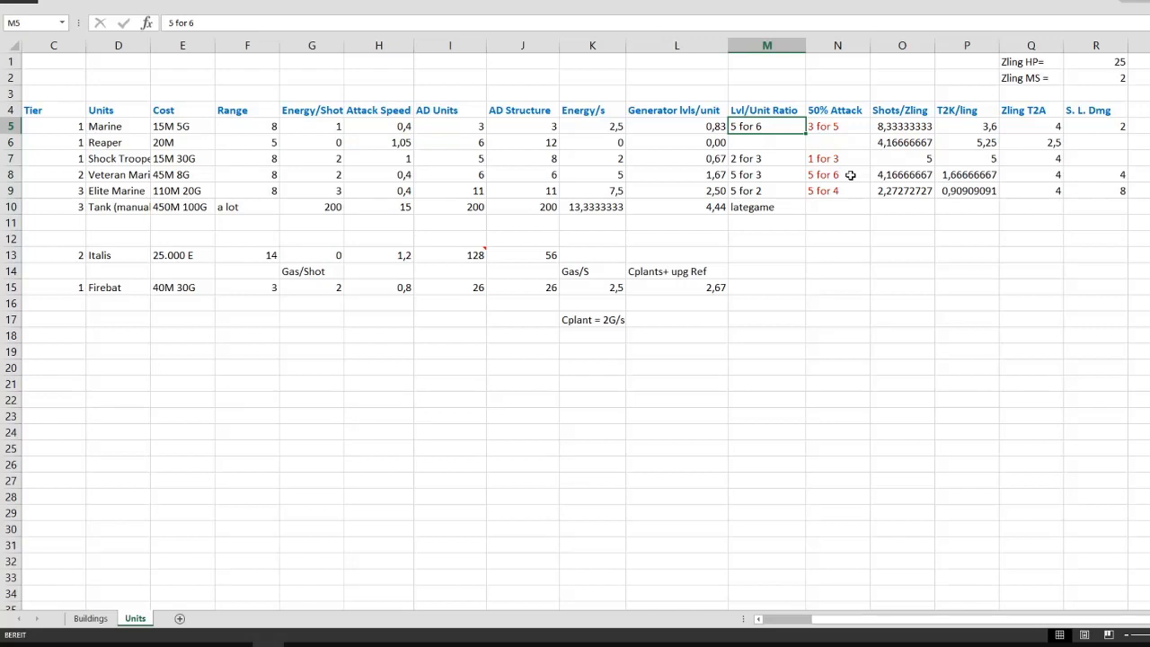
click(766, 158)
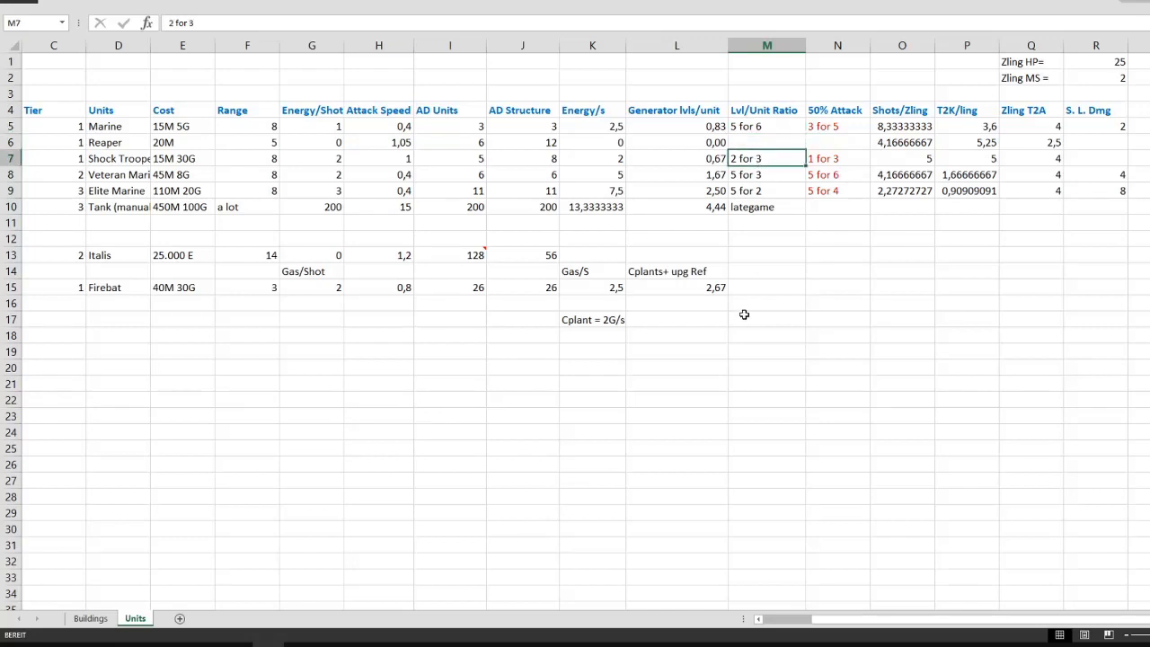
mouse_move(803, 180)
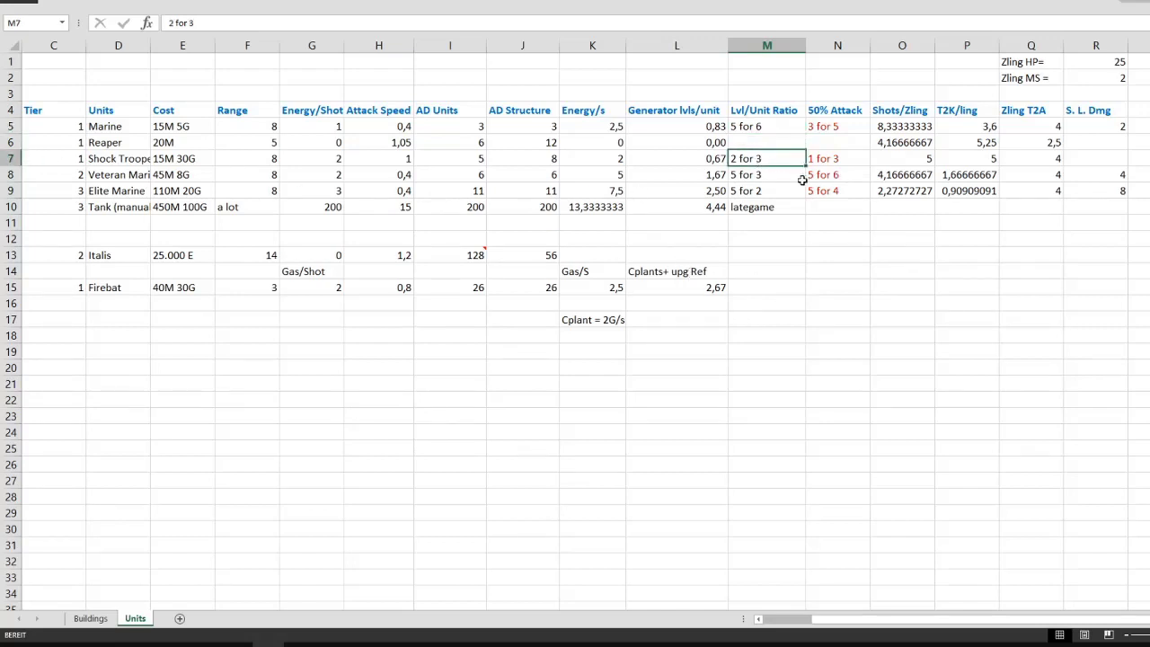
click(767, 174)
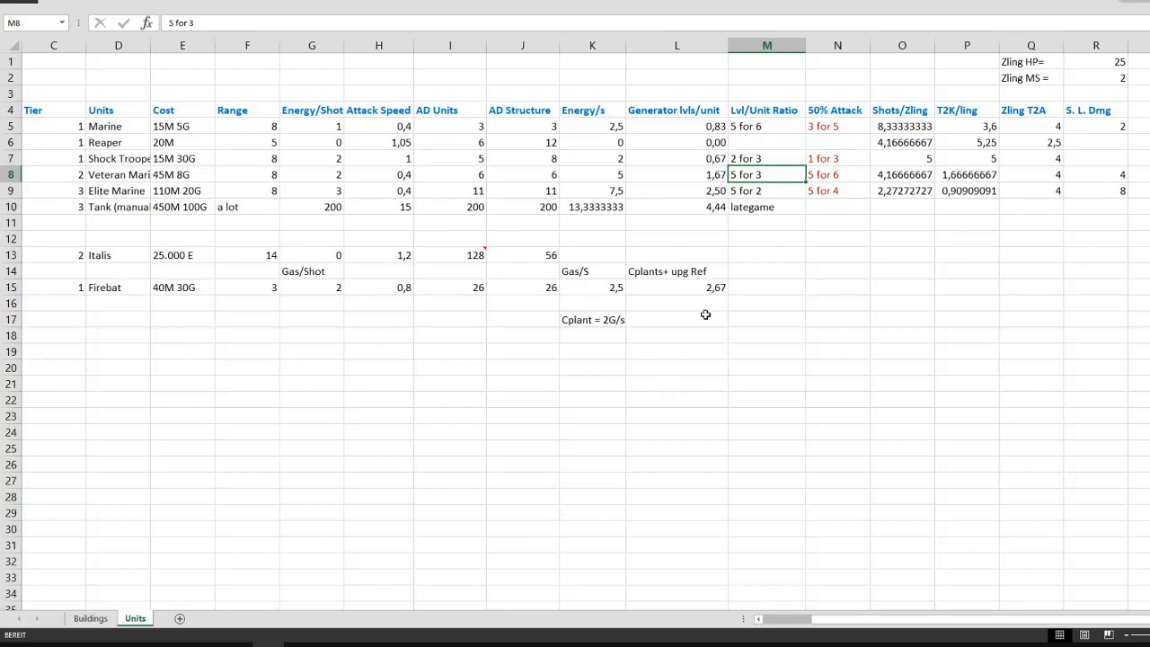
click(766, 191)
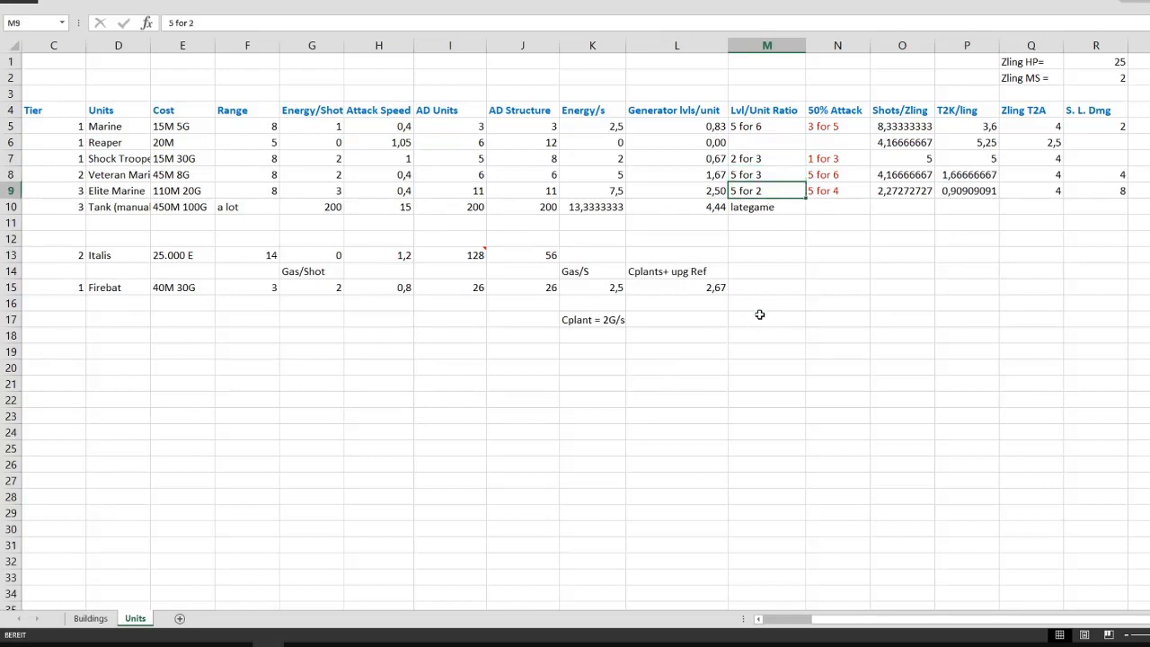
mouse_move(885, 259)
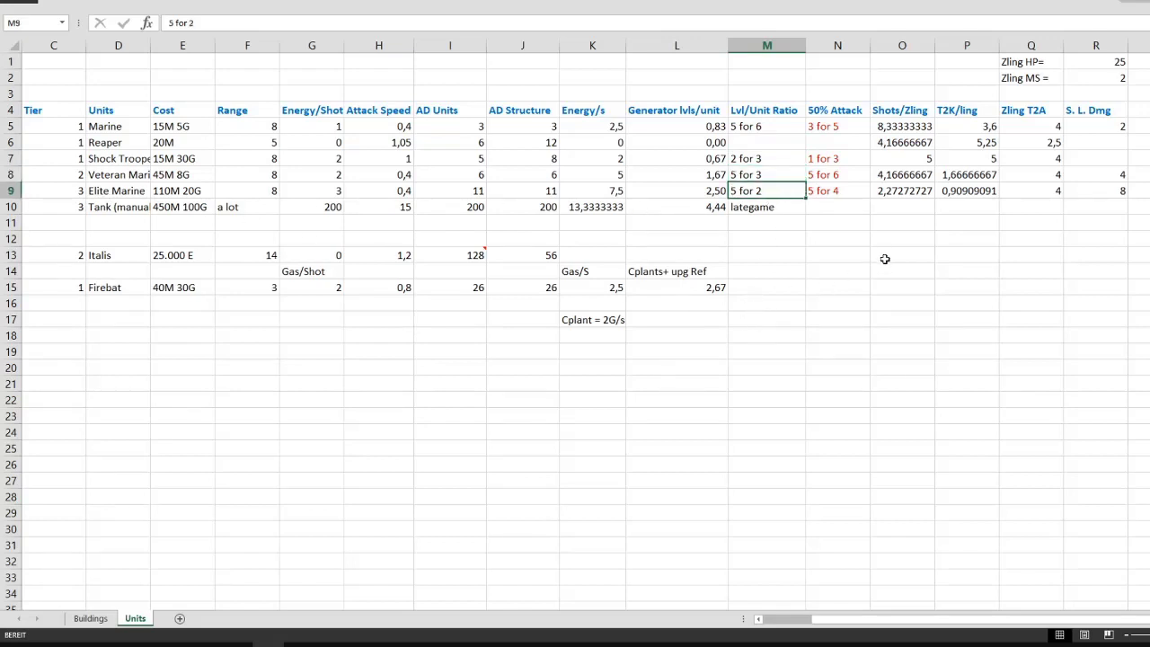
click(836, 126)
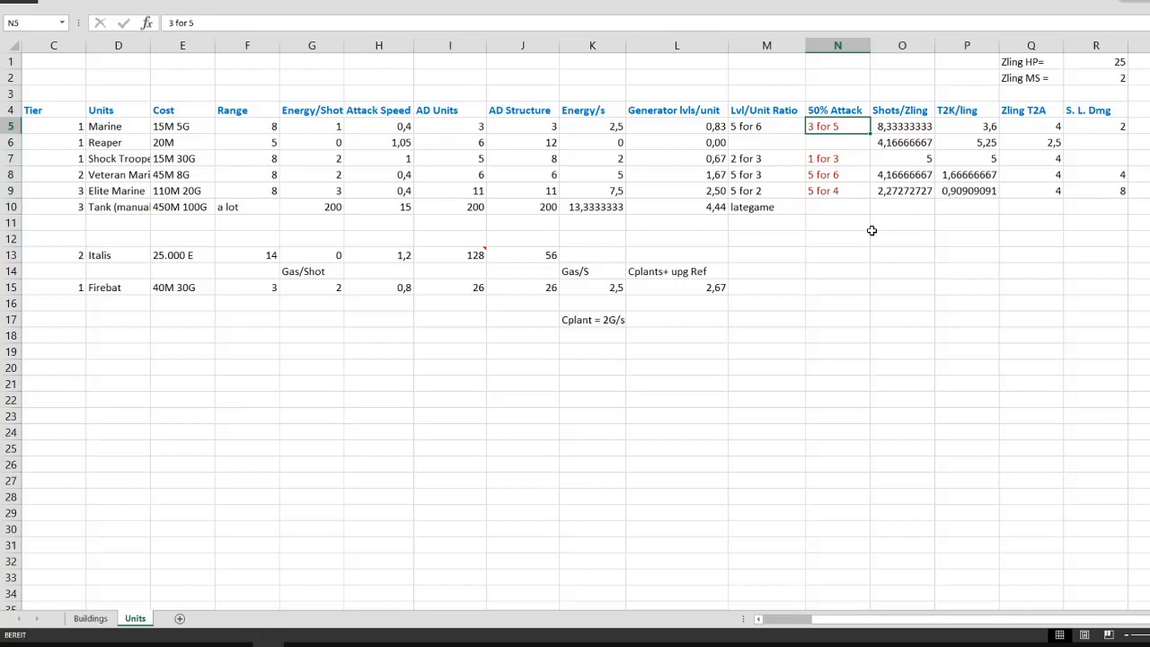
mouse_move(682, 141)
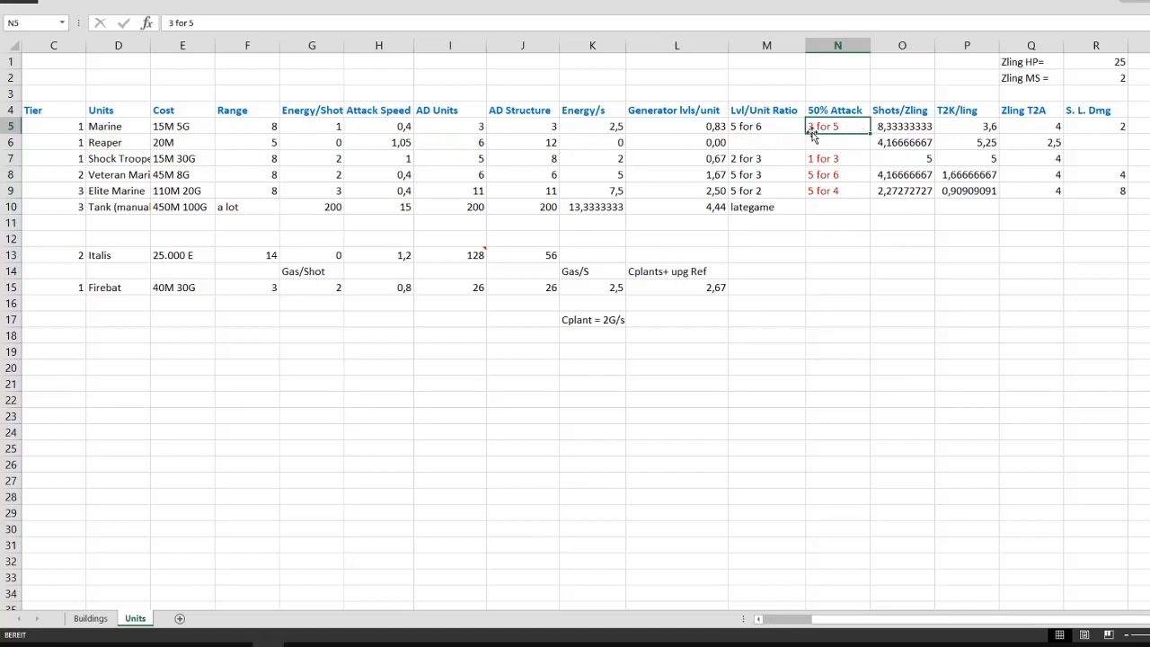
mouse_move(841, 158)
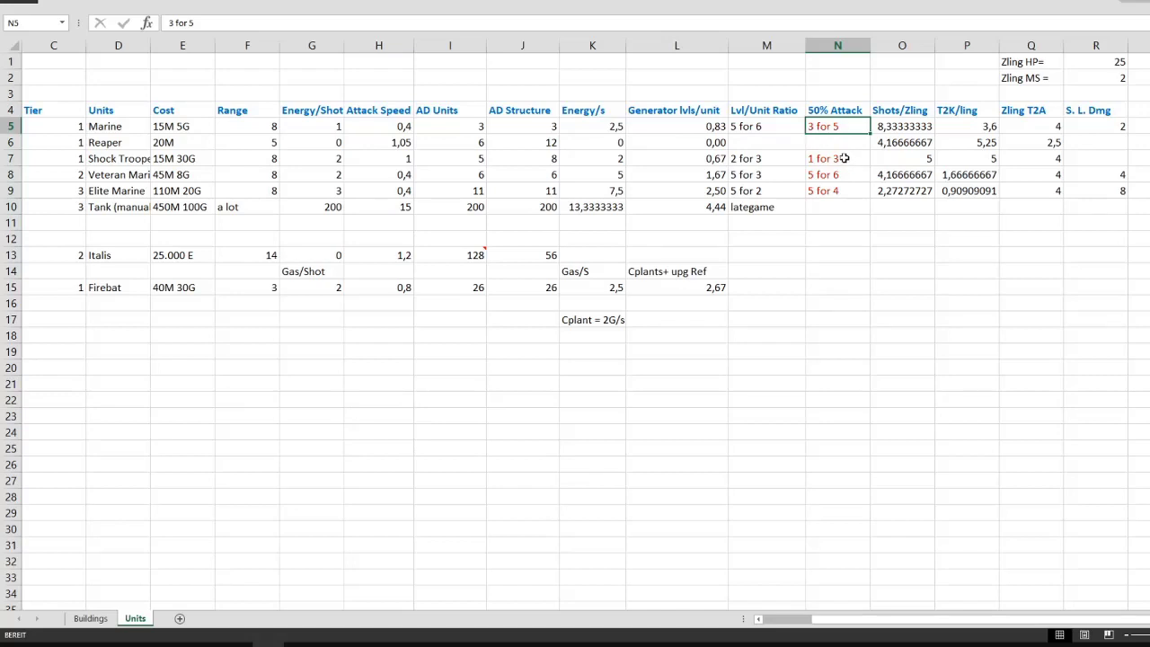
click(836, 158)
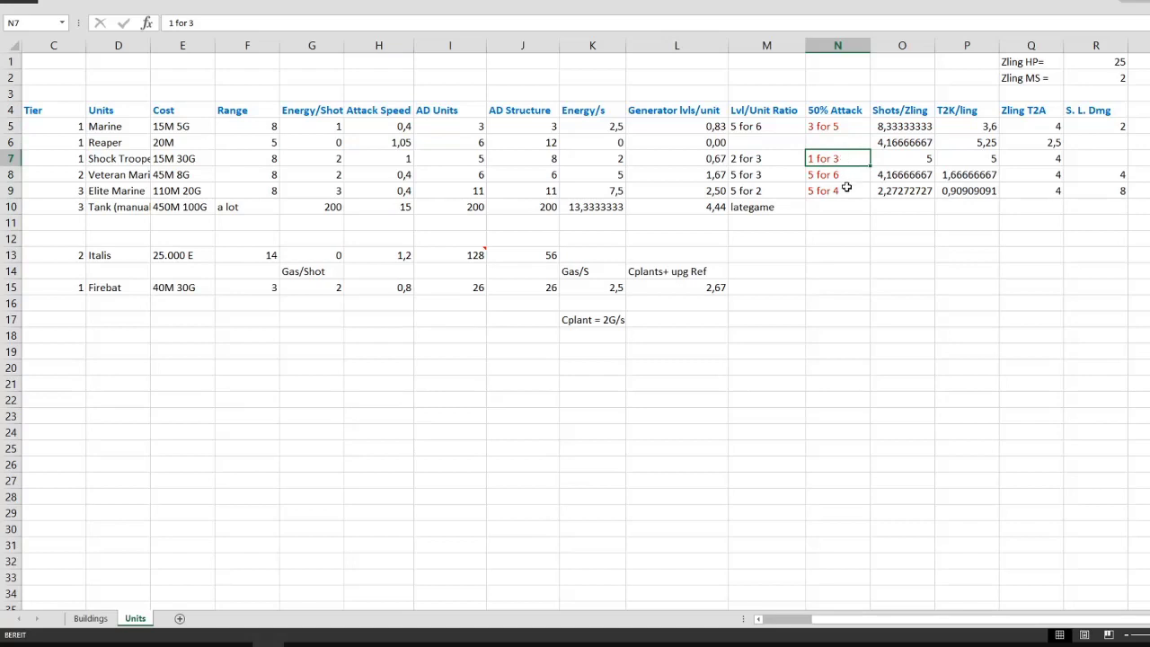
click(836, 174)
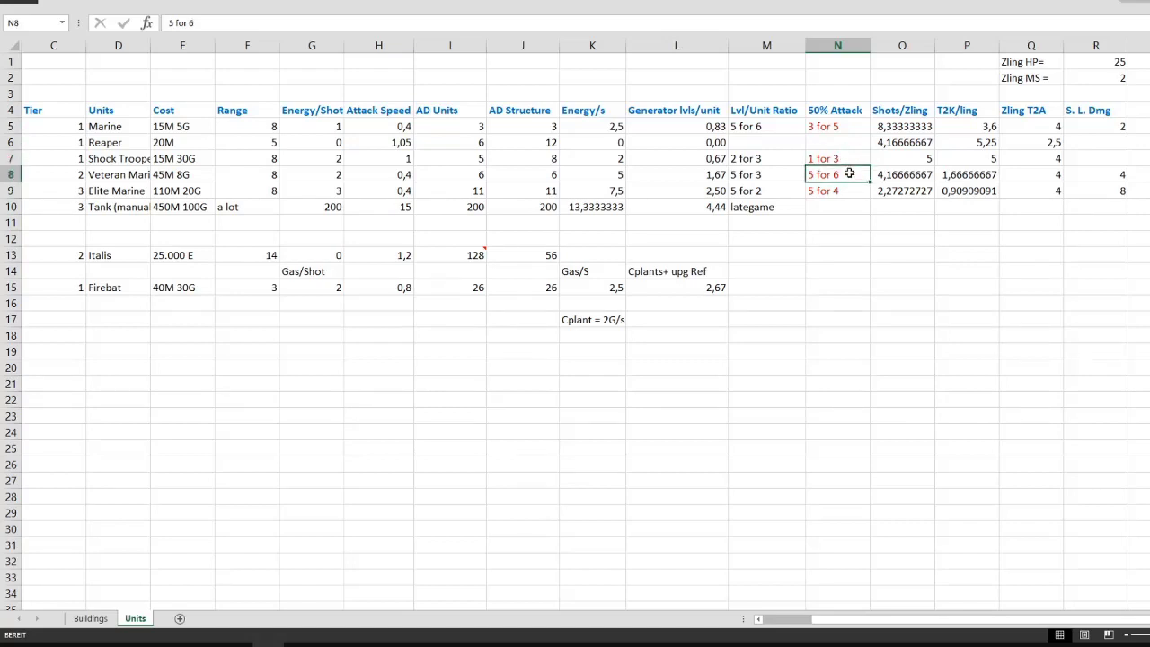
mouse_move(862, 224)
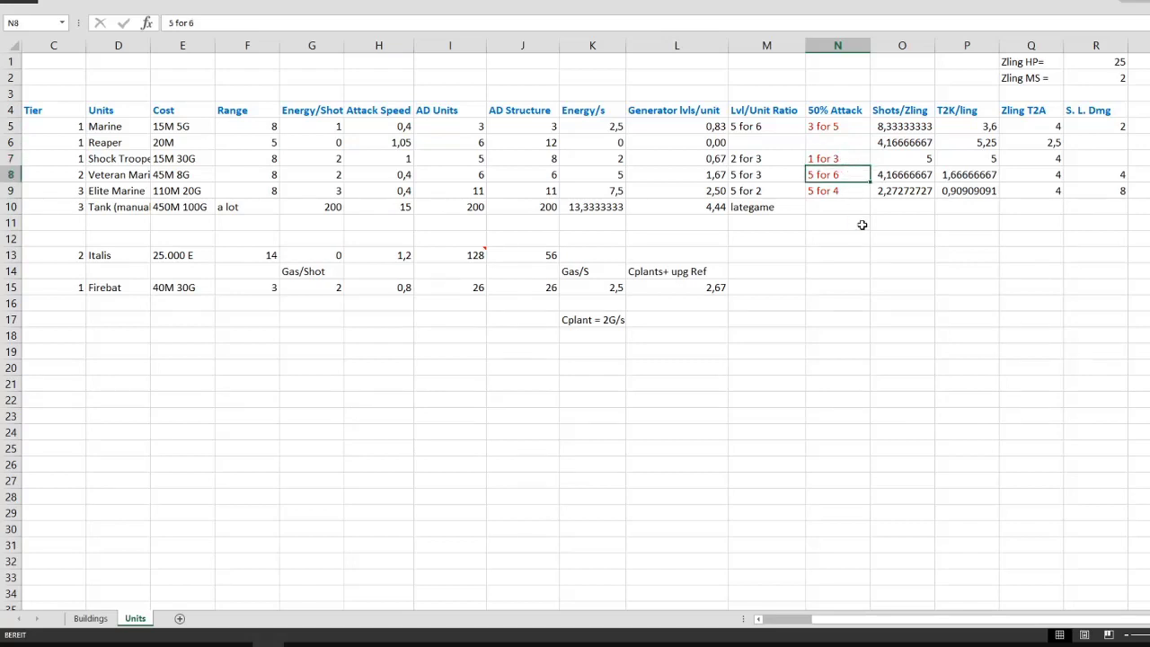
click(836, 190)
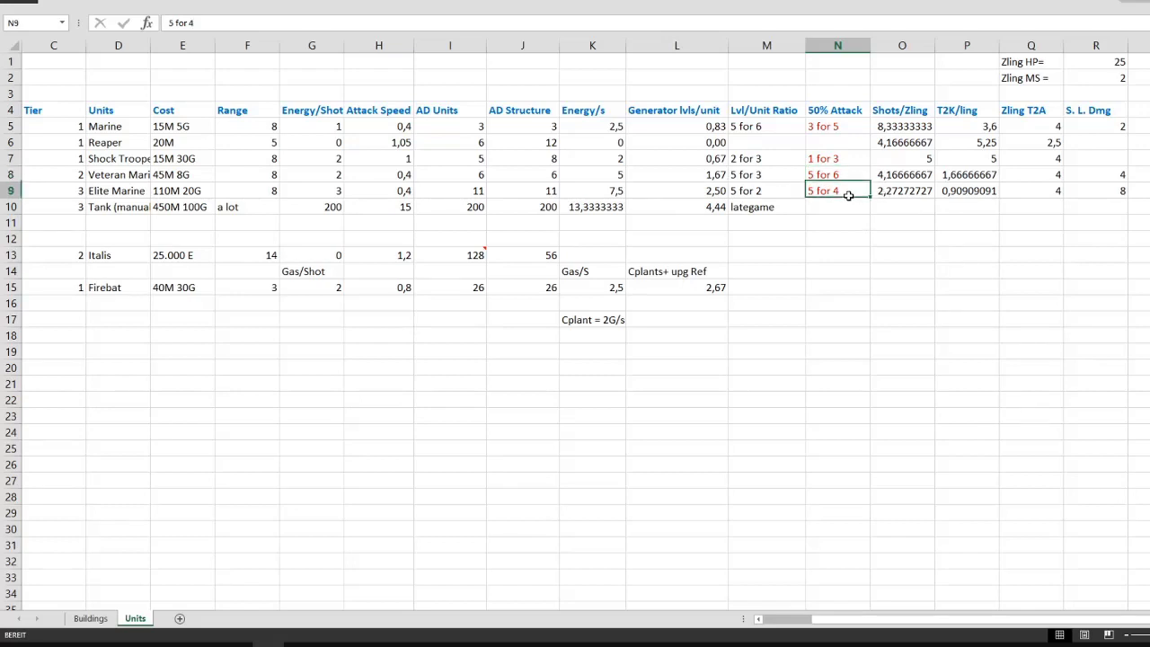
mouse_move(813, 393)
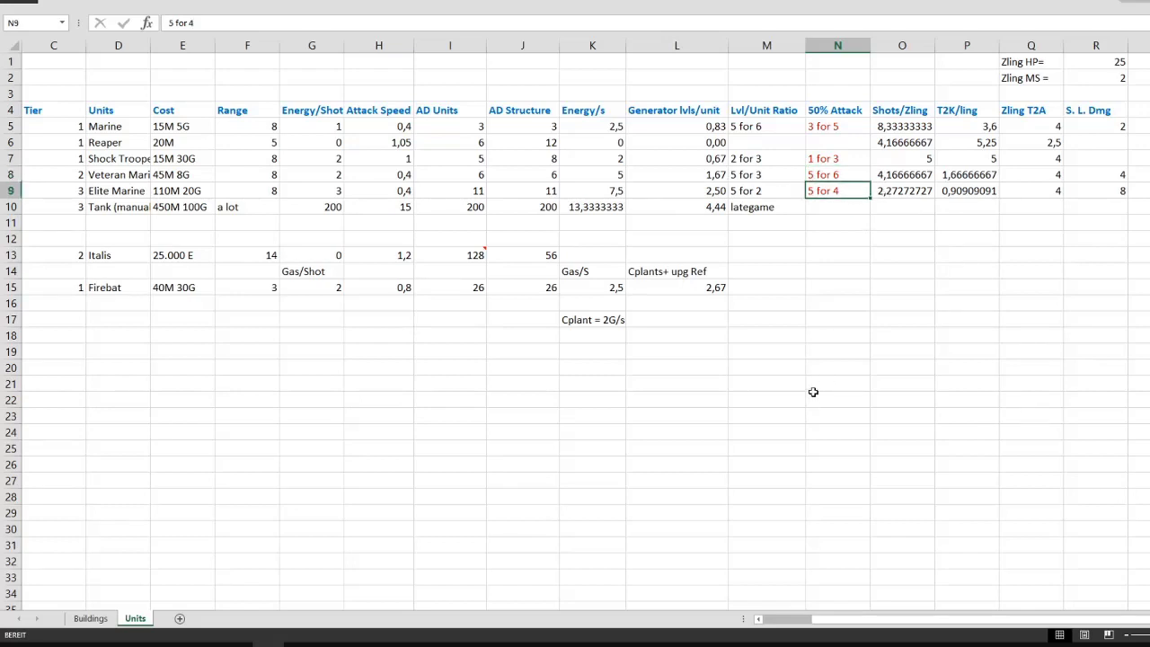
click(836, 174)
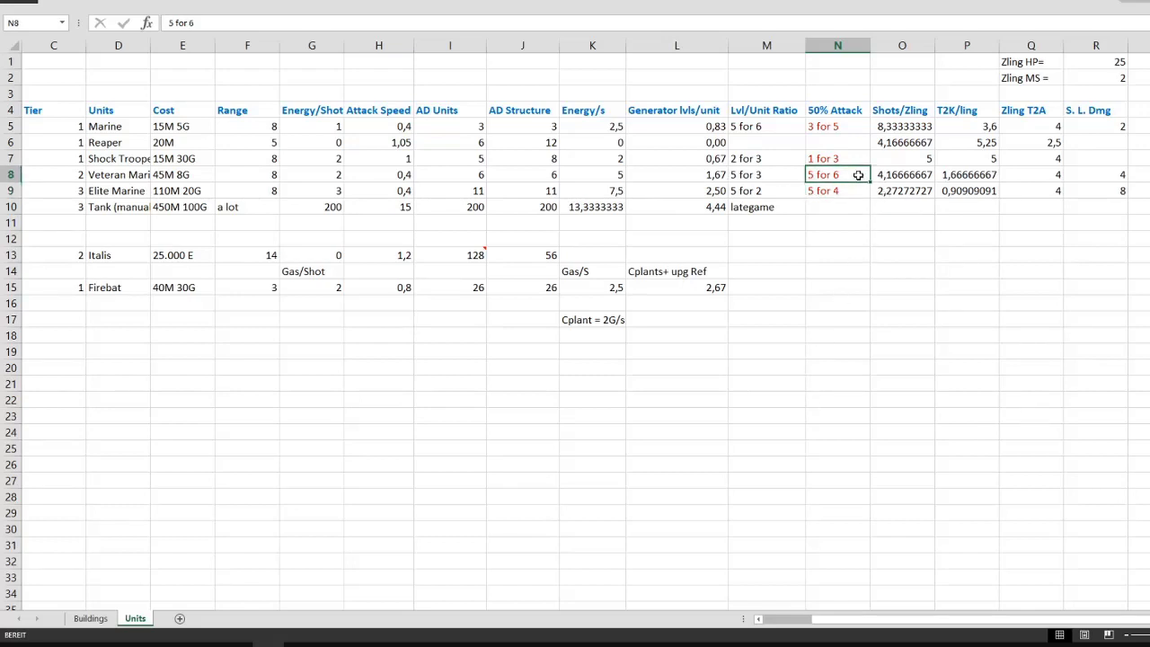
click(837, 190)
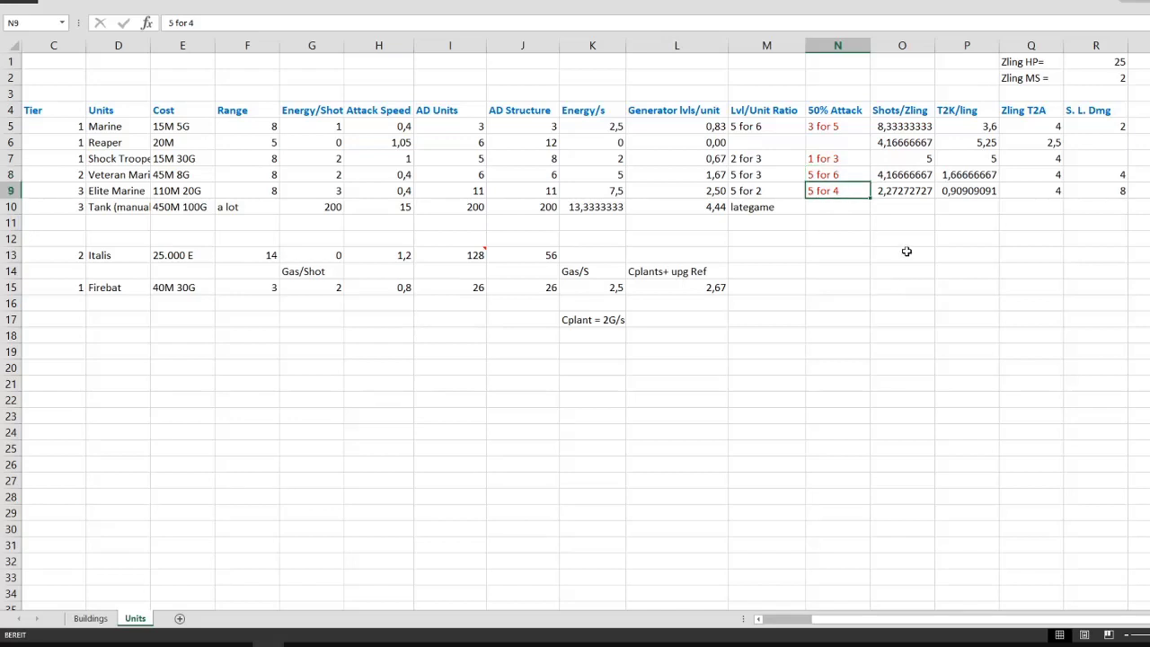
mouse_move(908, 158)
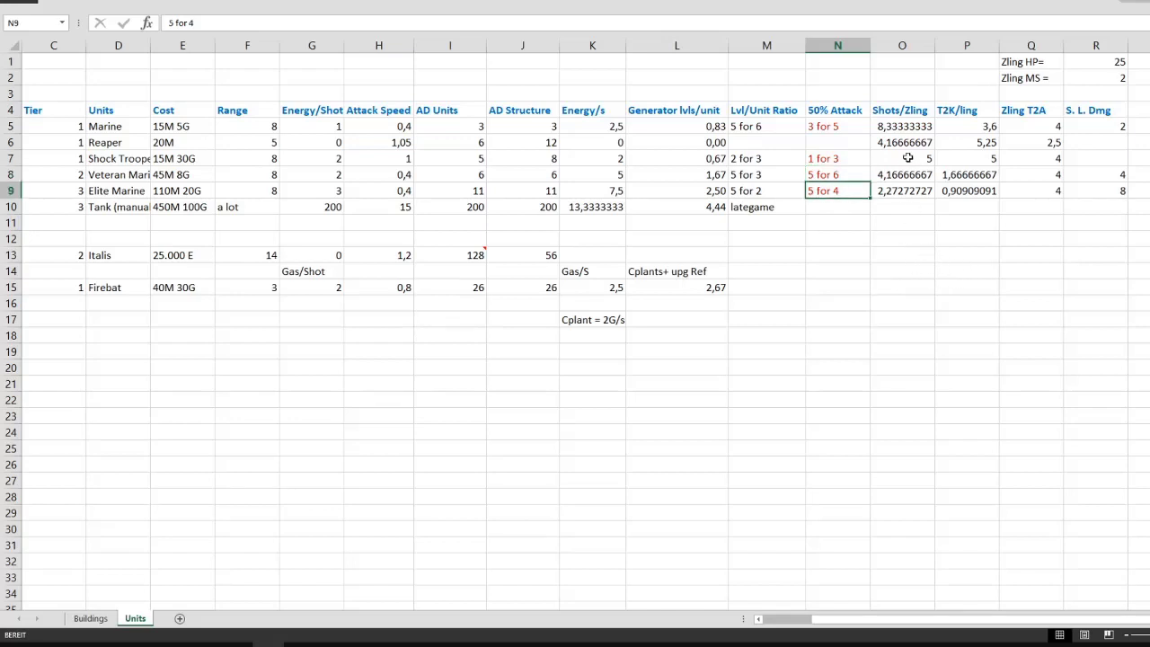
click(902, 126)
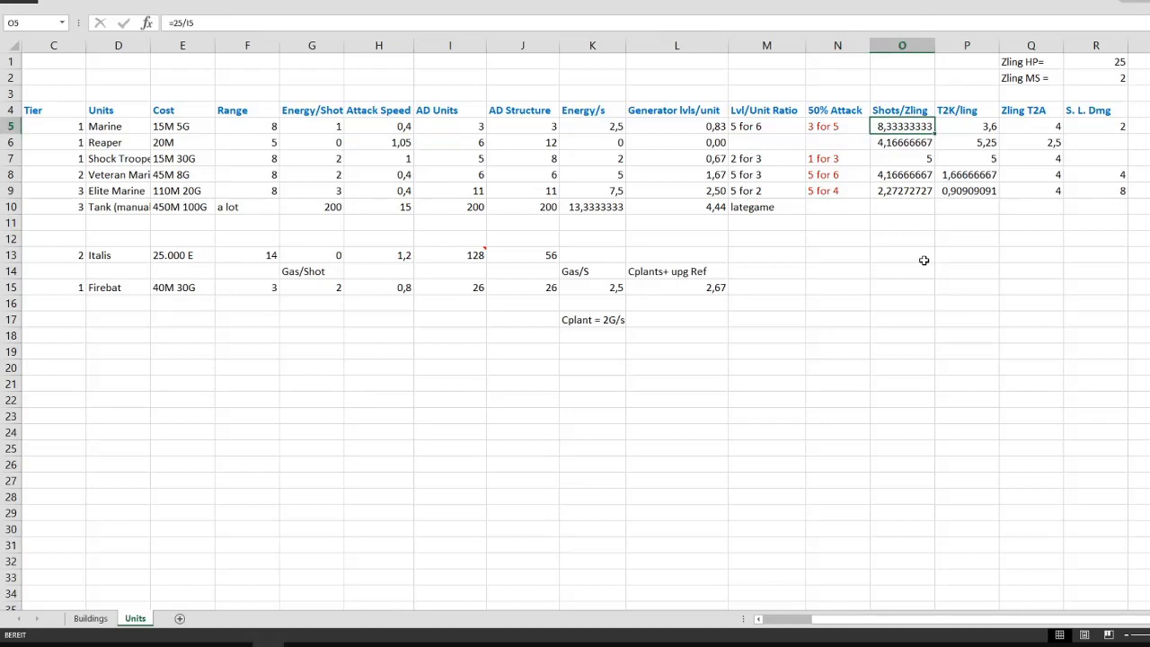
mouse_move(680, 124)
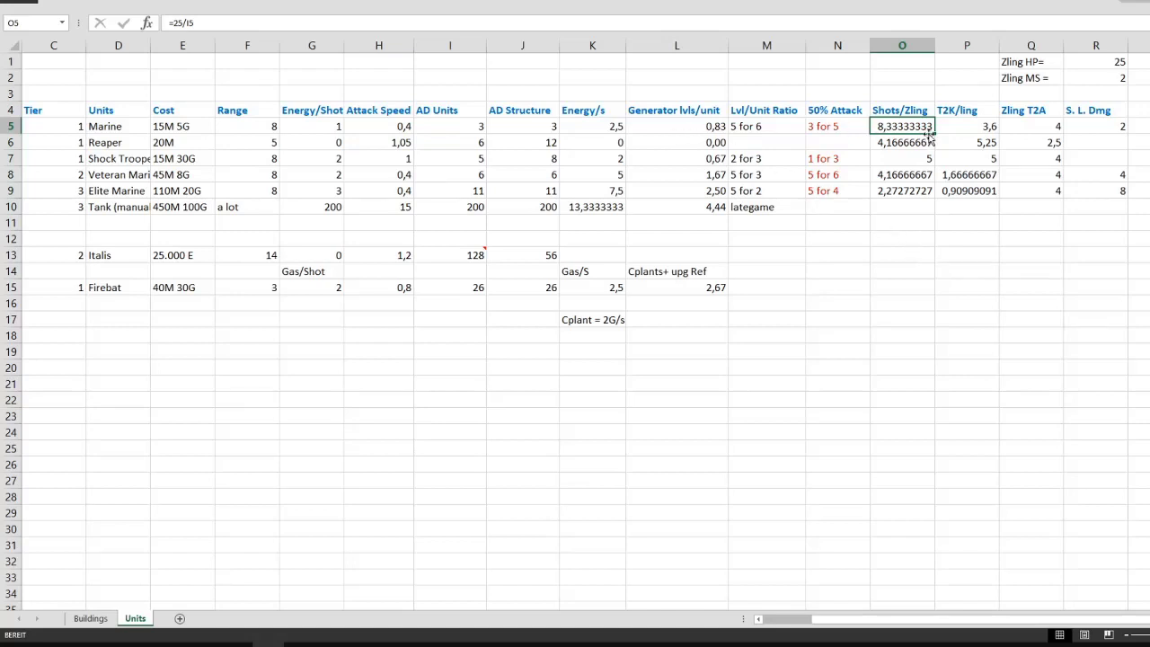
mouse_move(1026, 126)
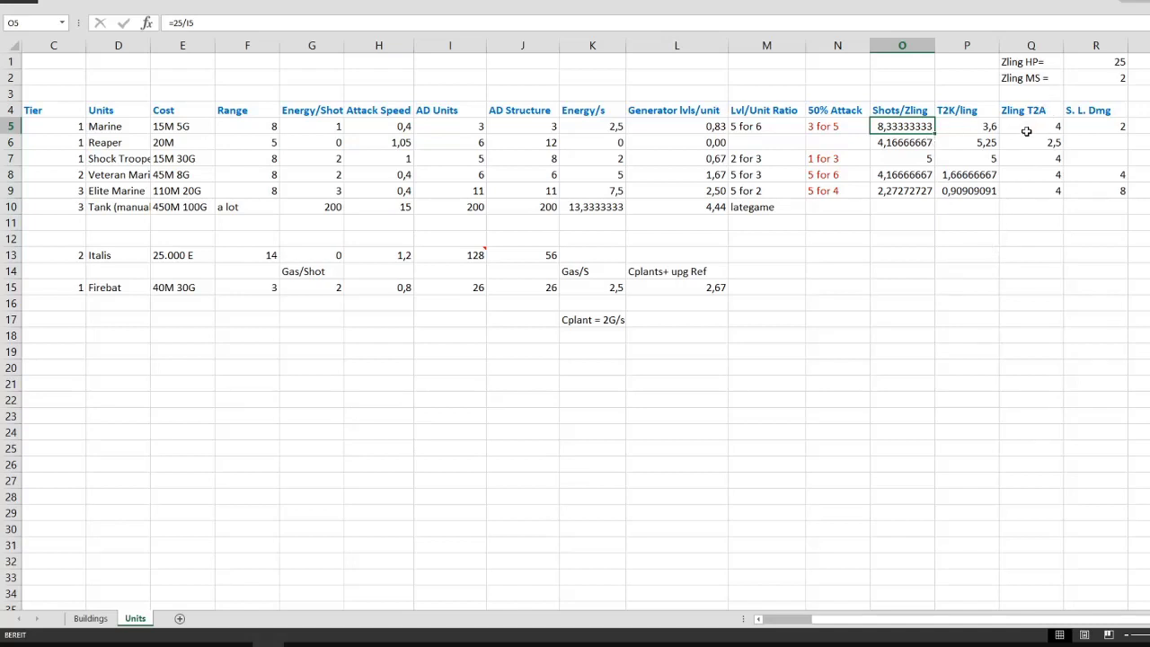
click(1030, 126)
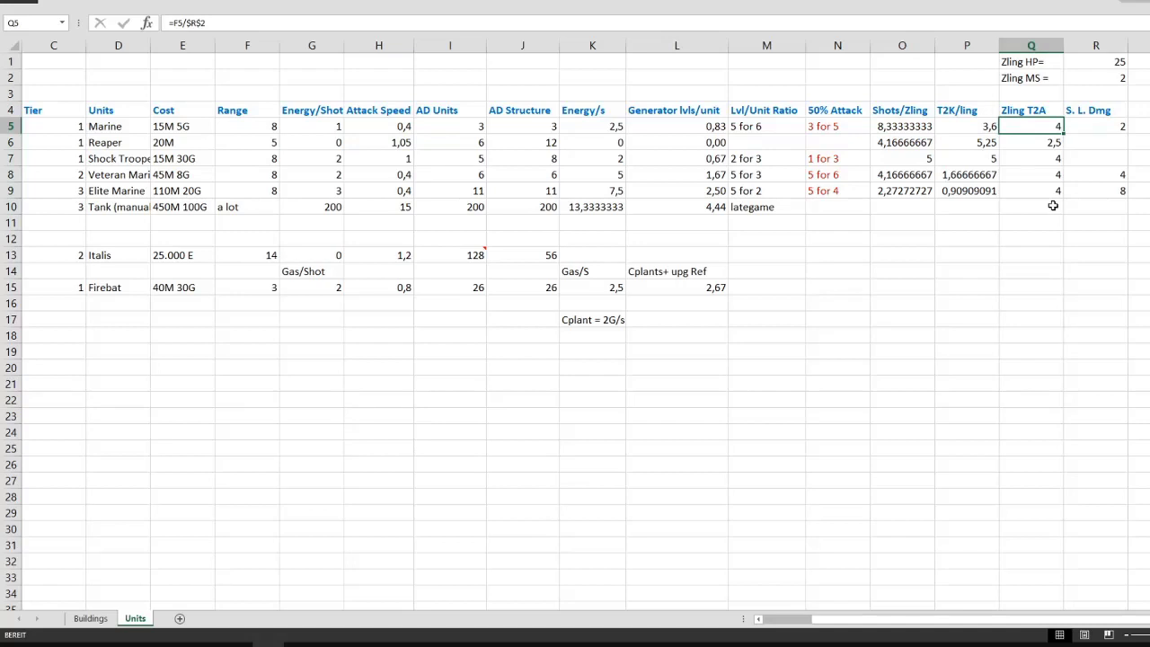
mouse_move(1118, 89)
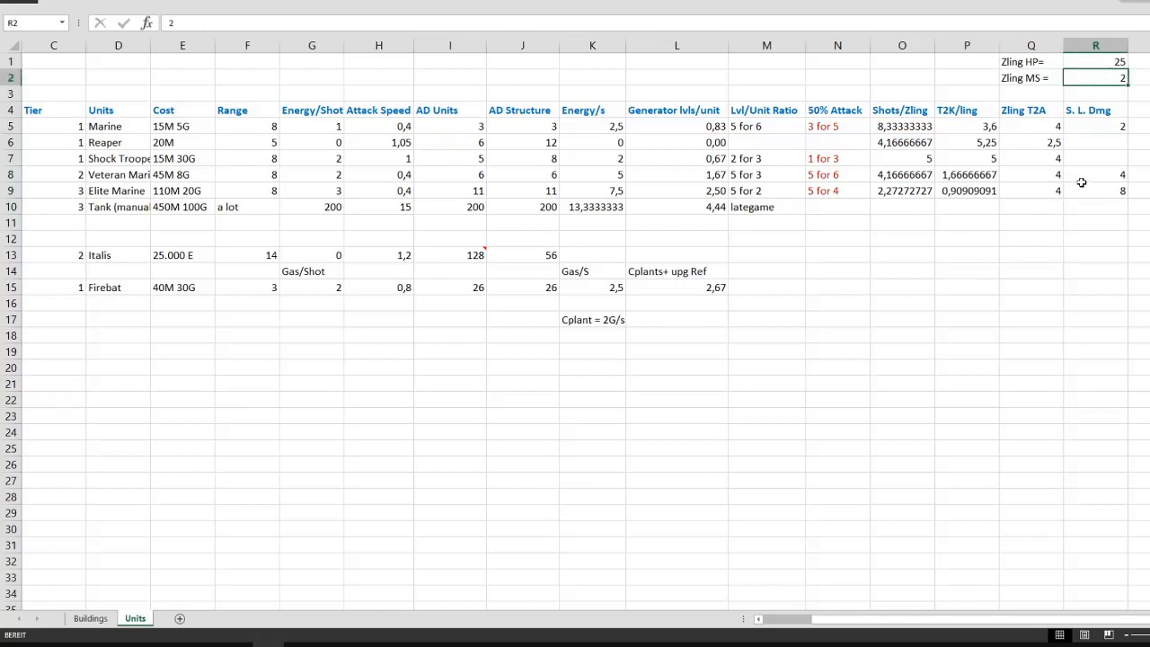
mouse_move(258, 127)
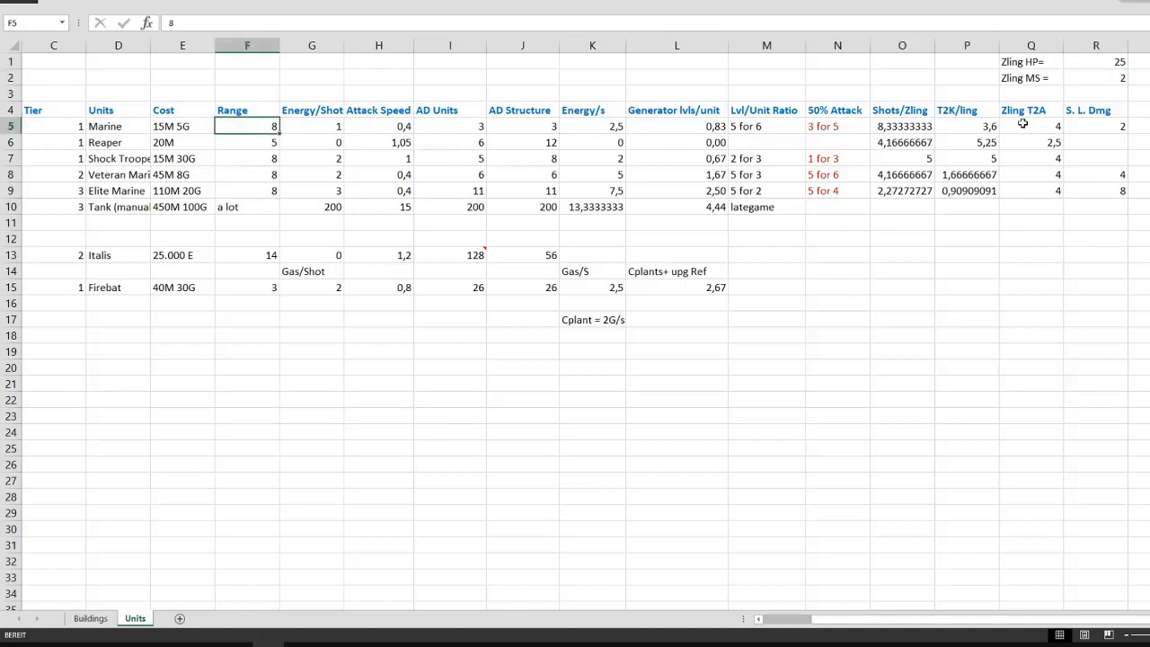
click(1030, 126)
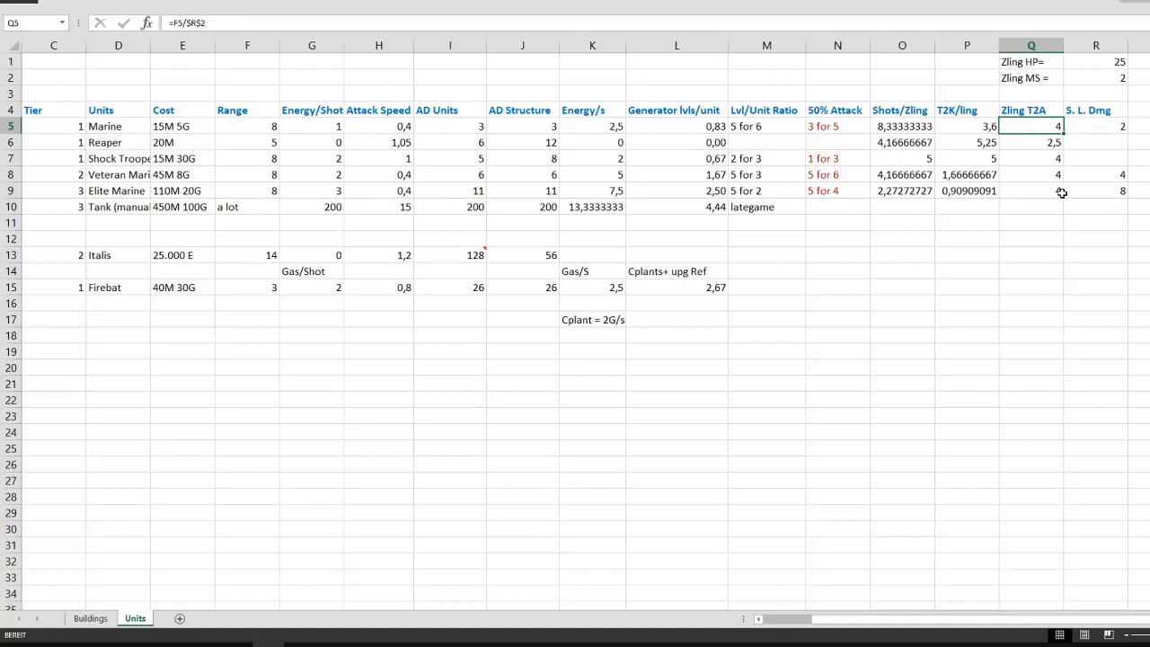
click(967, 125)
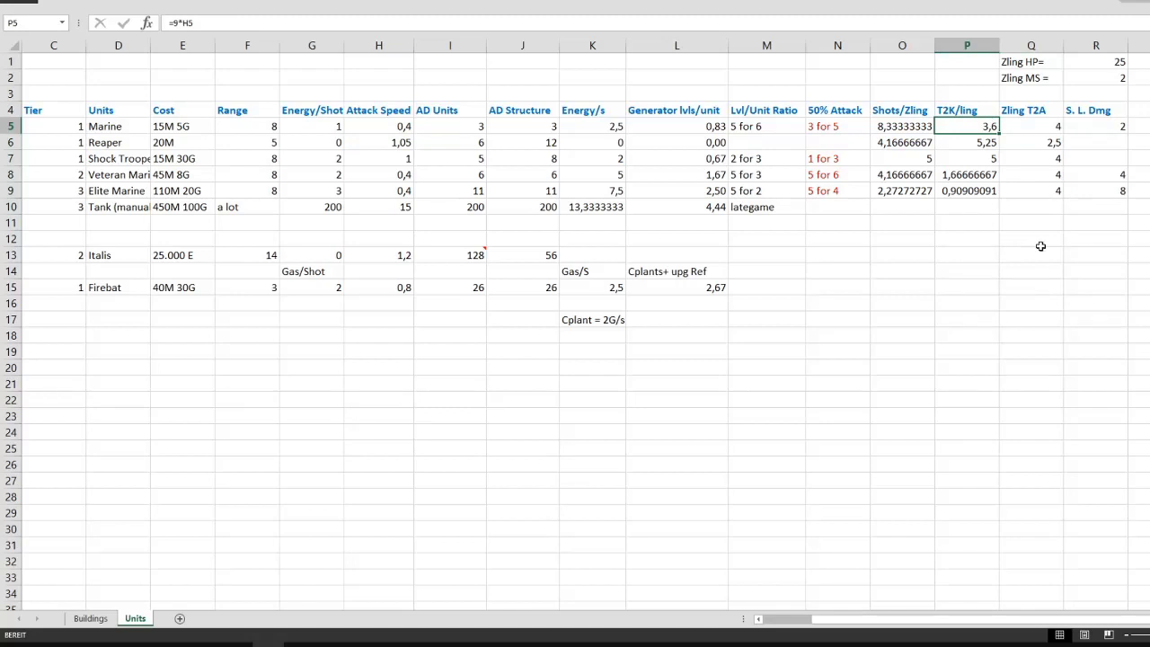
mouse_move(1000, 147)
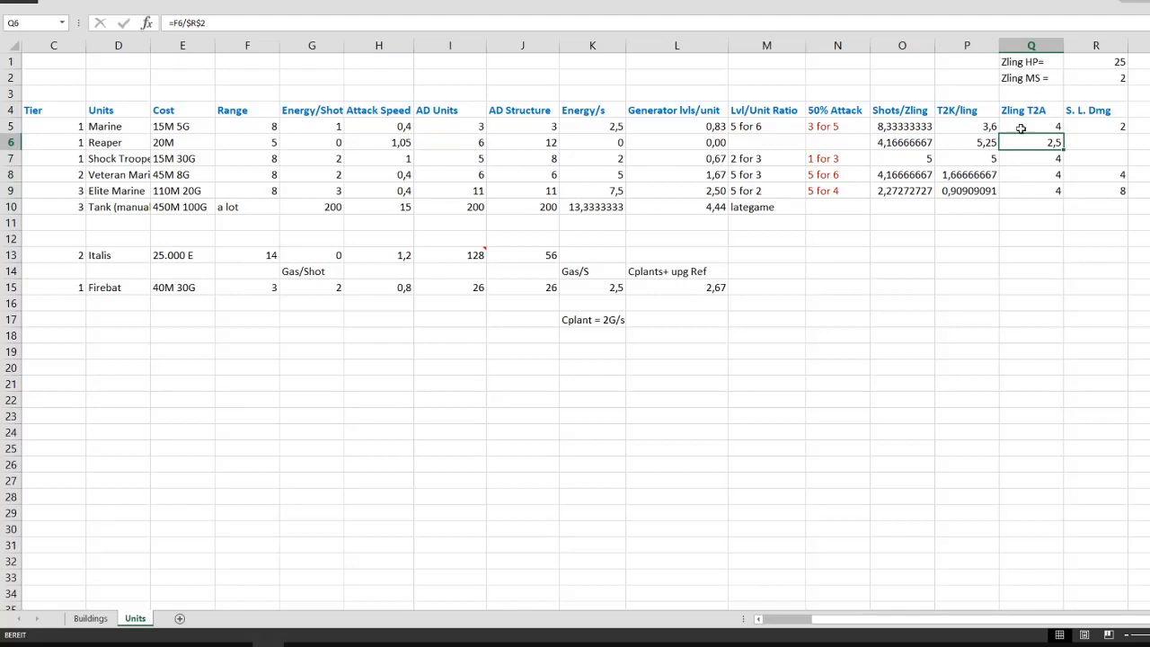
mouse_move(1058, 151)
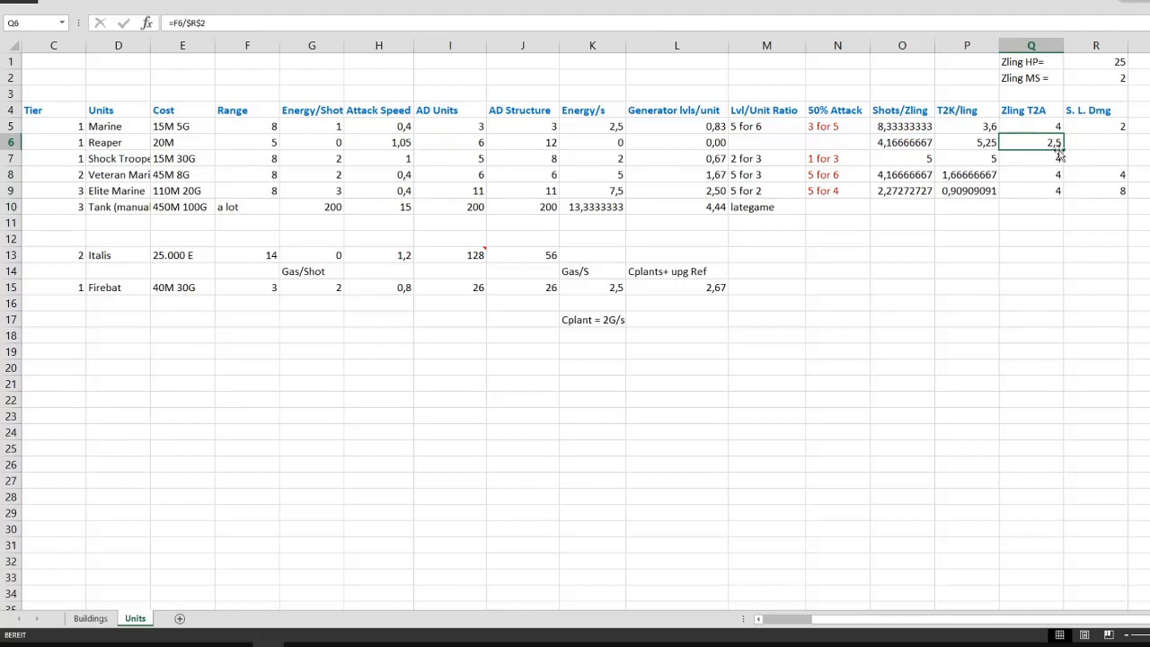
click(966, 142)
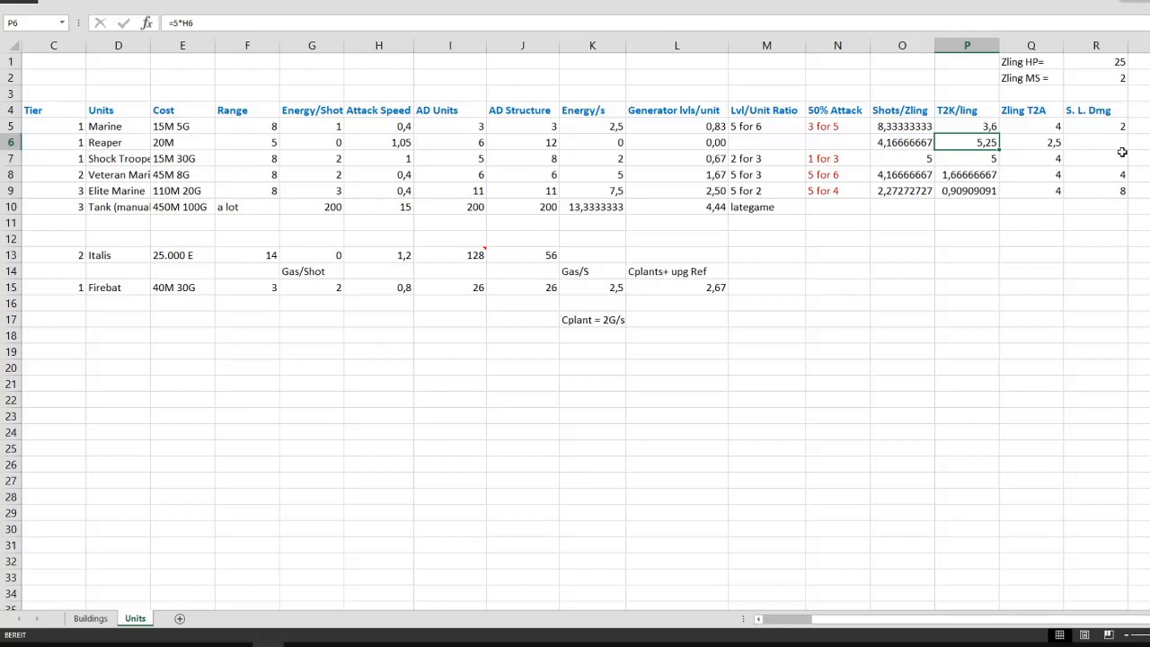
mouse_move(1100, 137)
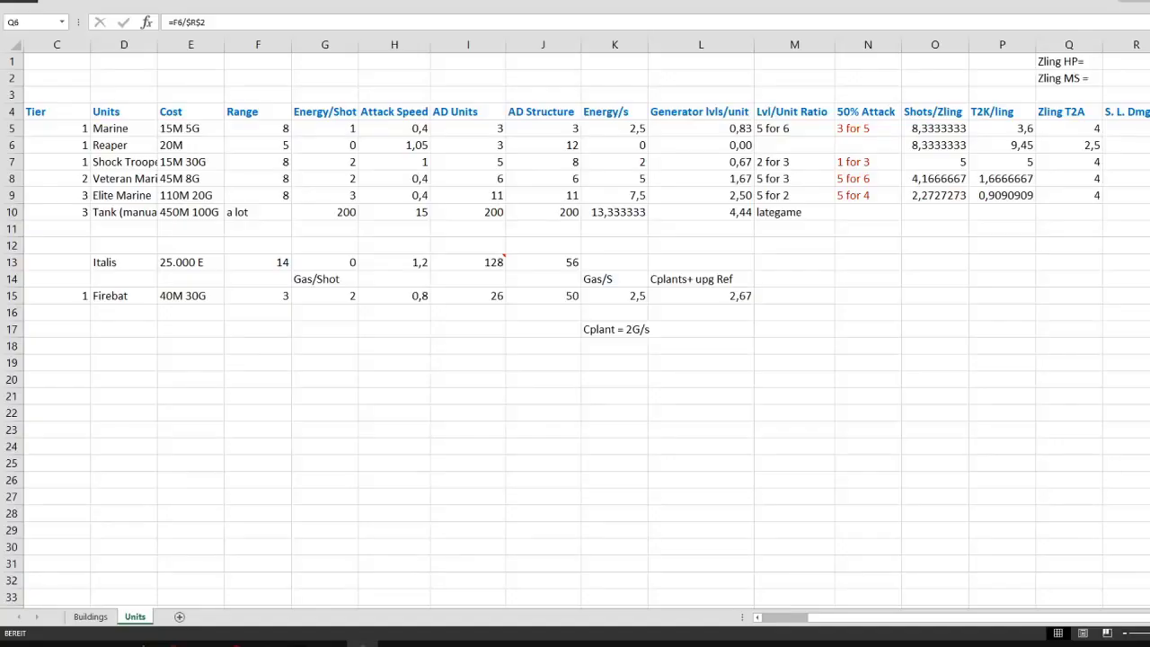
Step: Switch from Excel back to StarCraft II to see the reapers facing the zerglings
key(alt+tab)
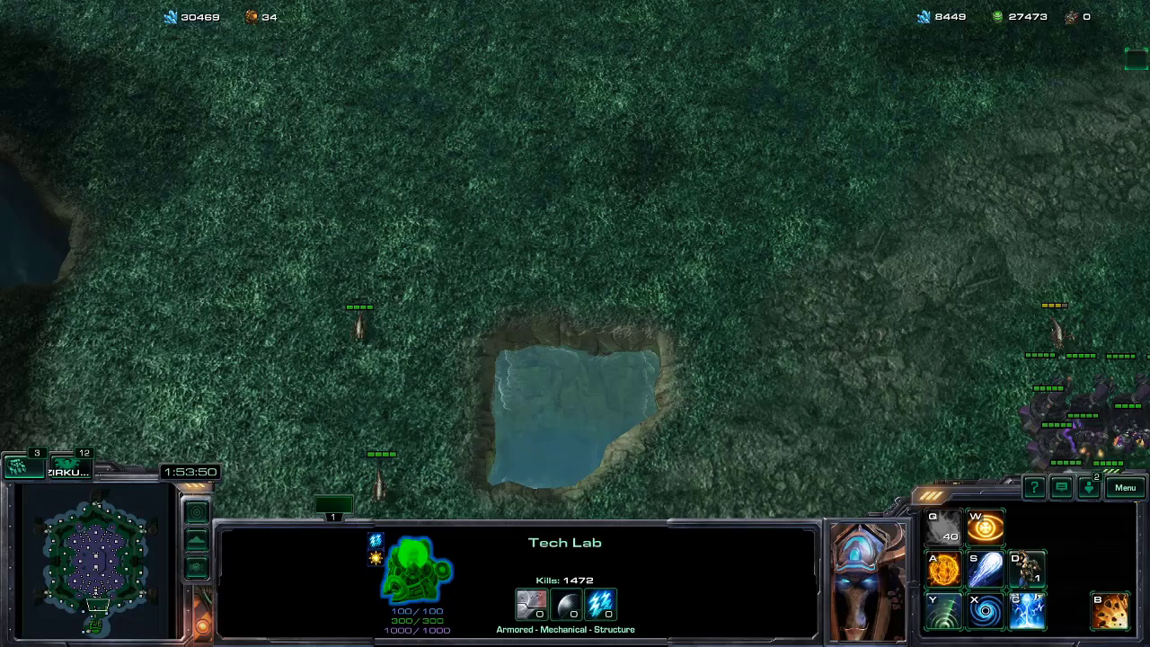
mouse_move(830, 399)
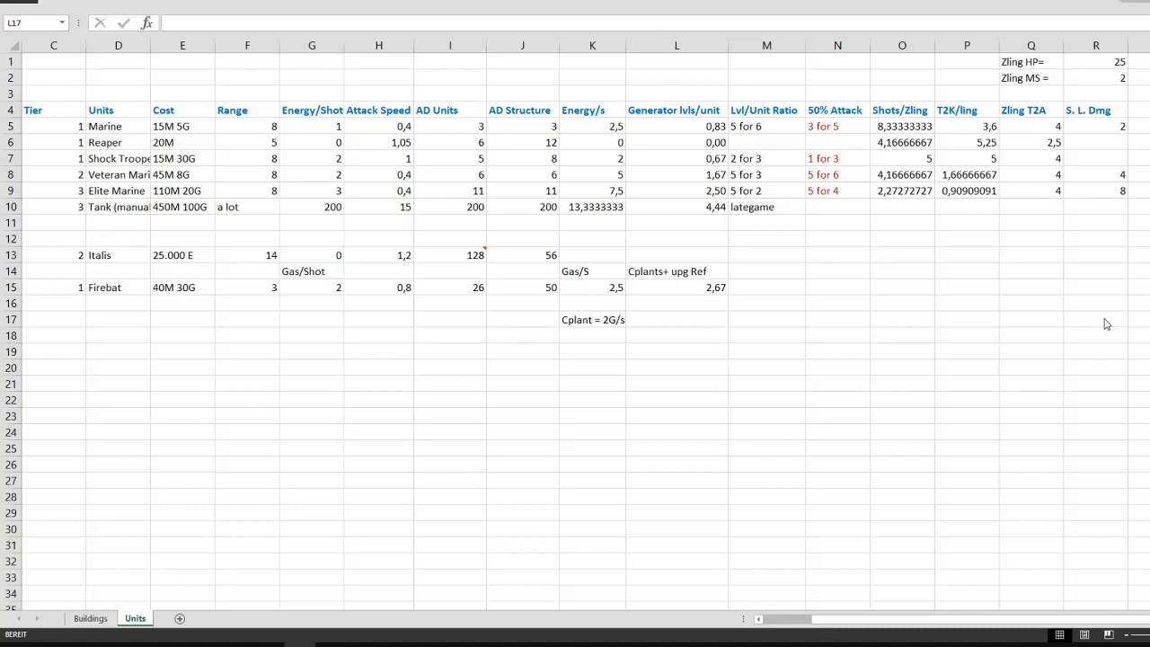
mouse_move(1107, 180)
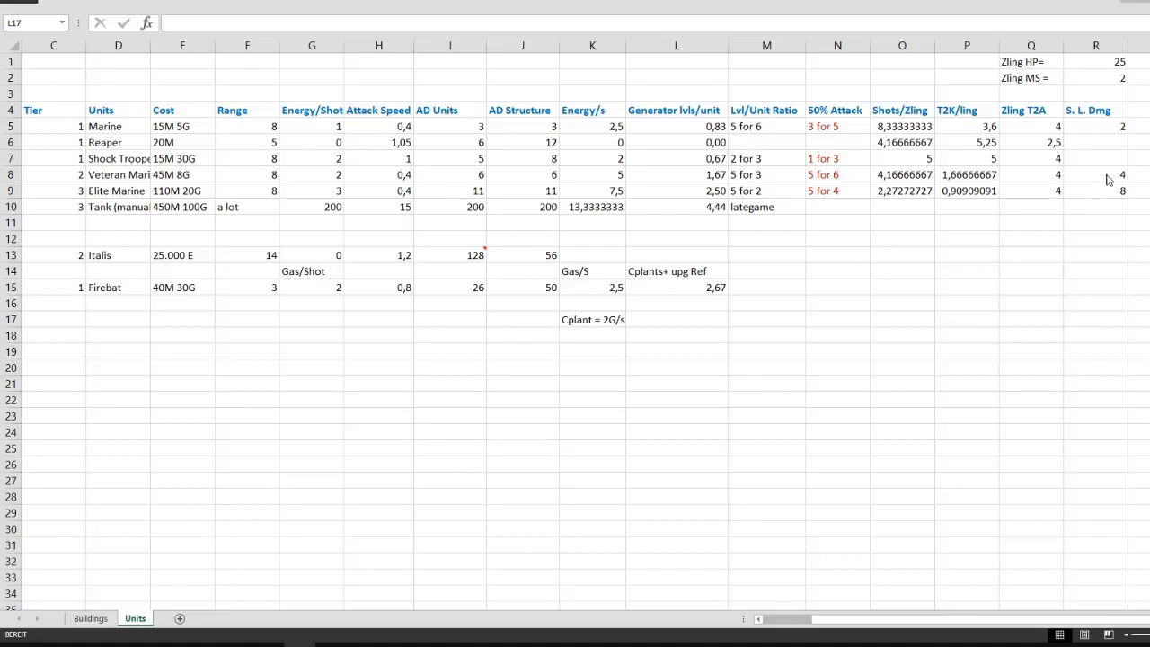
click(676, 319)
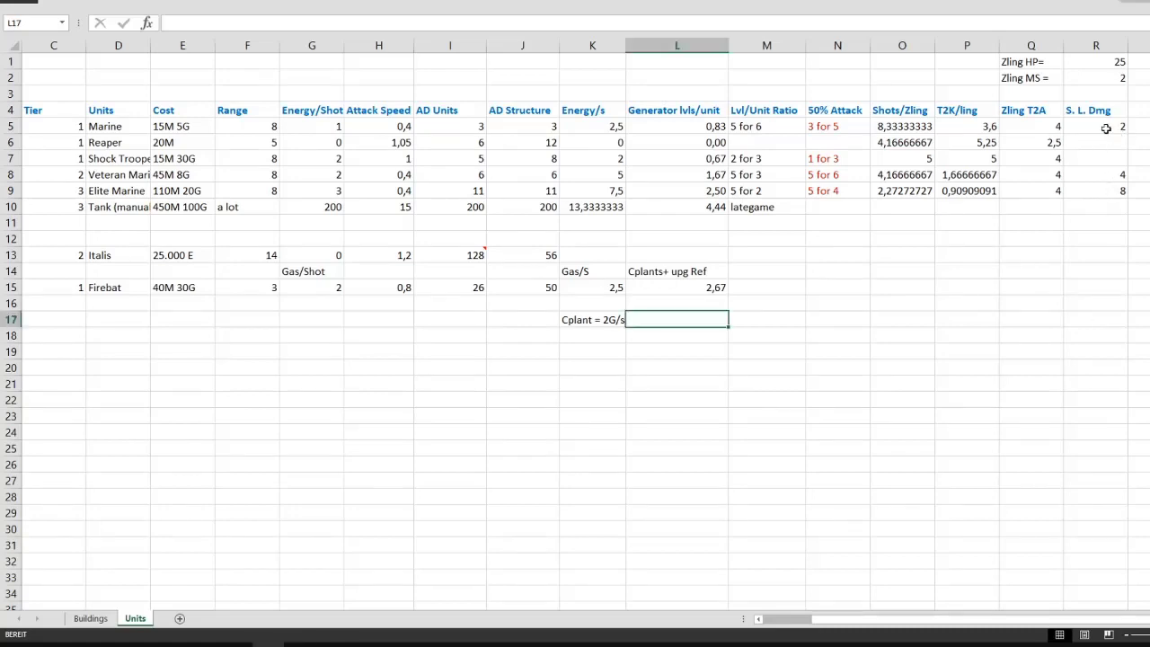
click(1095, 126)
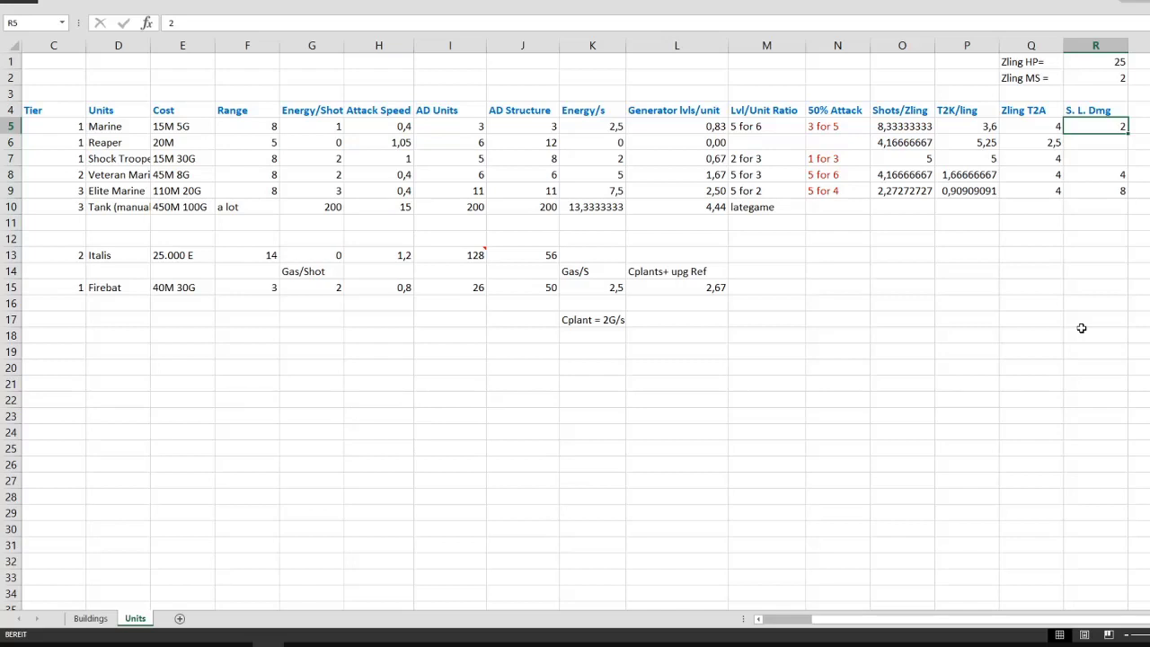
mouse_move(919, 124)
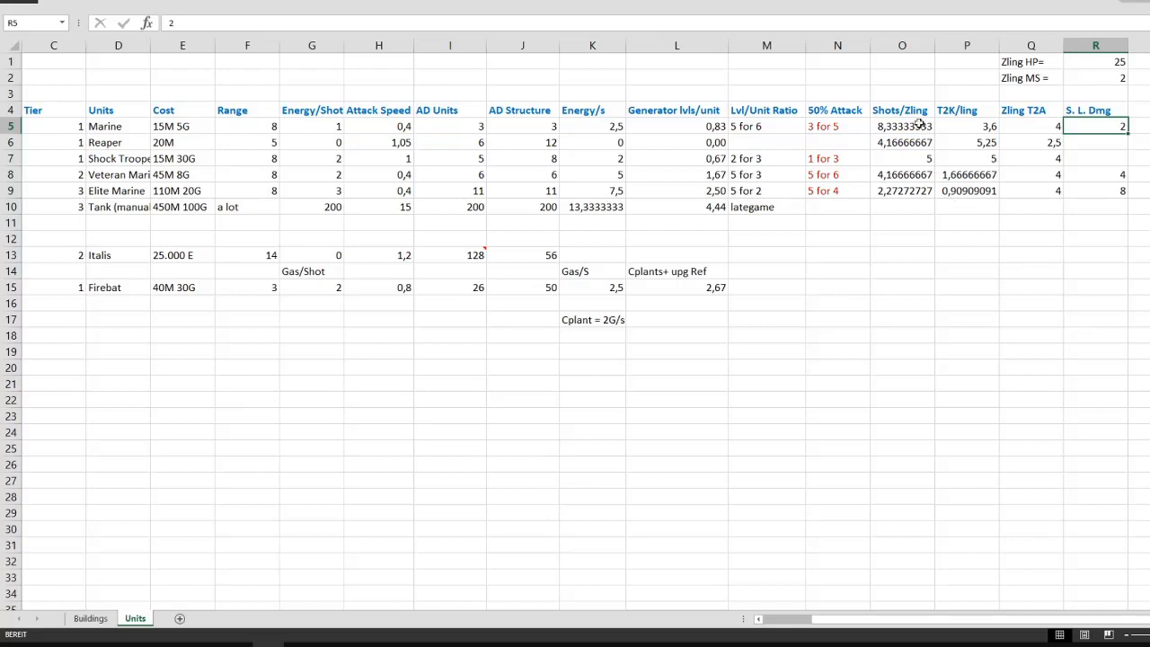
click(902, 126)
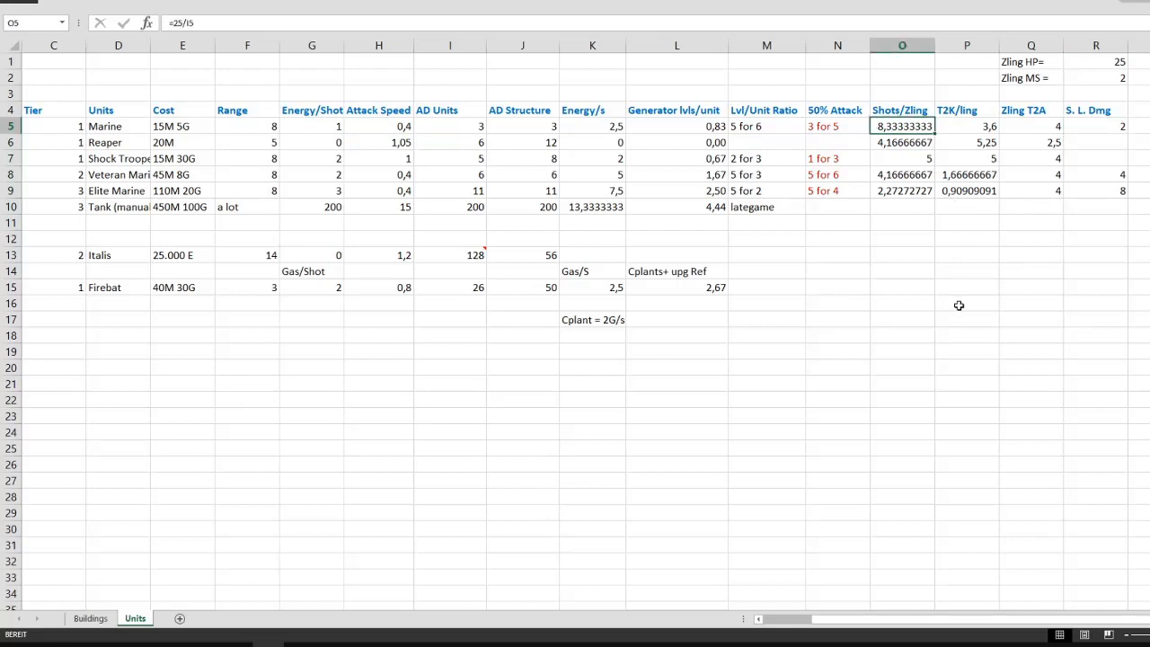
mouse_move(930, 134)
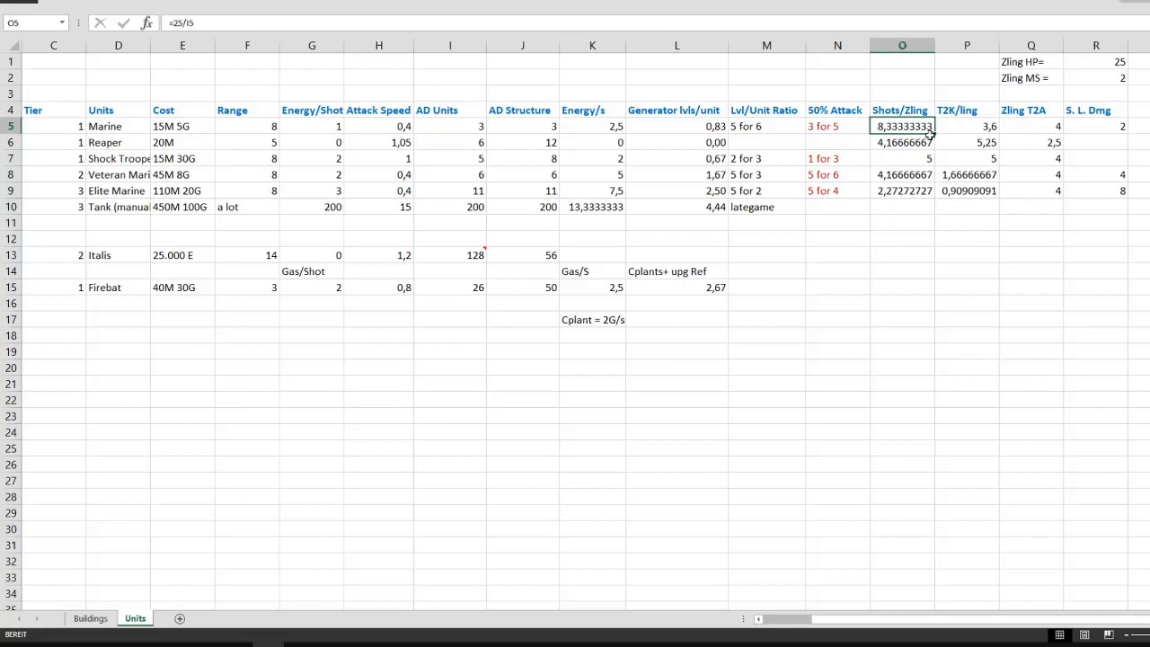
click(1095, 126)
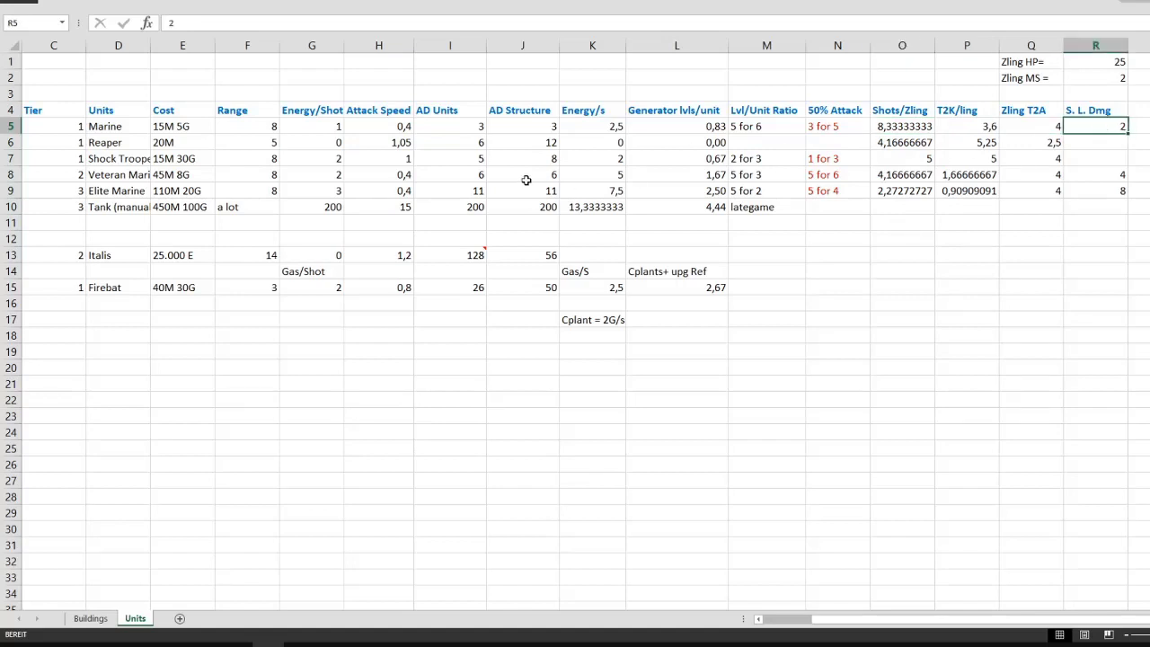
click(902, 126)
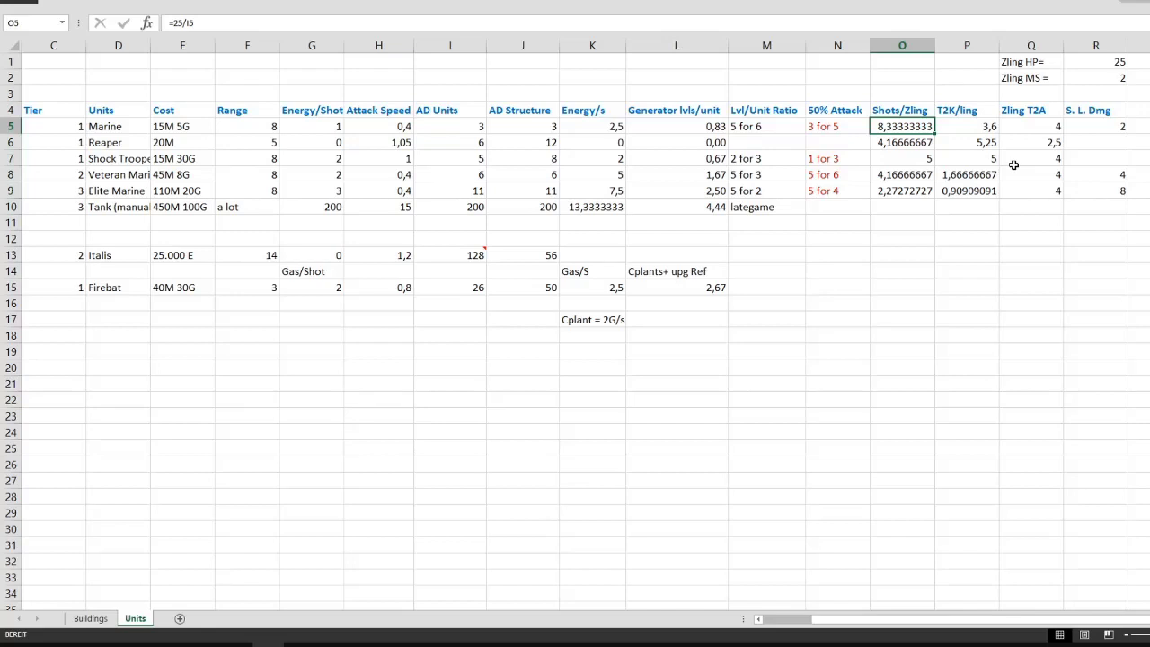
mouse_move(1013, 226)
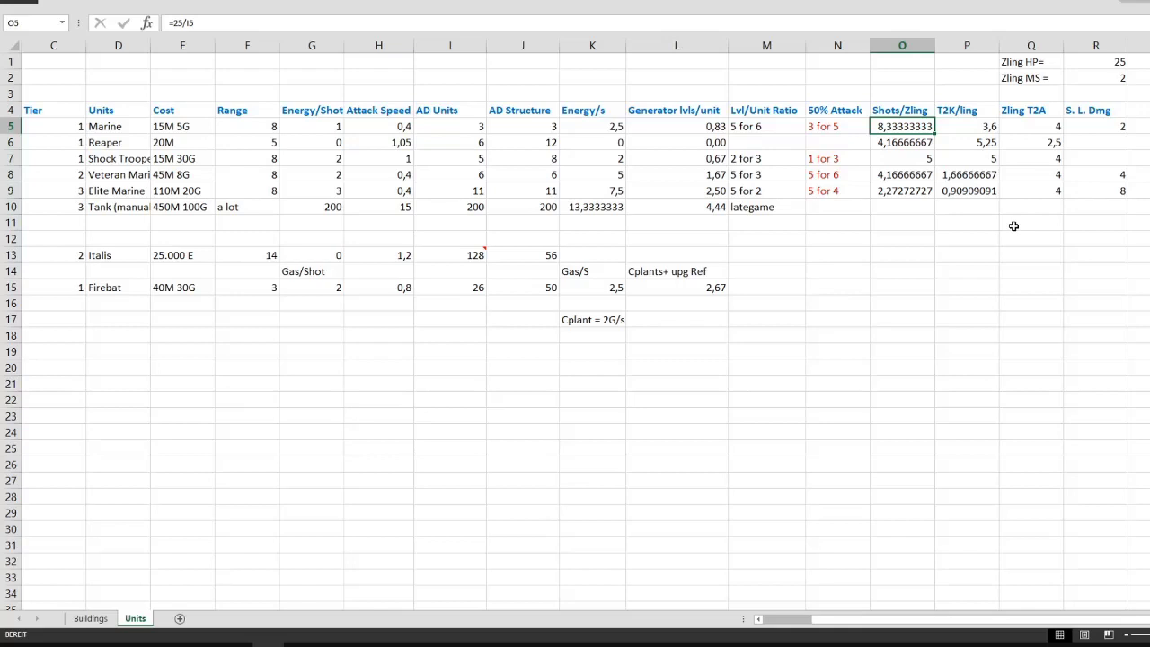
click(967, 142)
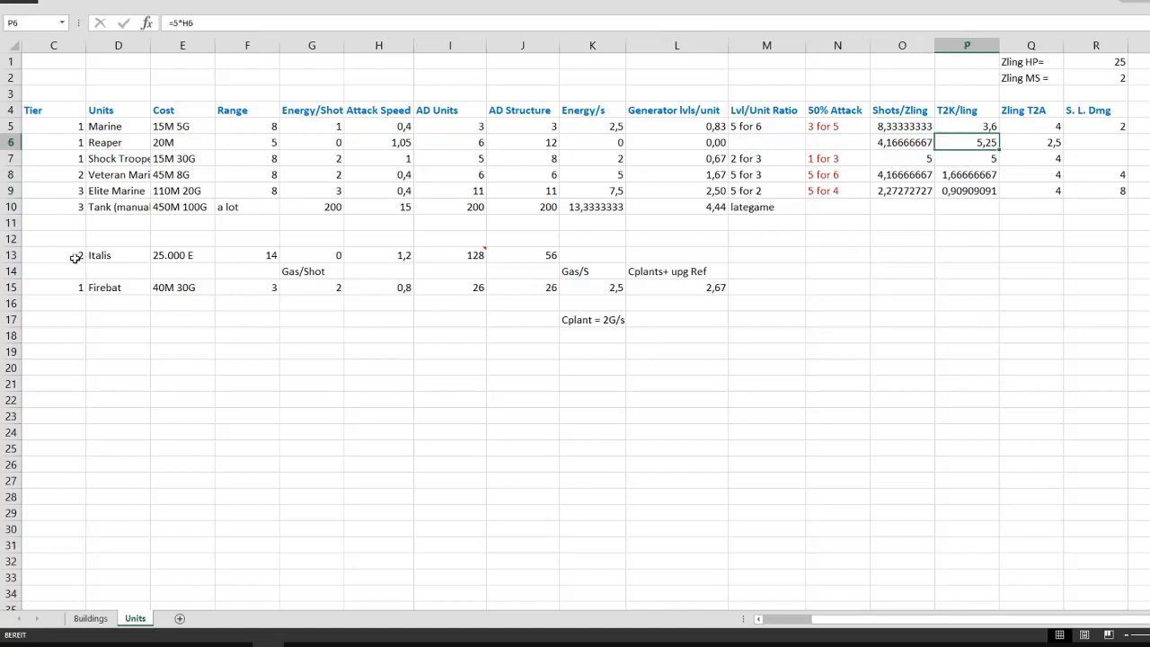
click(53, 254)
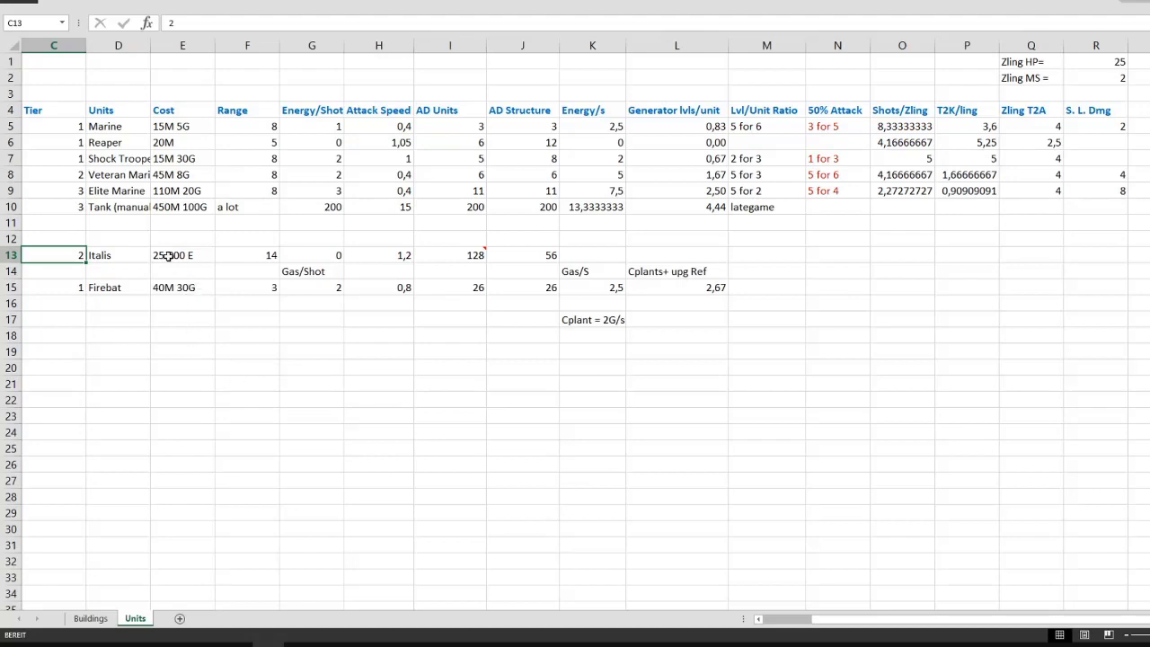
click(182, 254)
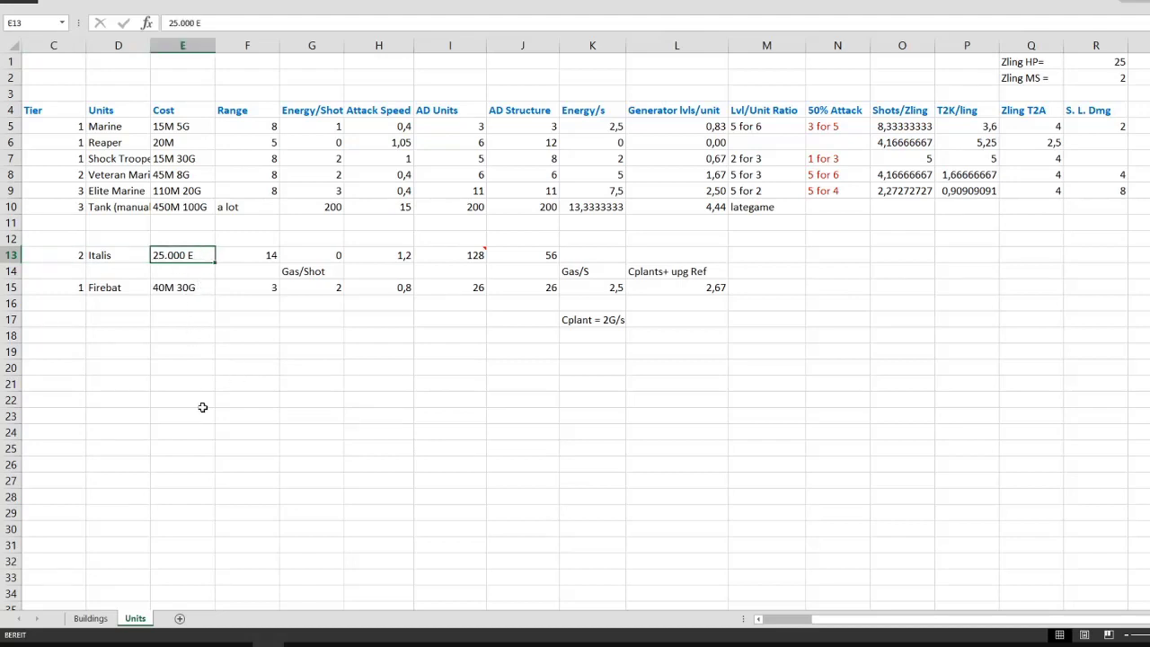
mouse_move(194, 406)
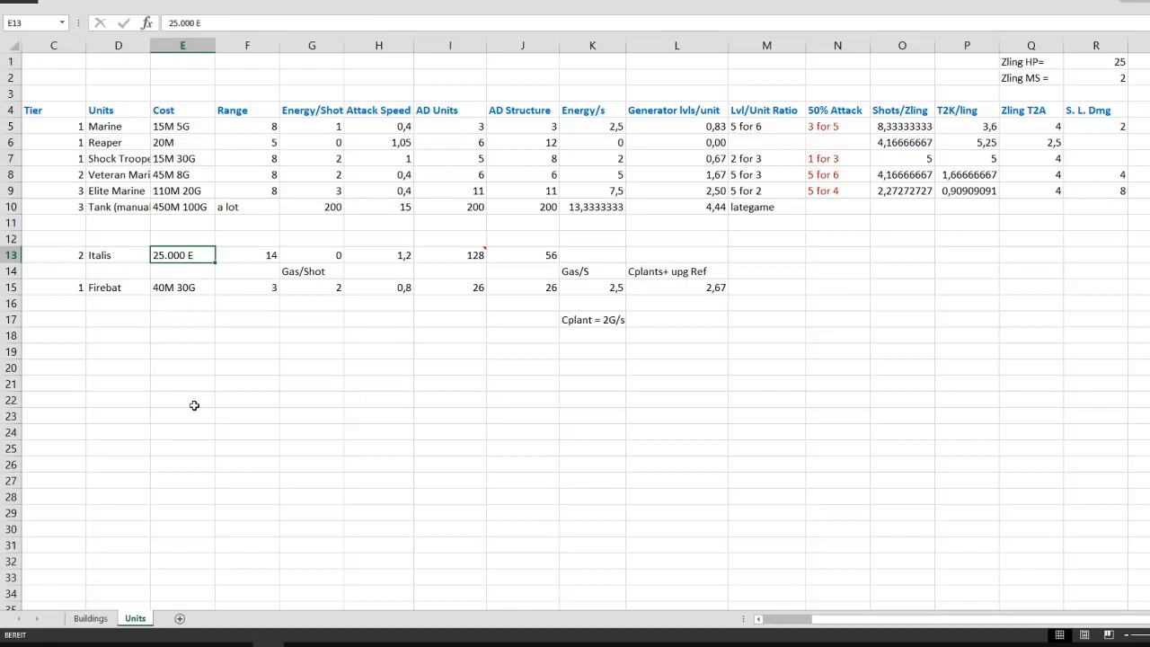
click(247, 255)
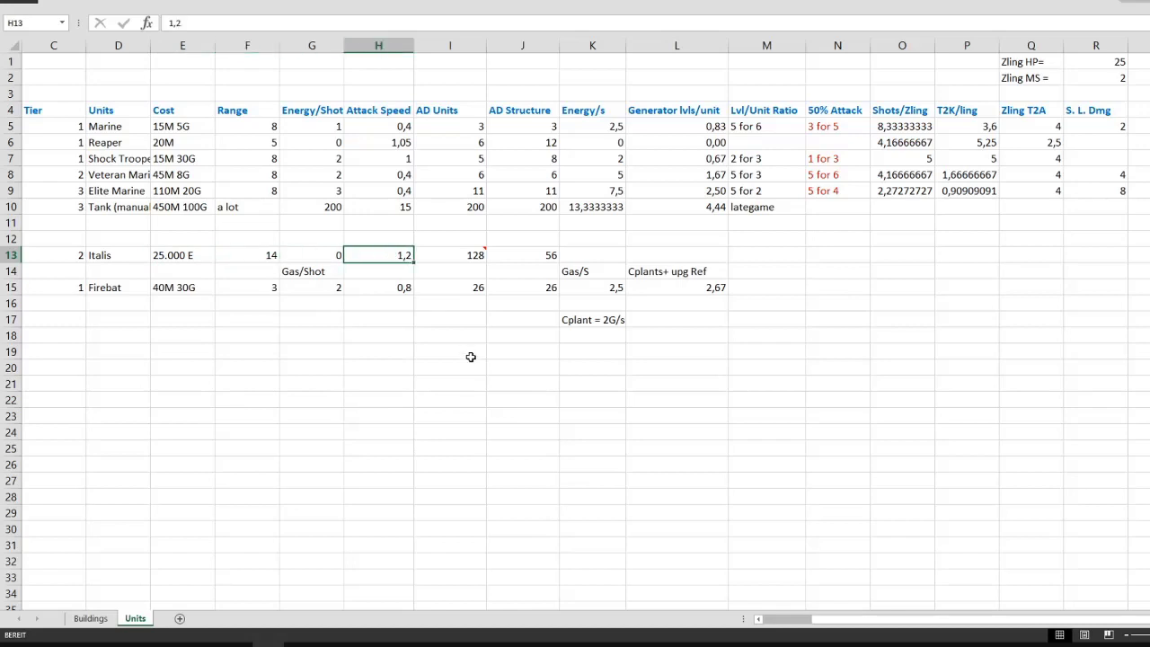
click(449, 254)
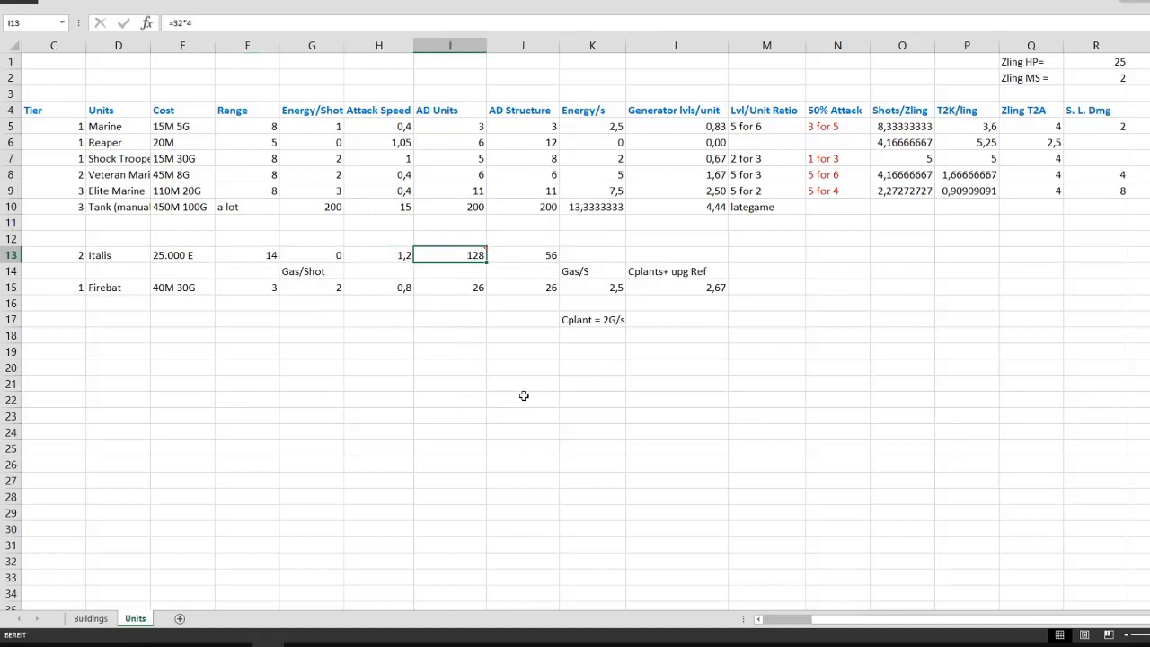
mouse_move(474, 254)
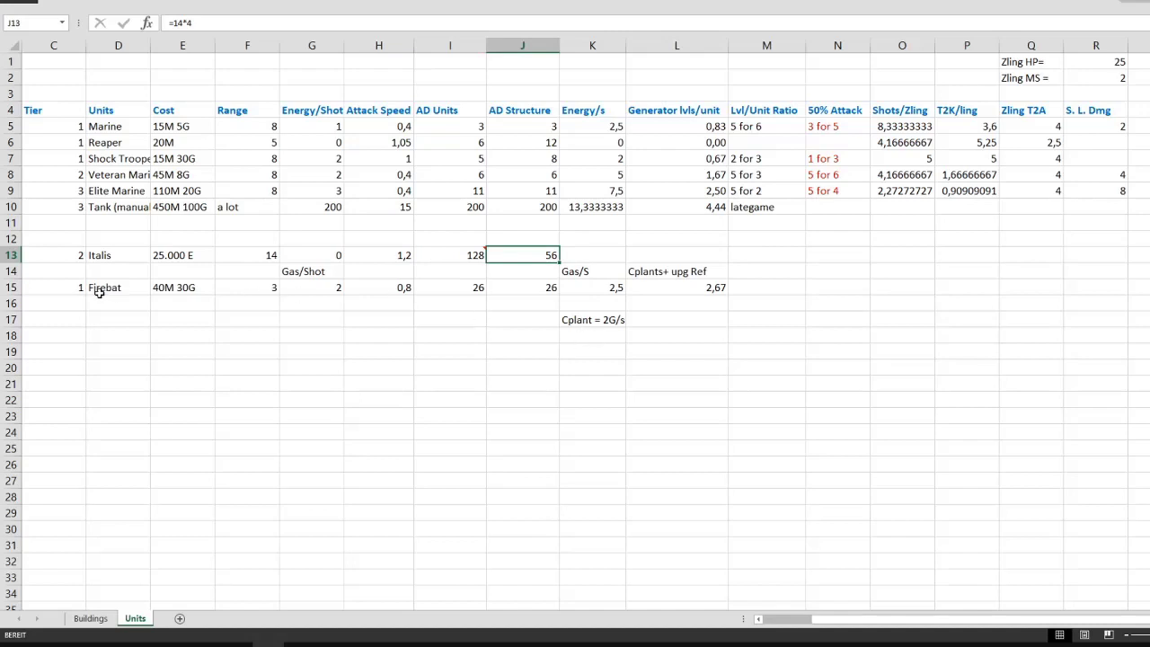
click(53, 286)
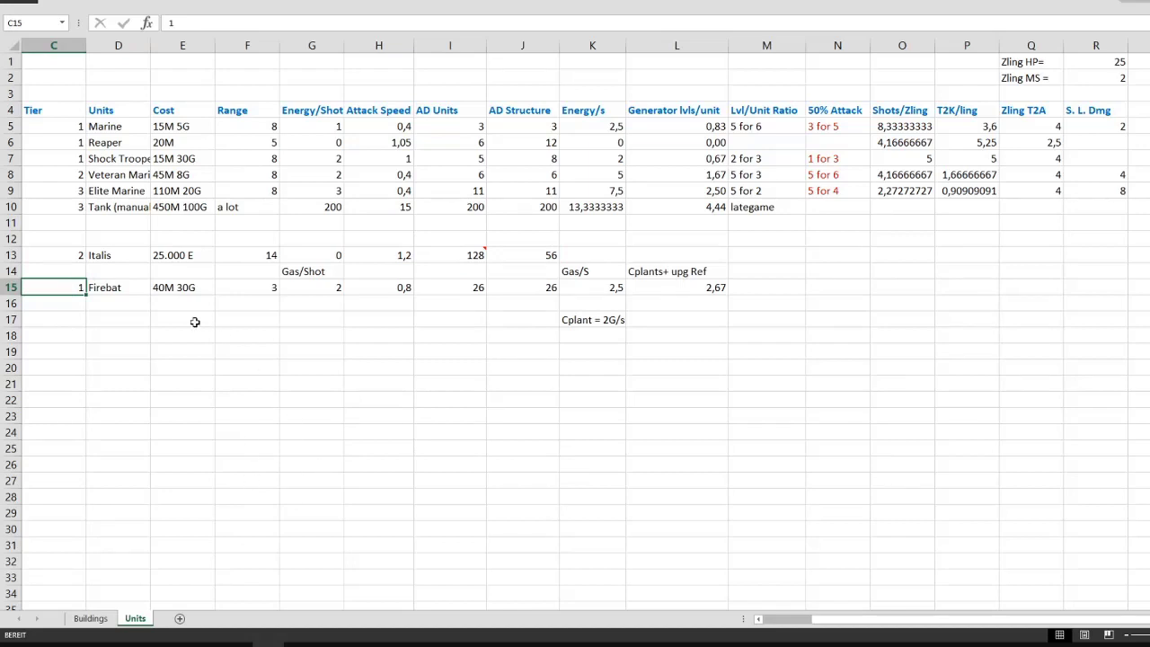
click(247, 286)
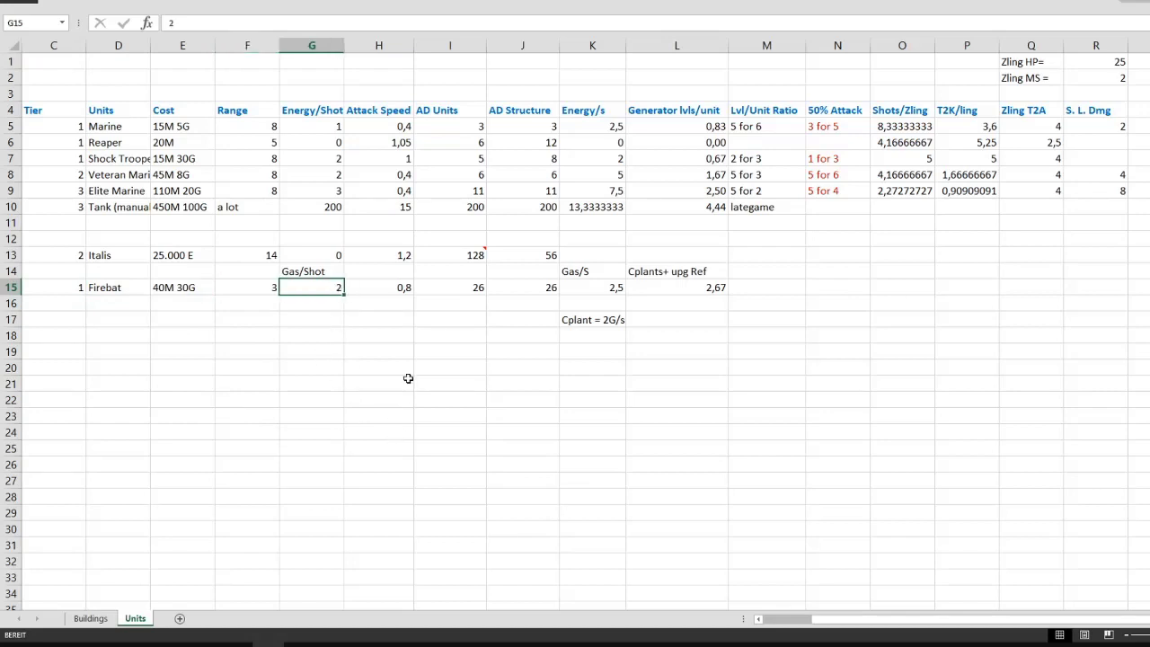
mouse_move(368, 351)
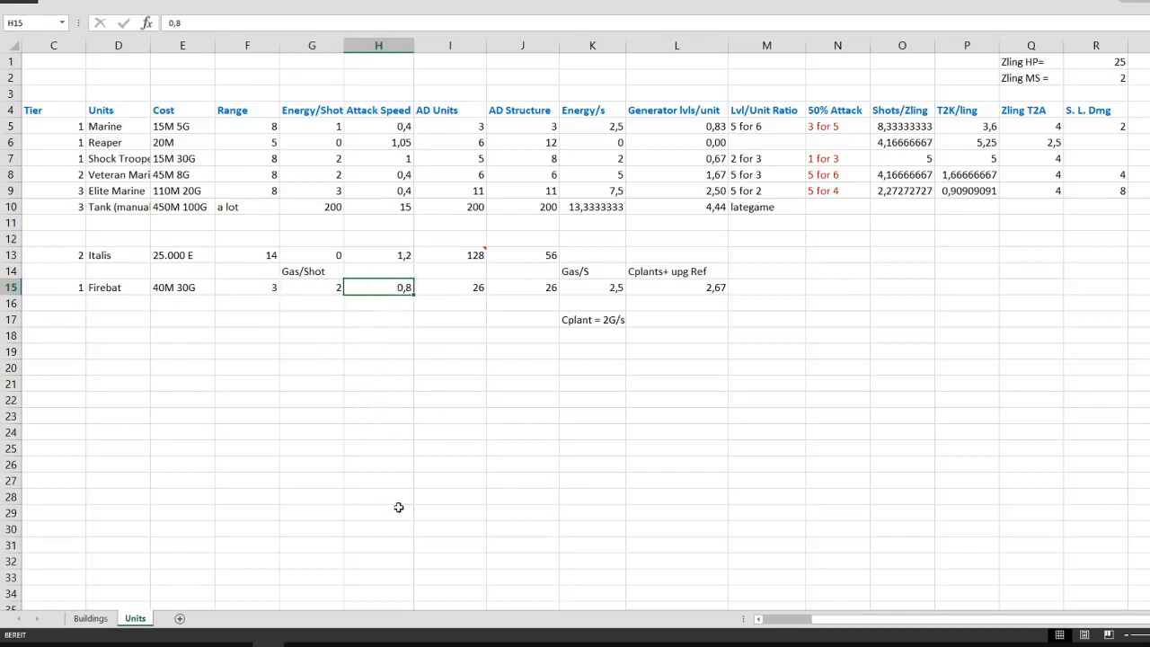
mouse_move(601, 289)
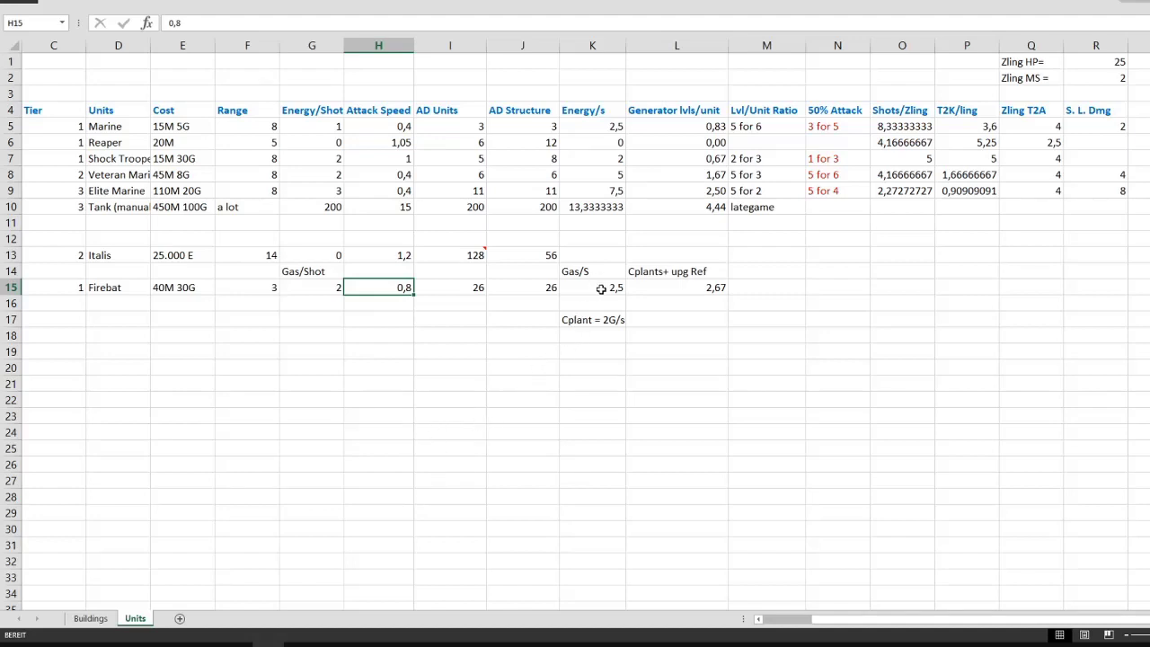
click(592, 288)
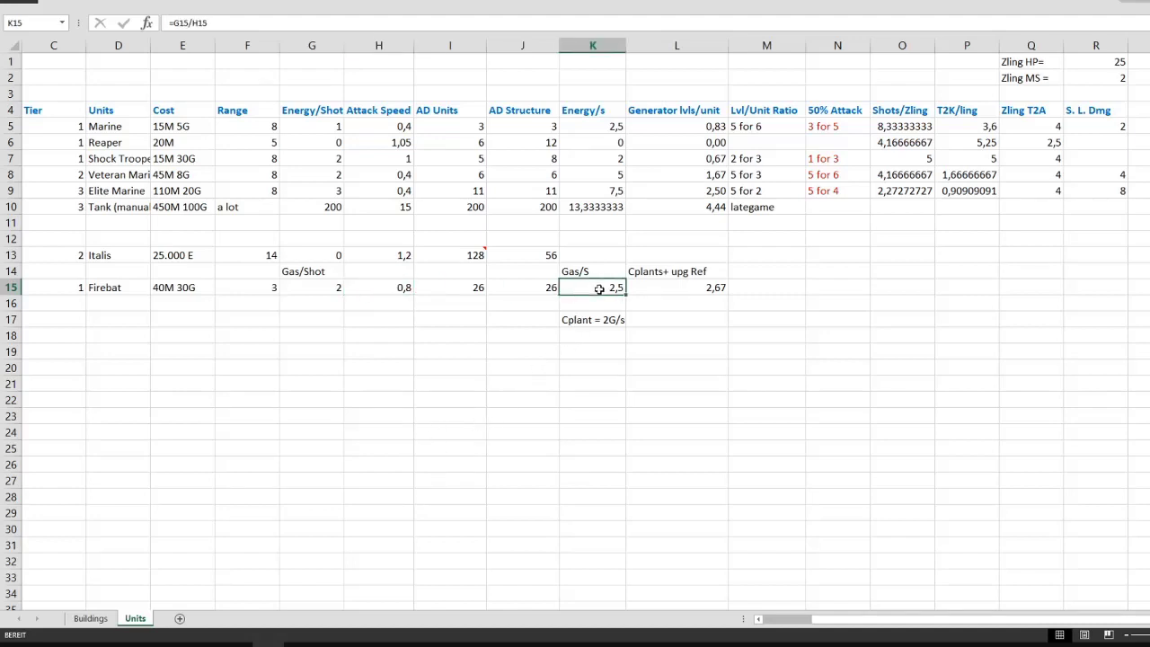
mouse_move(674, 361)
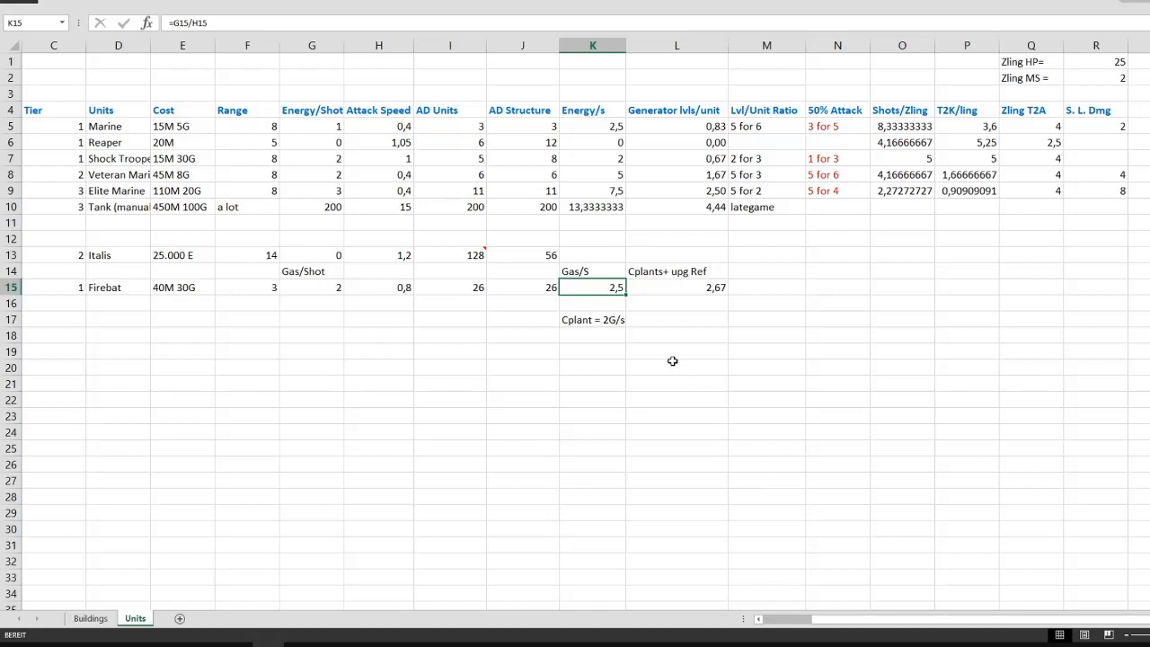
mouse_move(446, 337)
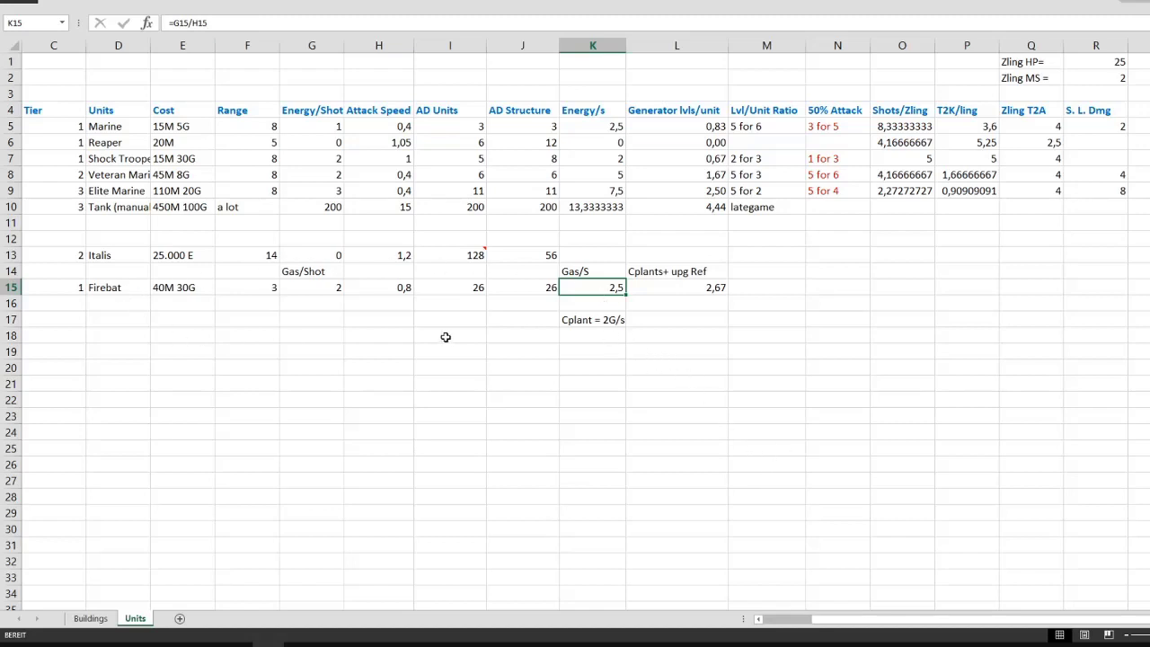
click(593, 319)
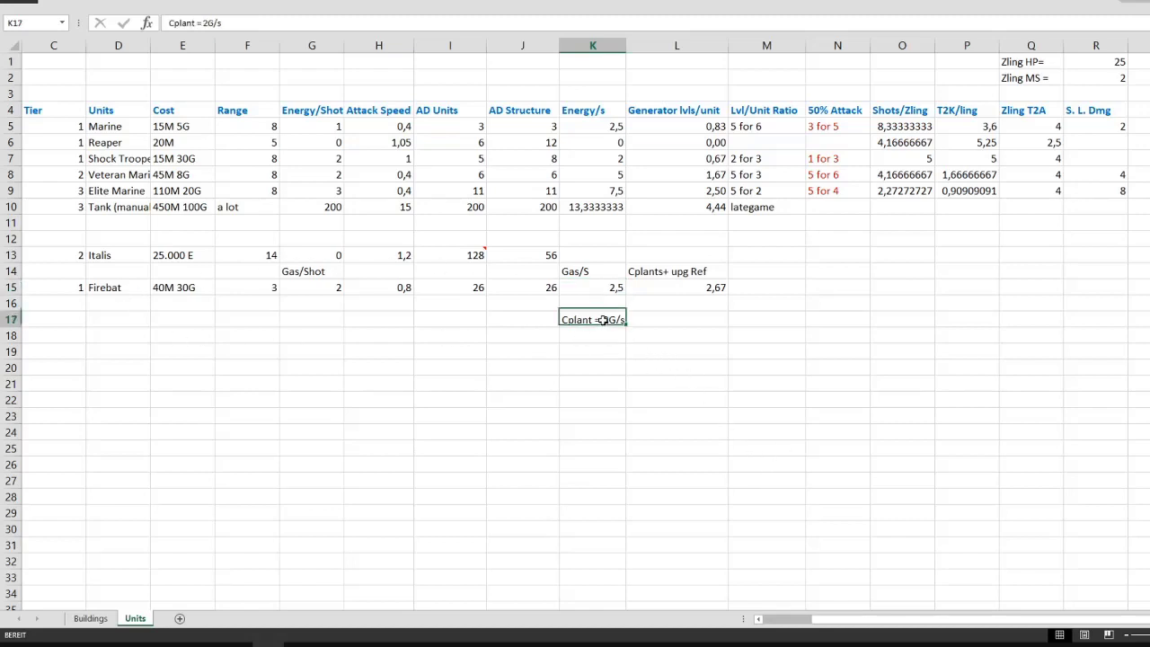
click(676, 288)
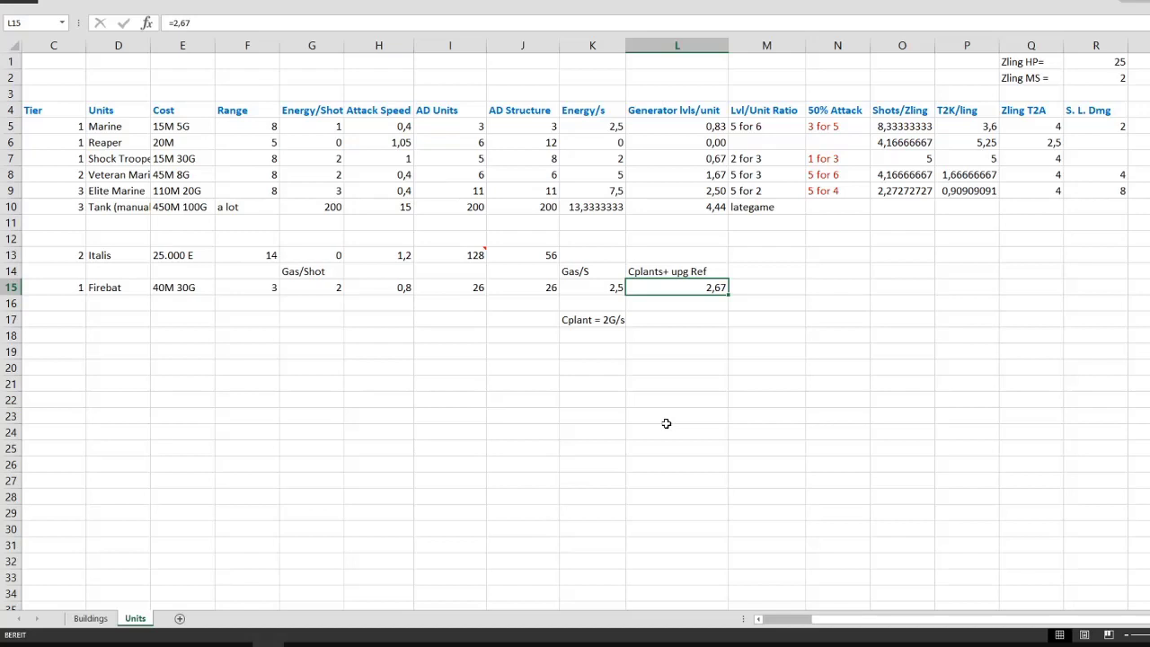
mouse_move(615, 303)
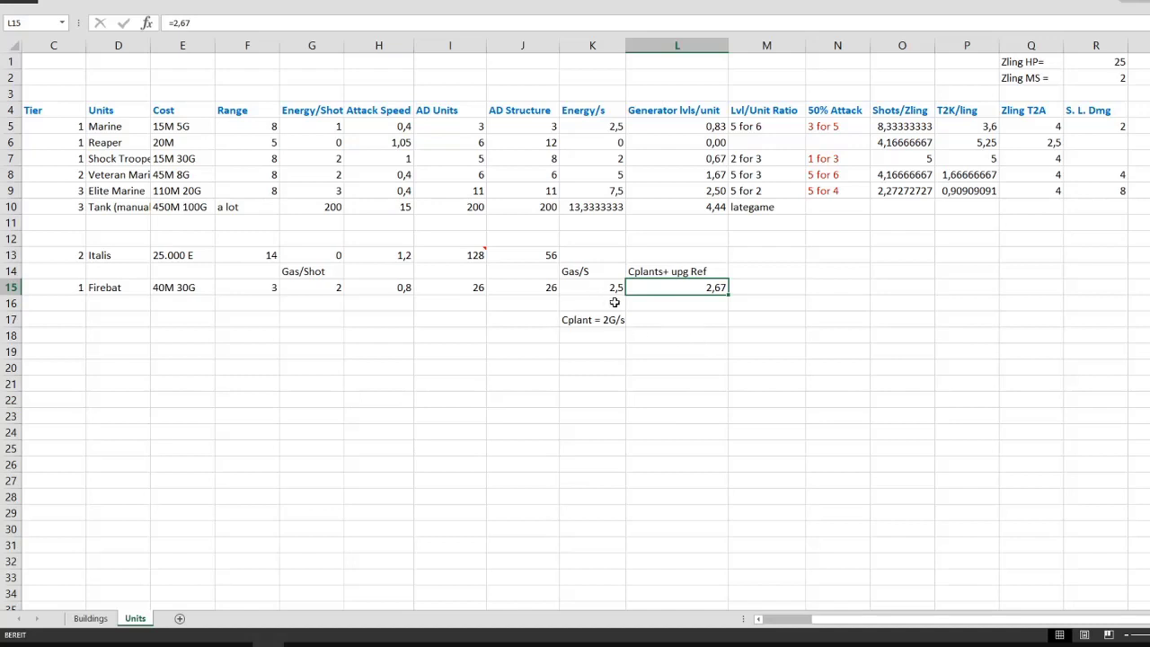
mouse_move(719, 324)
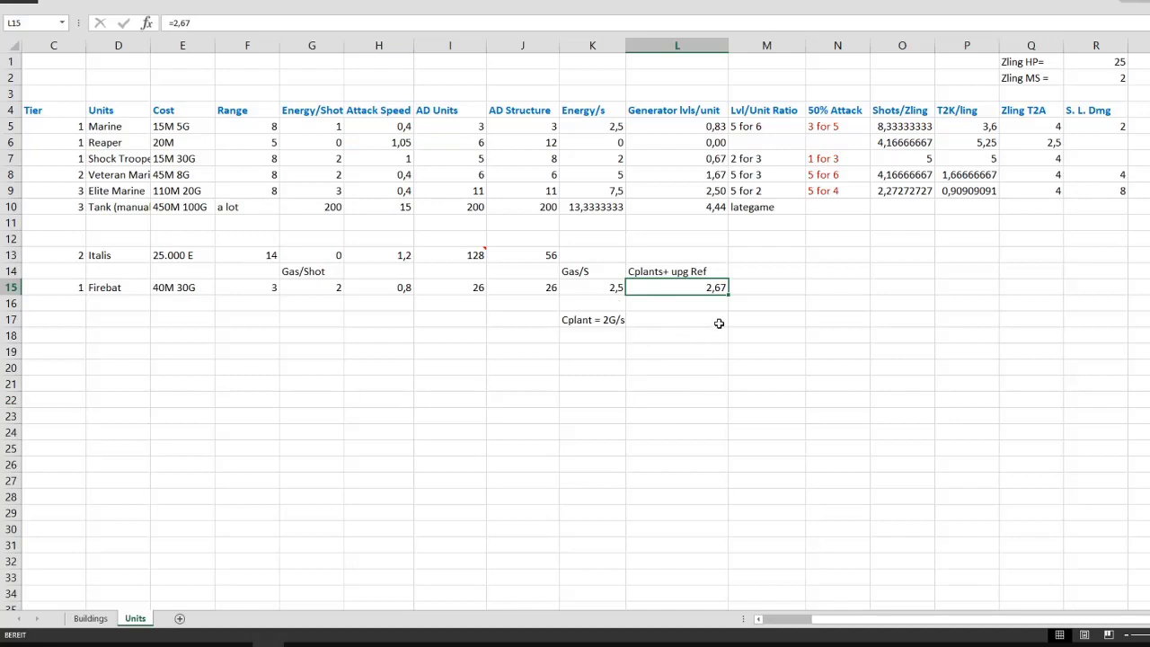
click(592, 286)
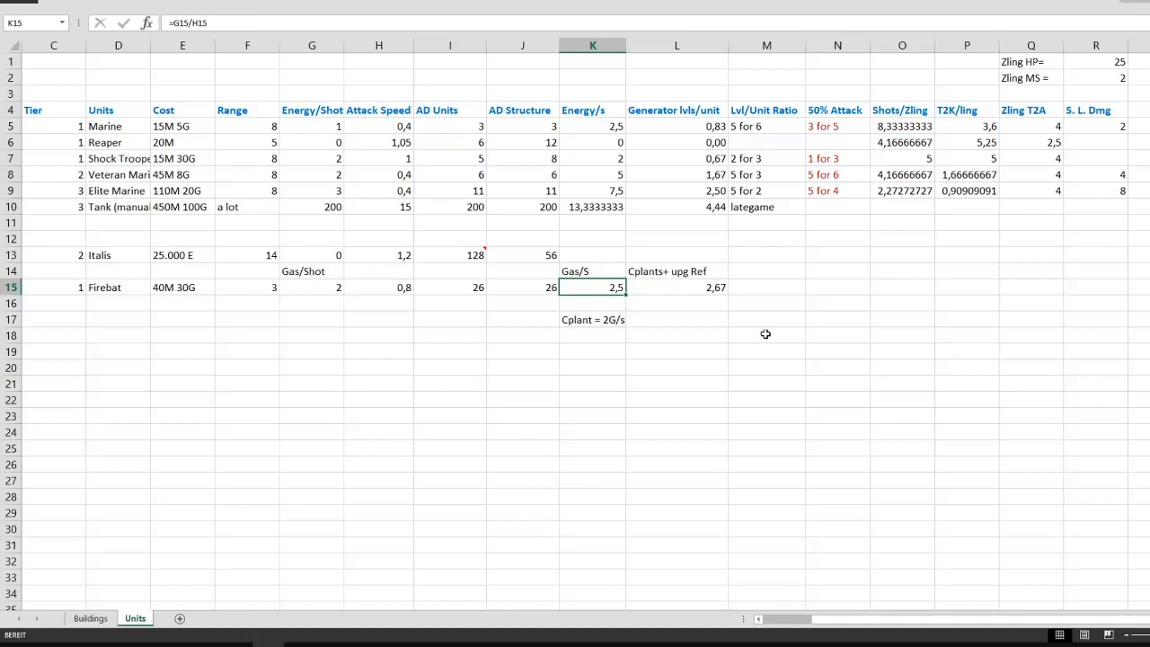
mouse_move(491, 361)
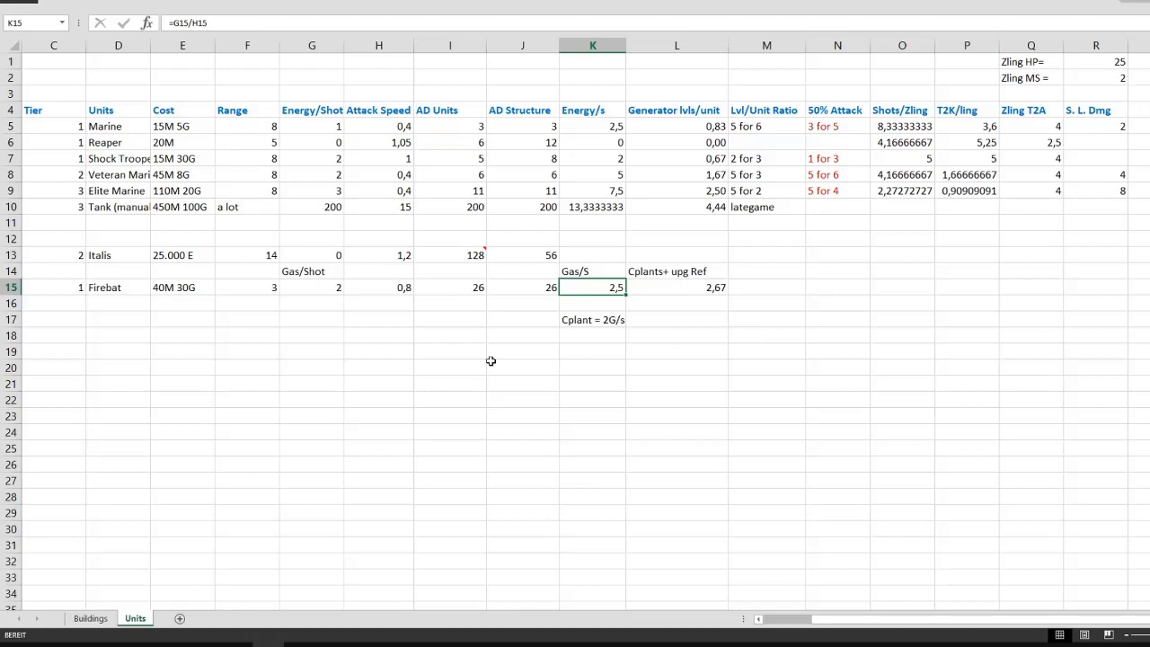
mouse_move(487, 303)
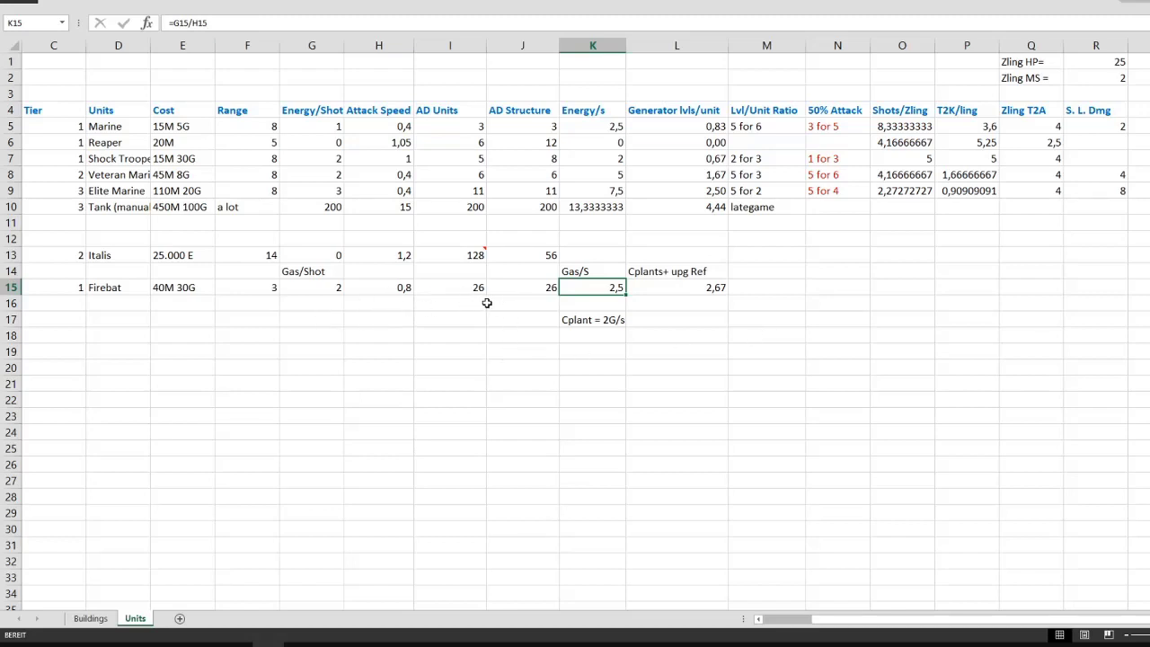
Step: Overwrite the Firebat's AD Structure in J15 with 50, replacing 26
click(522, 286)
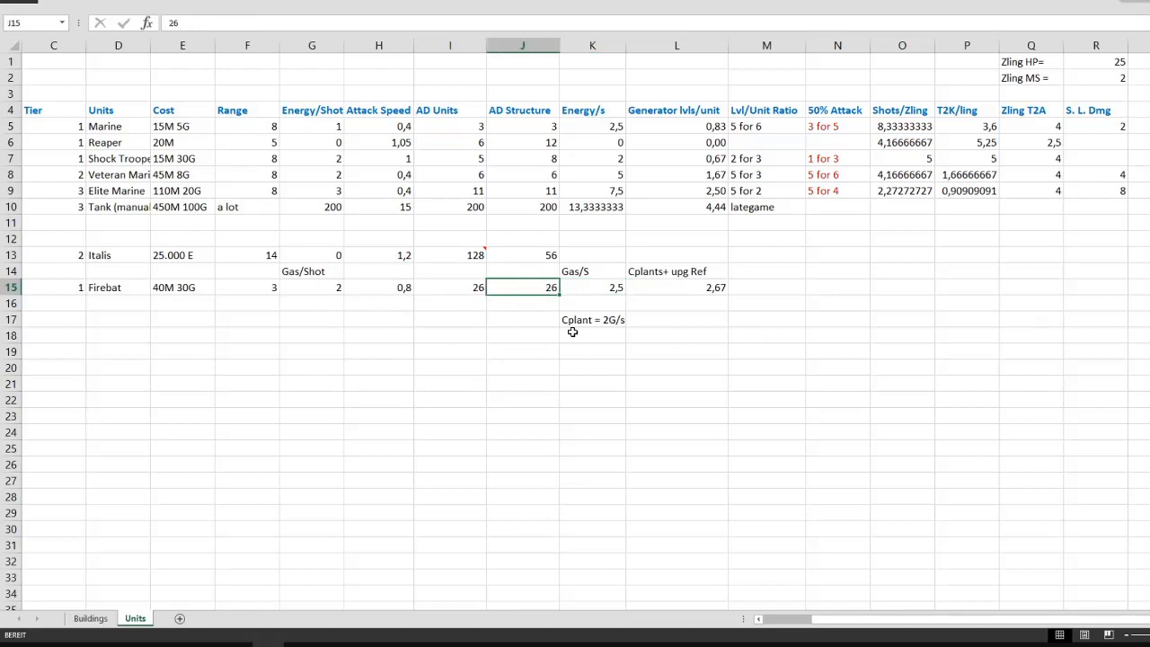
mouse_move(550, 376)
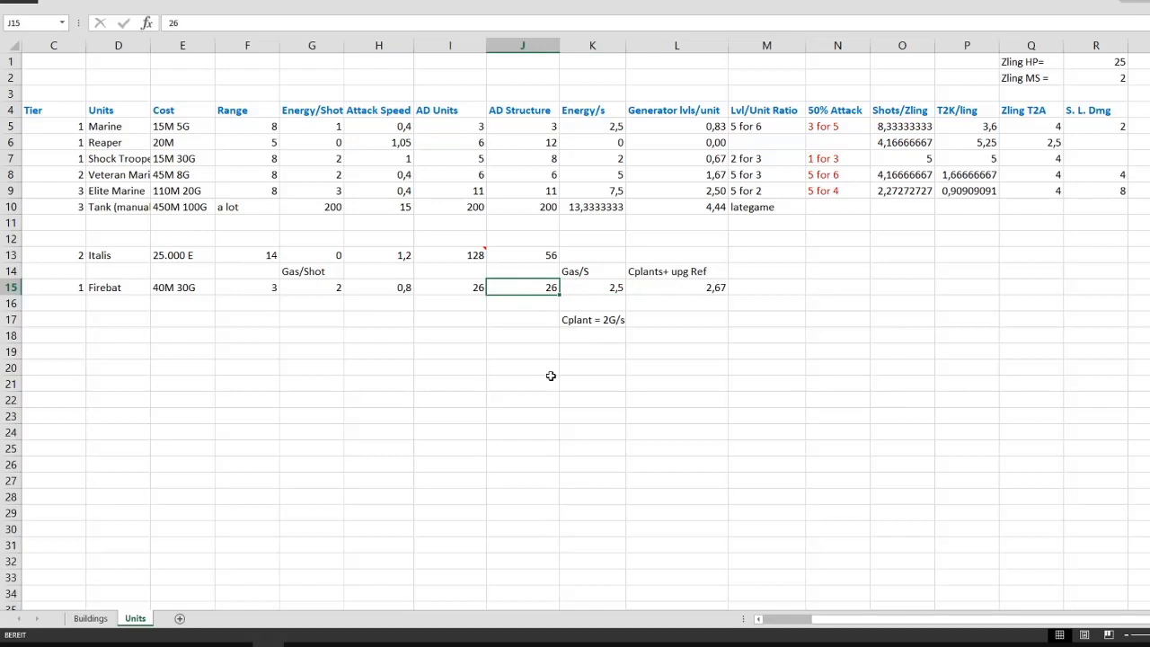
click(676, 319)
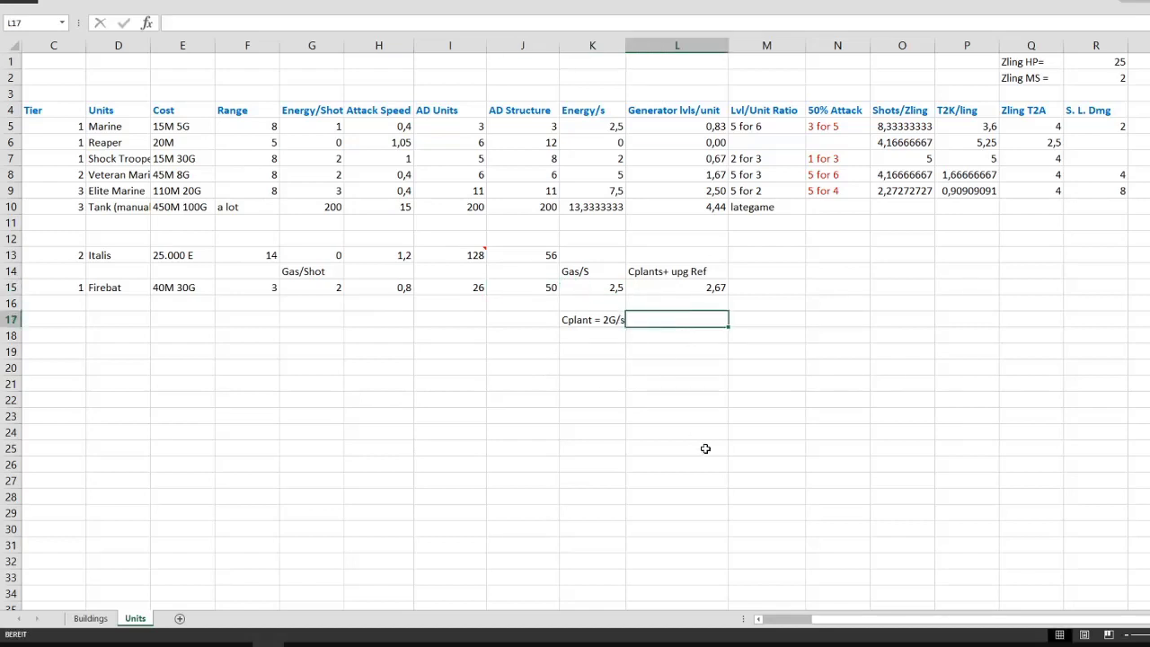
mouse_move(673, 456)
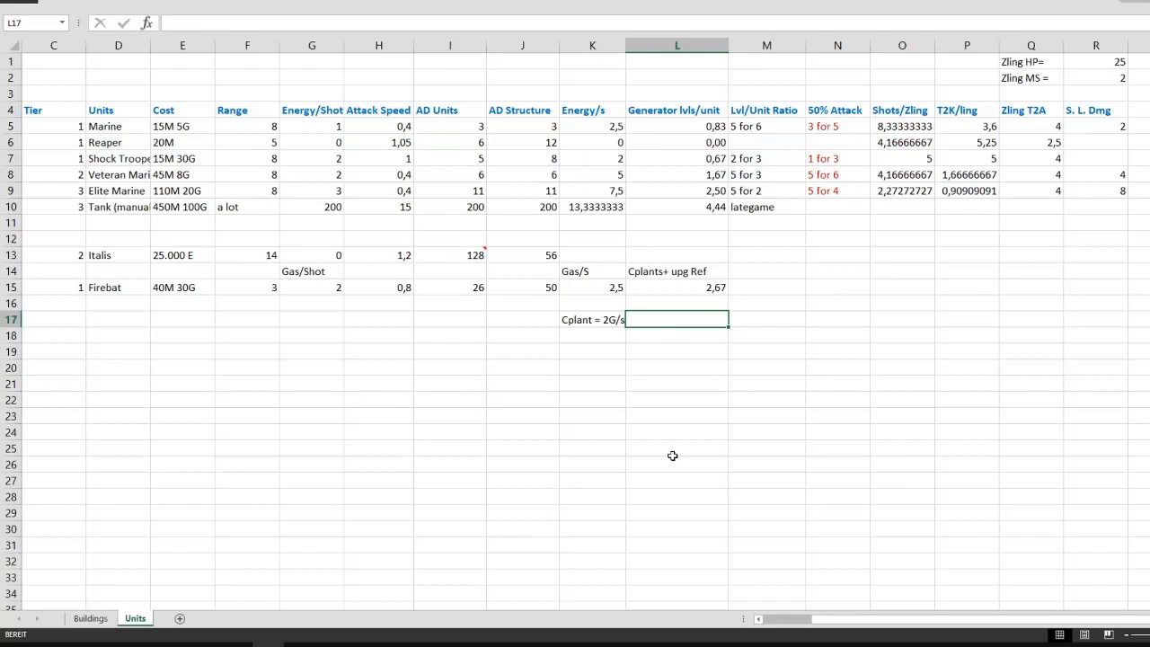
mouse_move(703, 386)
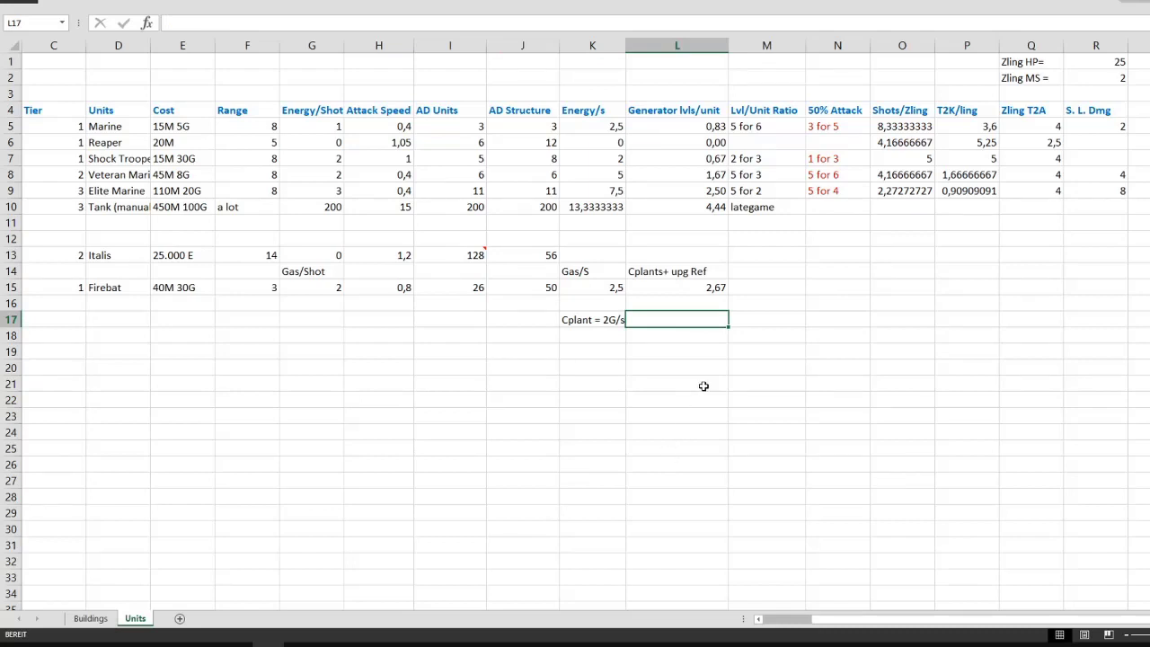